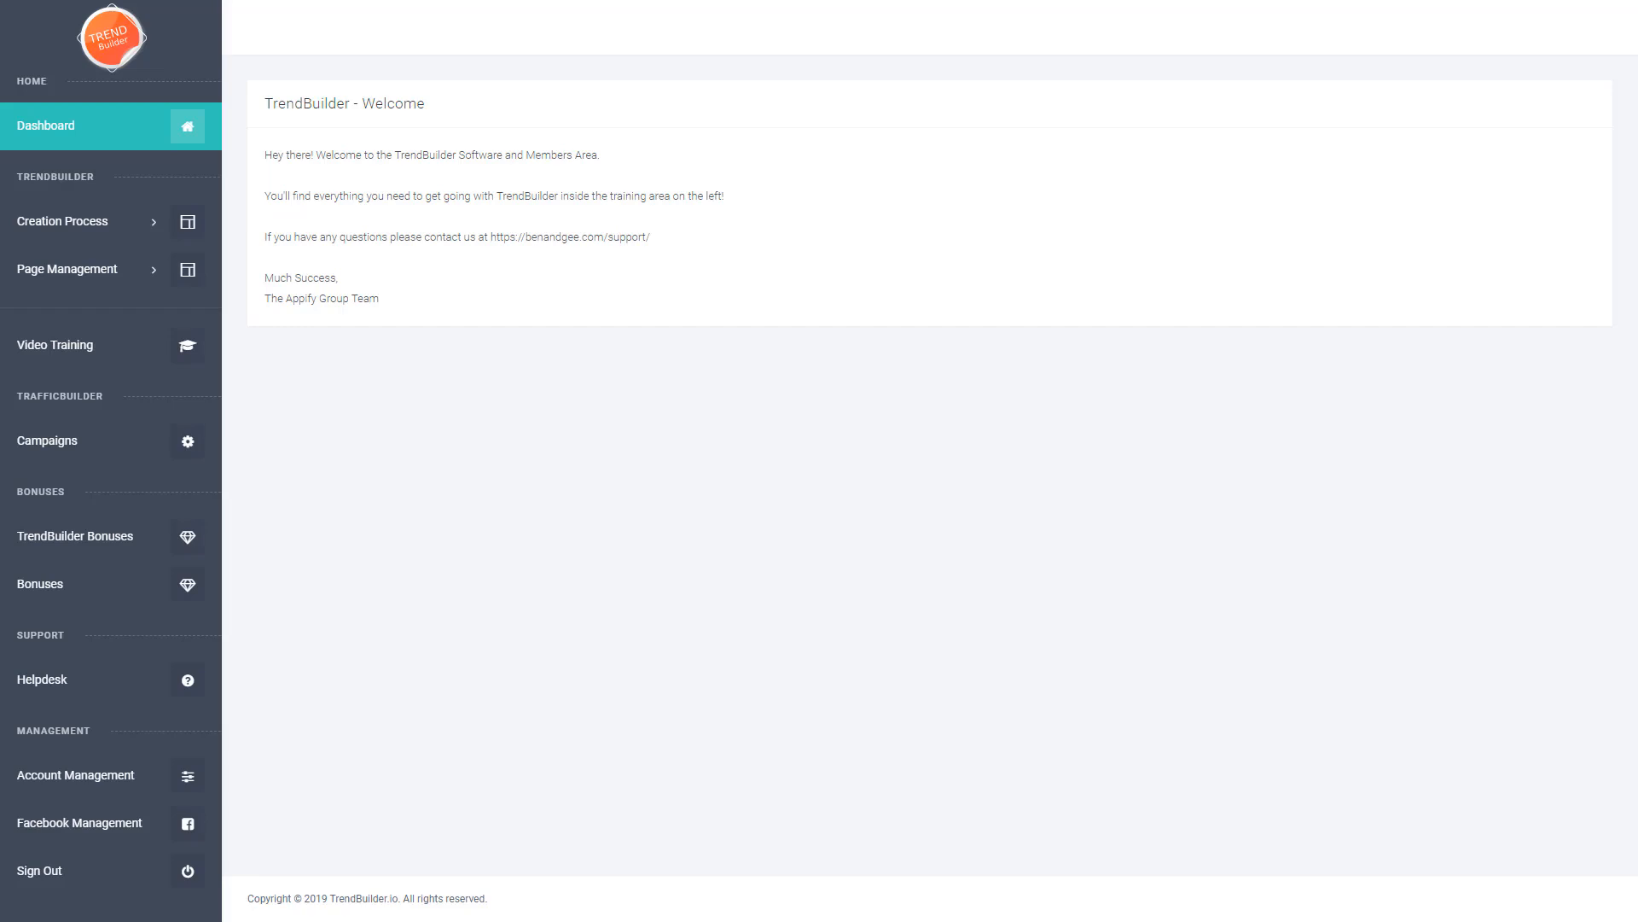
pyautogui.moveTo(739, 536)
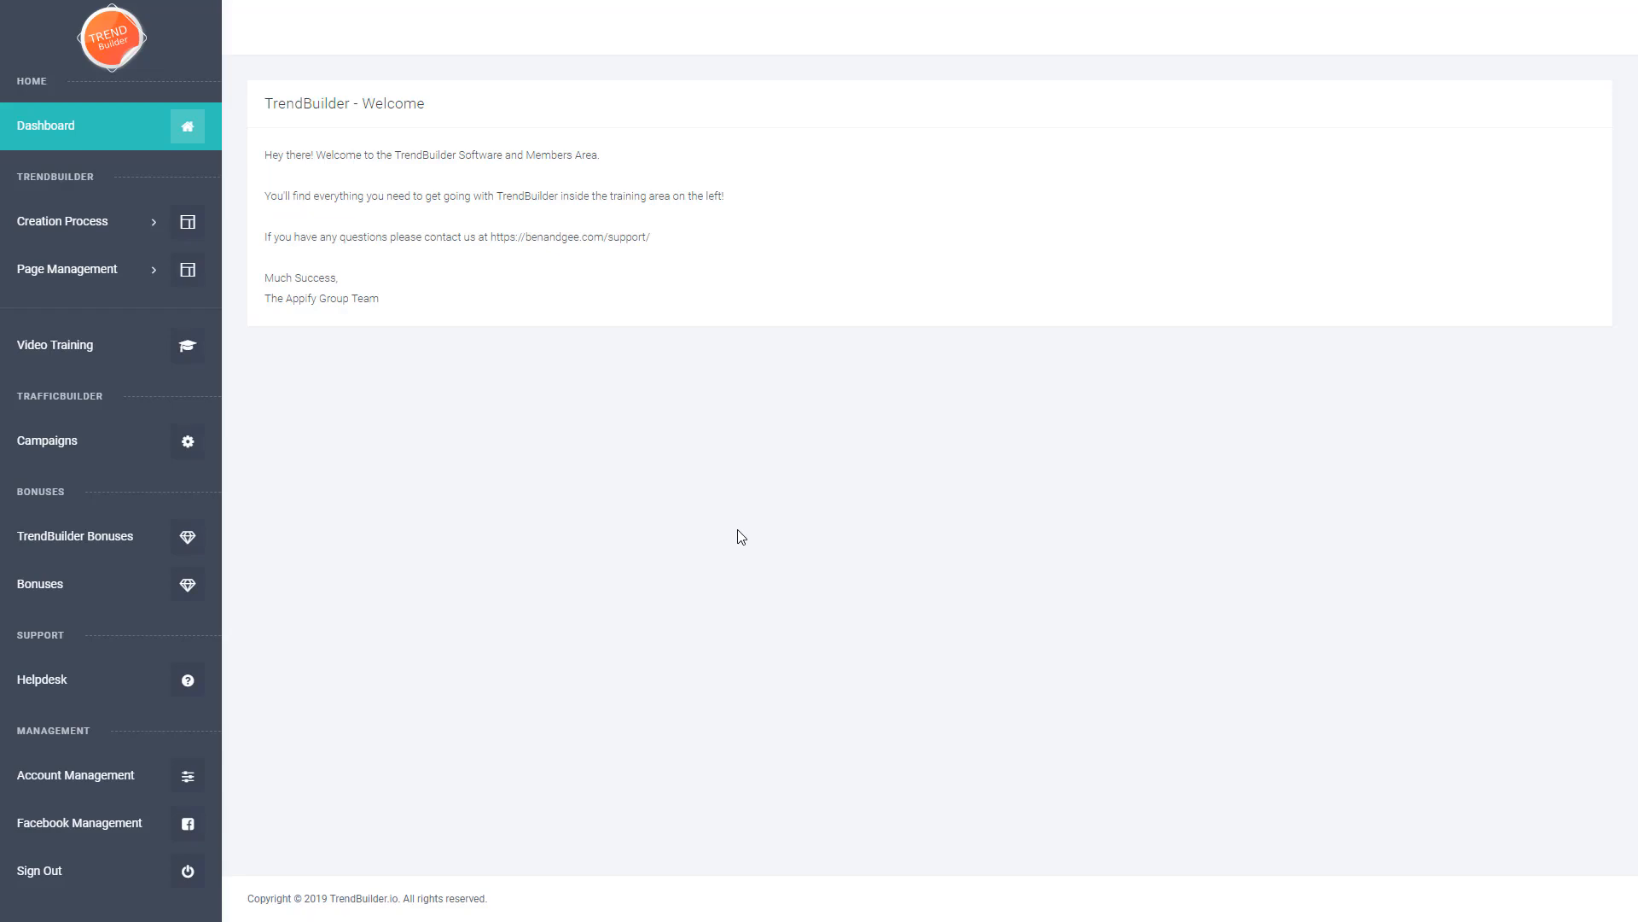
pyautogui.moveTo(667, 534)
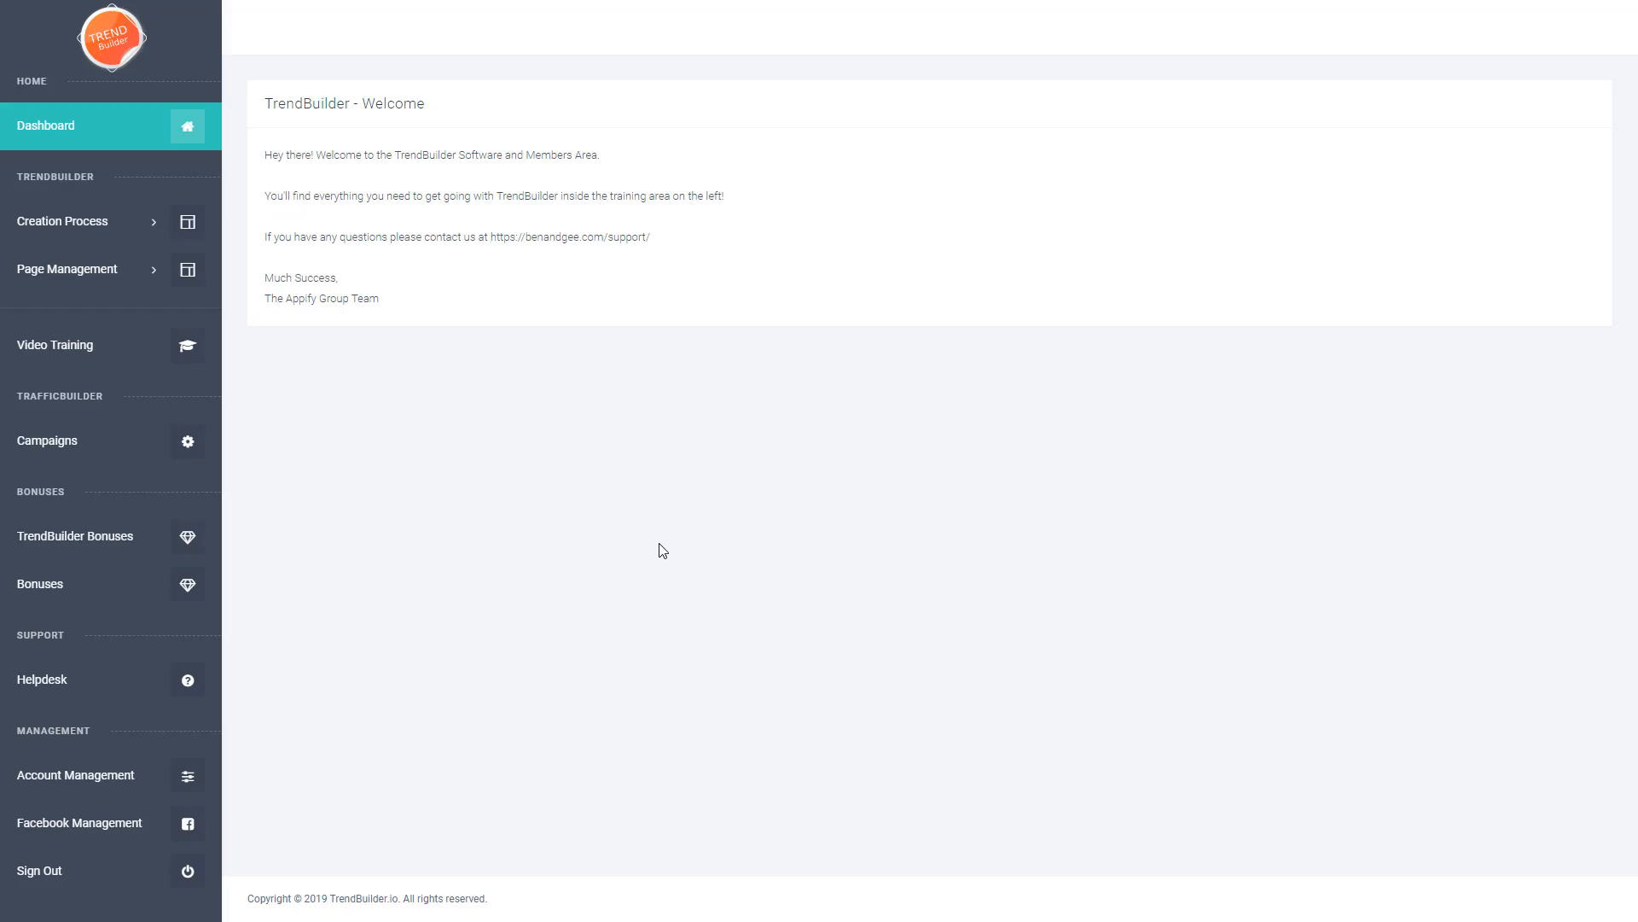
pyautogui.moveTo(78, 220)
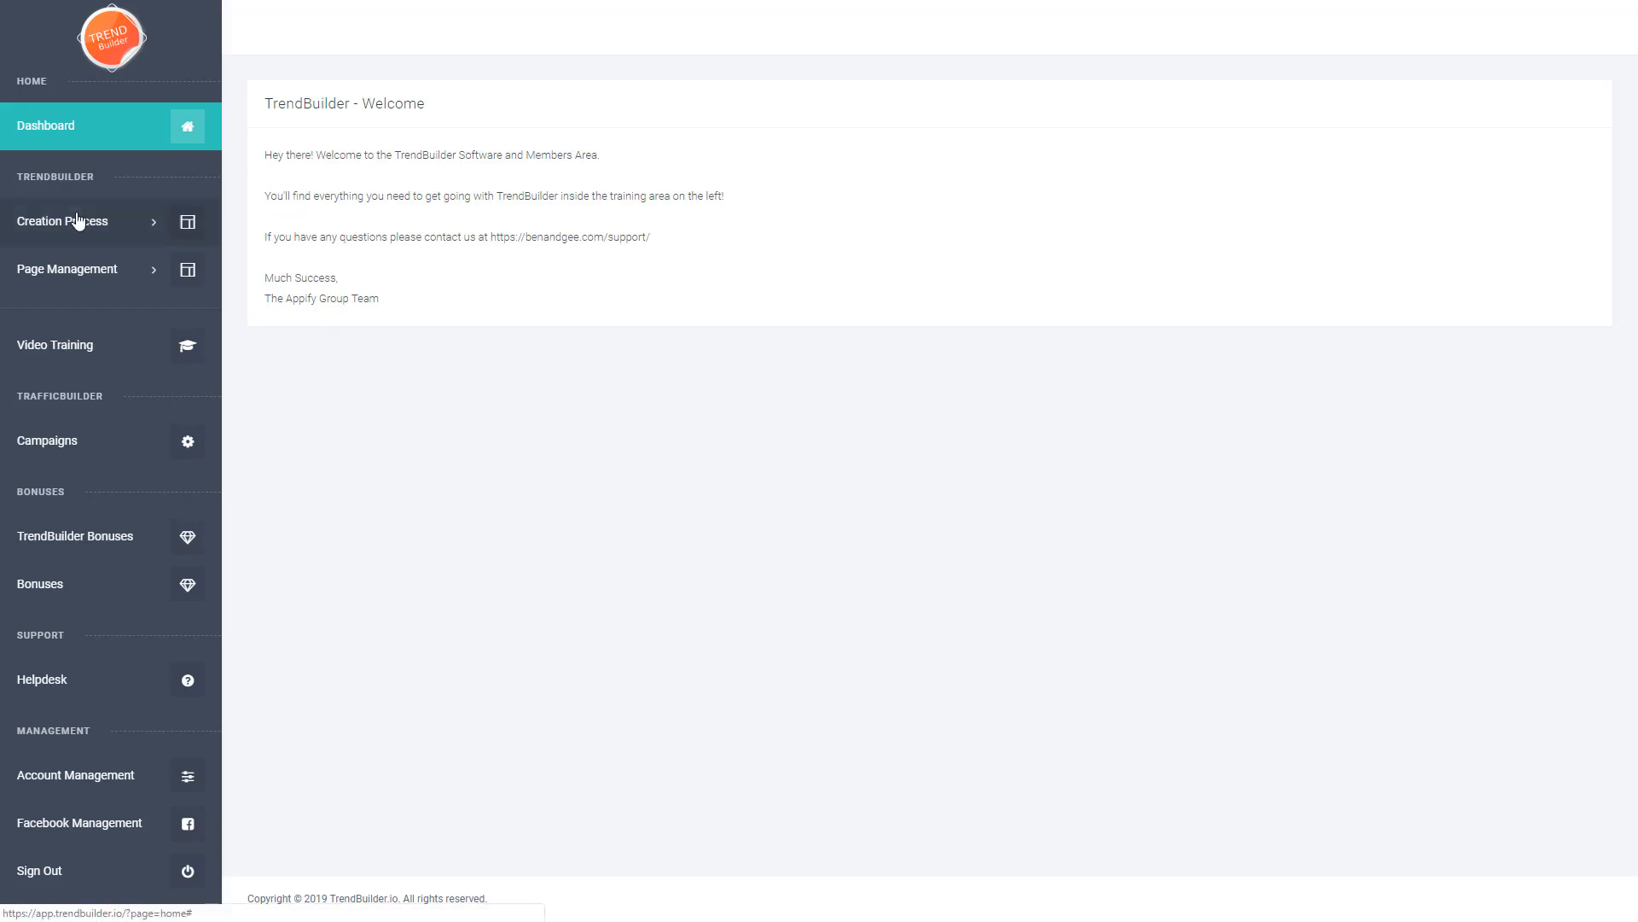
# - Expand Creation Process, then Page Management to list Money Pages and Scheduled Posts
pyautogui.click(62, 220)
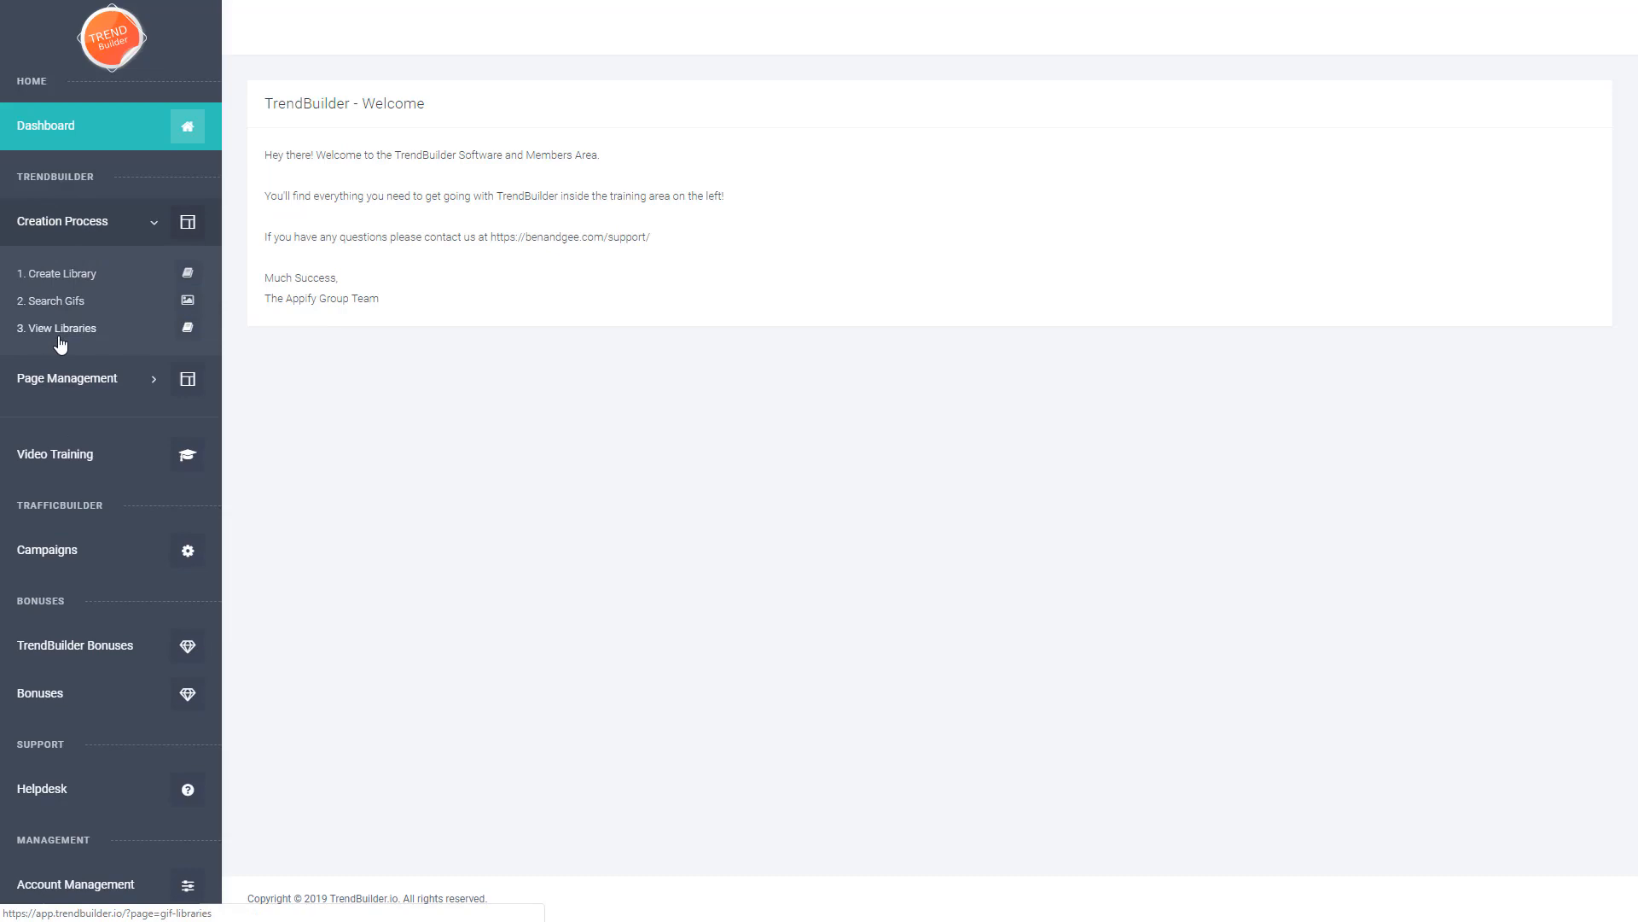
pyautogui.moveTo(115, 382)
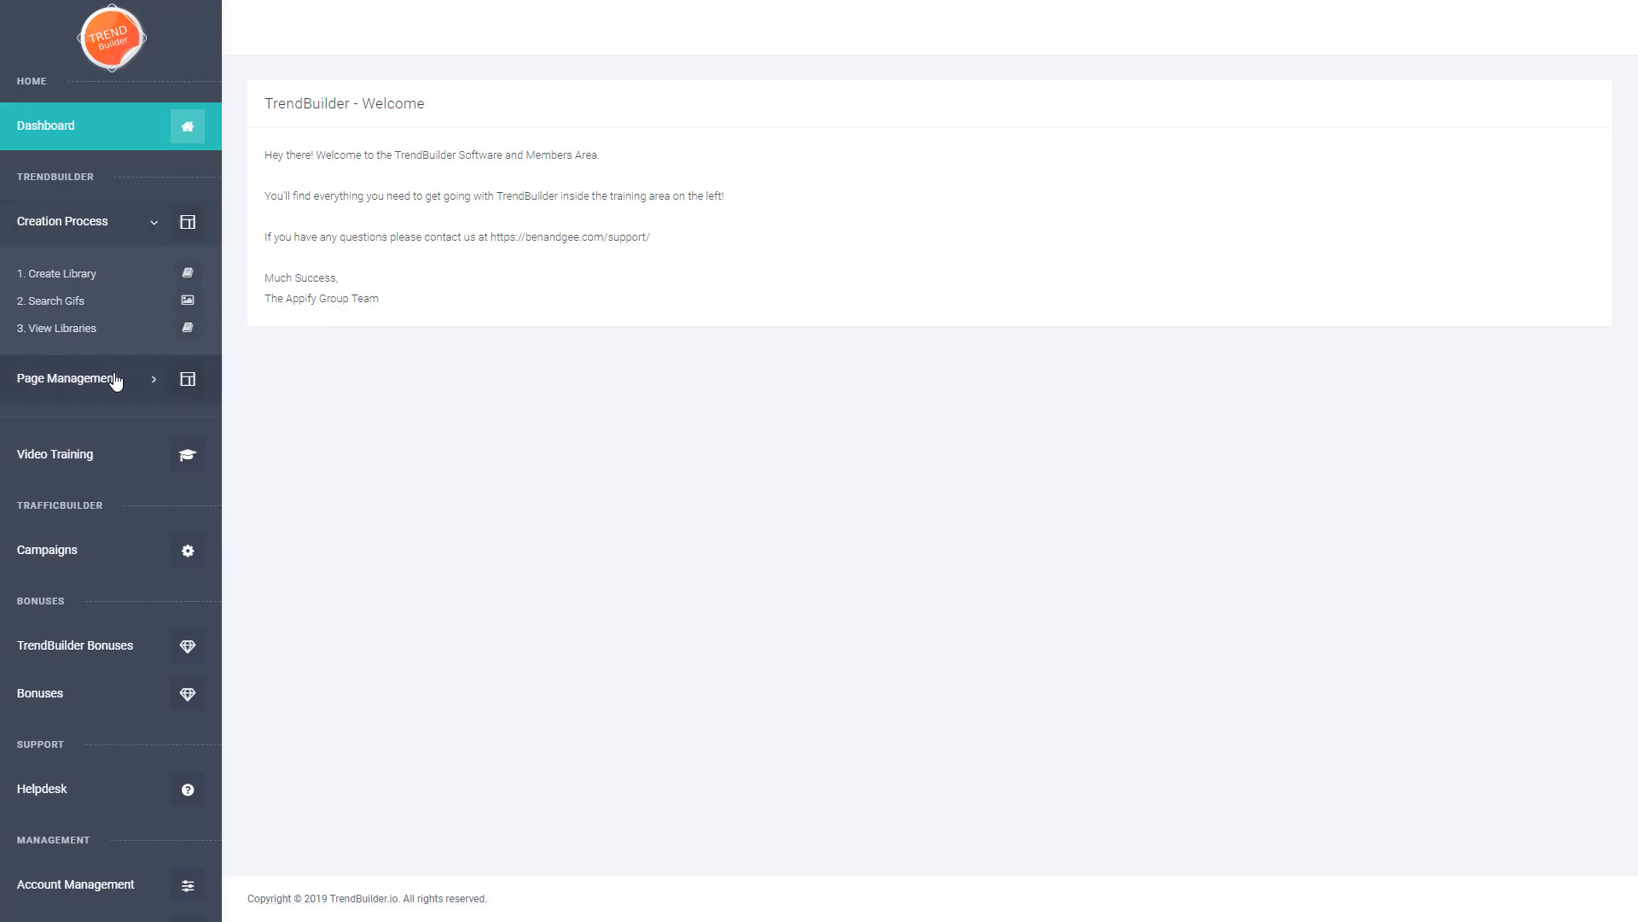
pyautogui.click(69, 378)
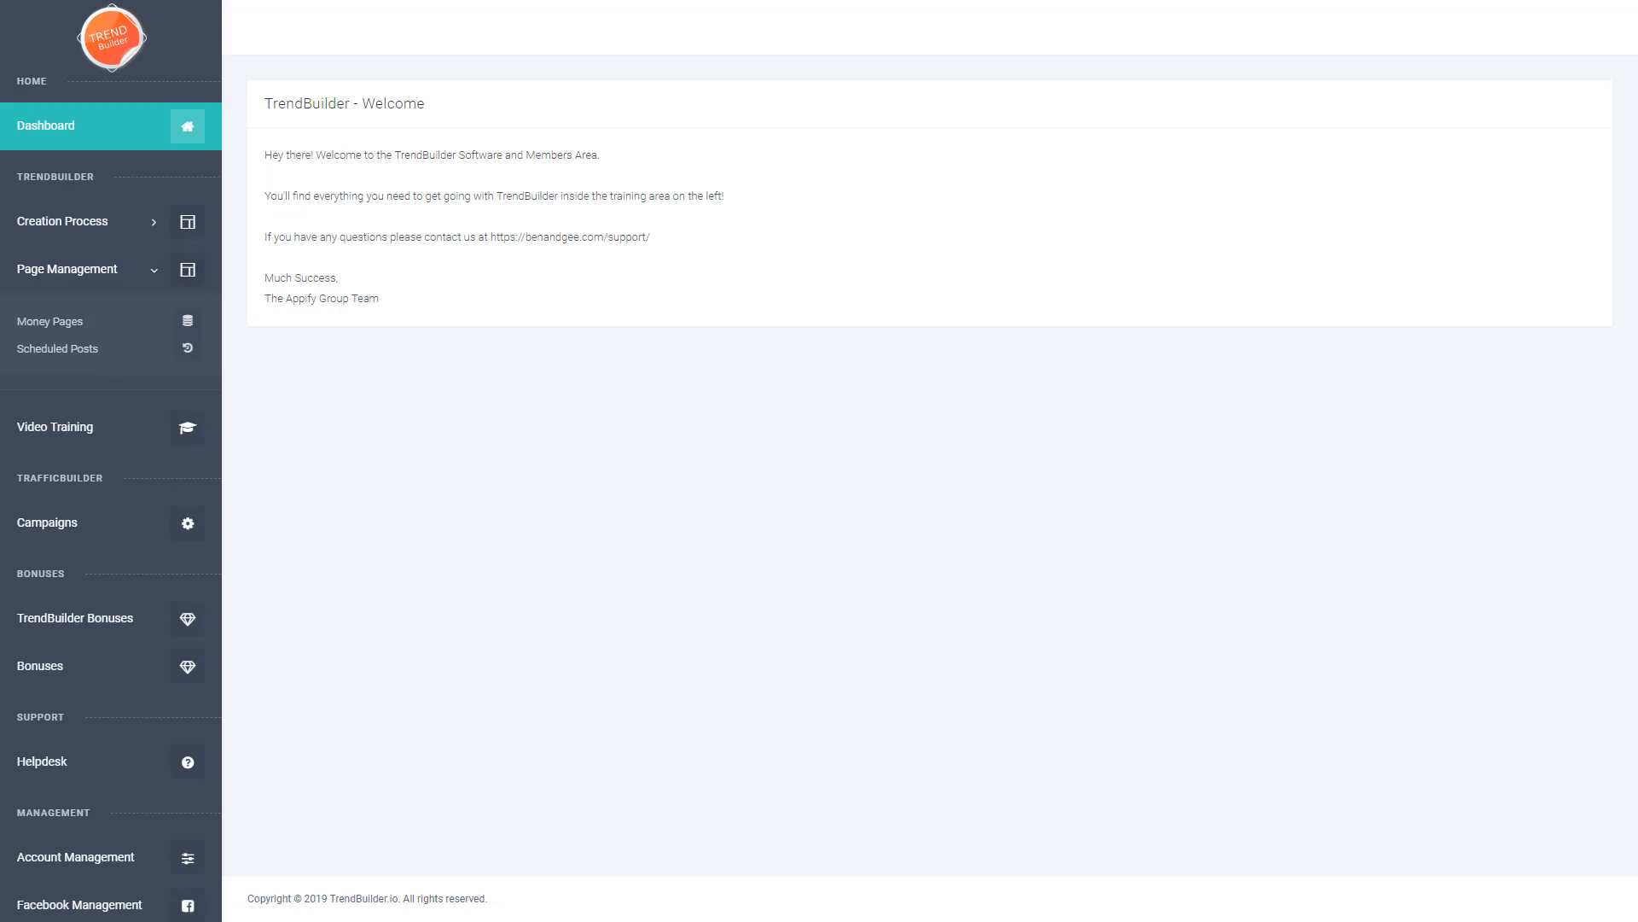
pyautogui.moveTo(87, 229)
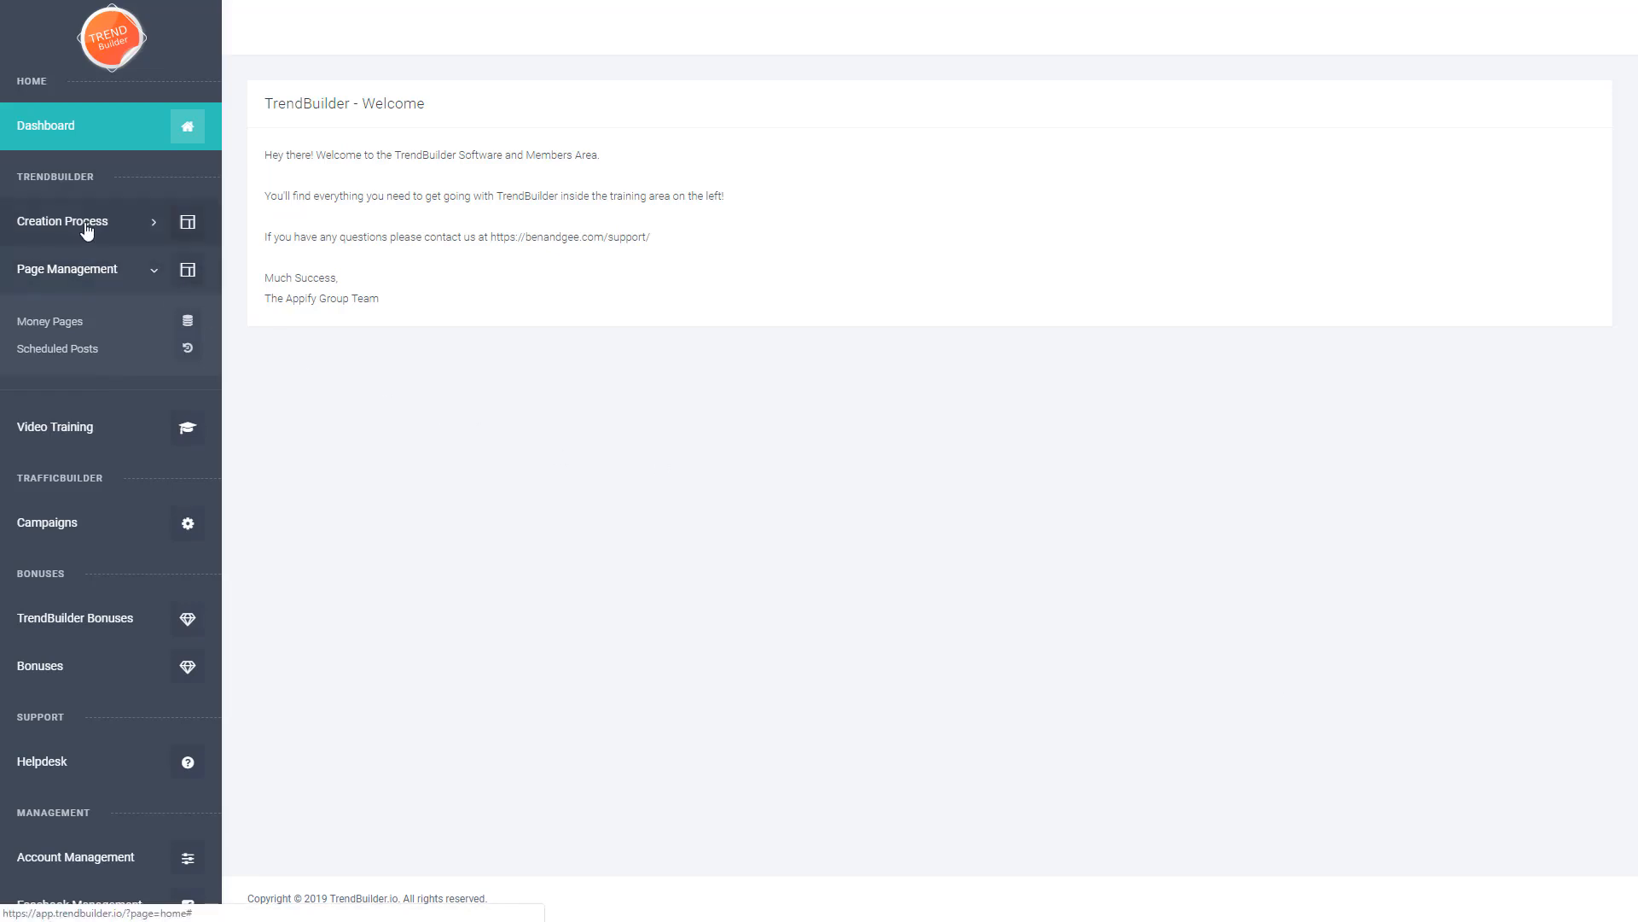
# - Create a GIF library campaign named 'Demo library' via 1. Create Library
pyautogui.click(62, 220)
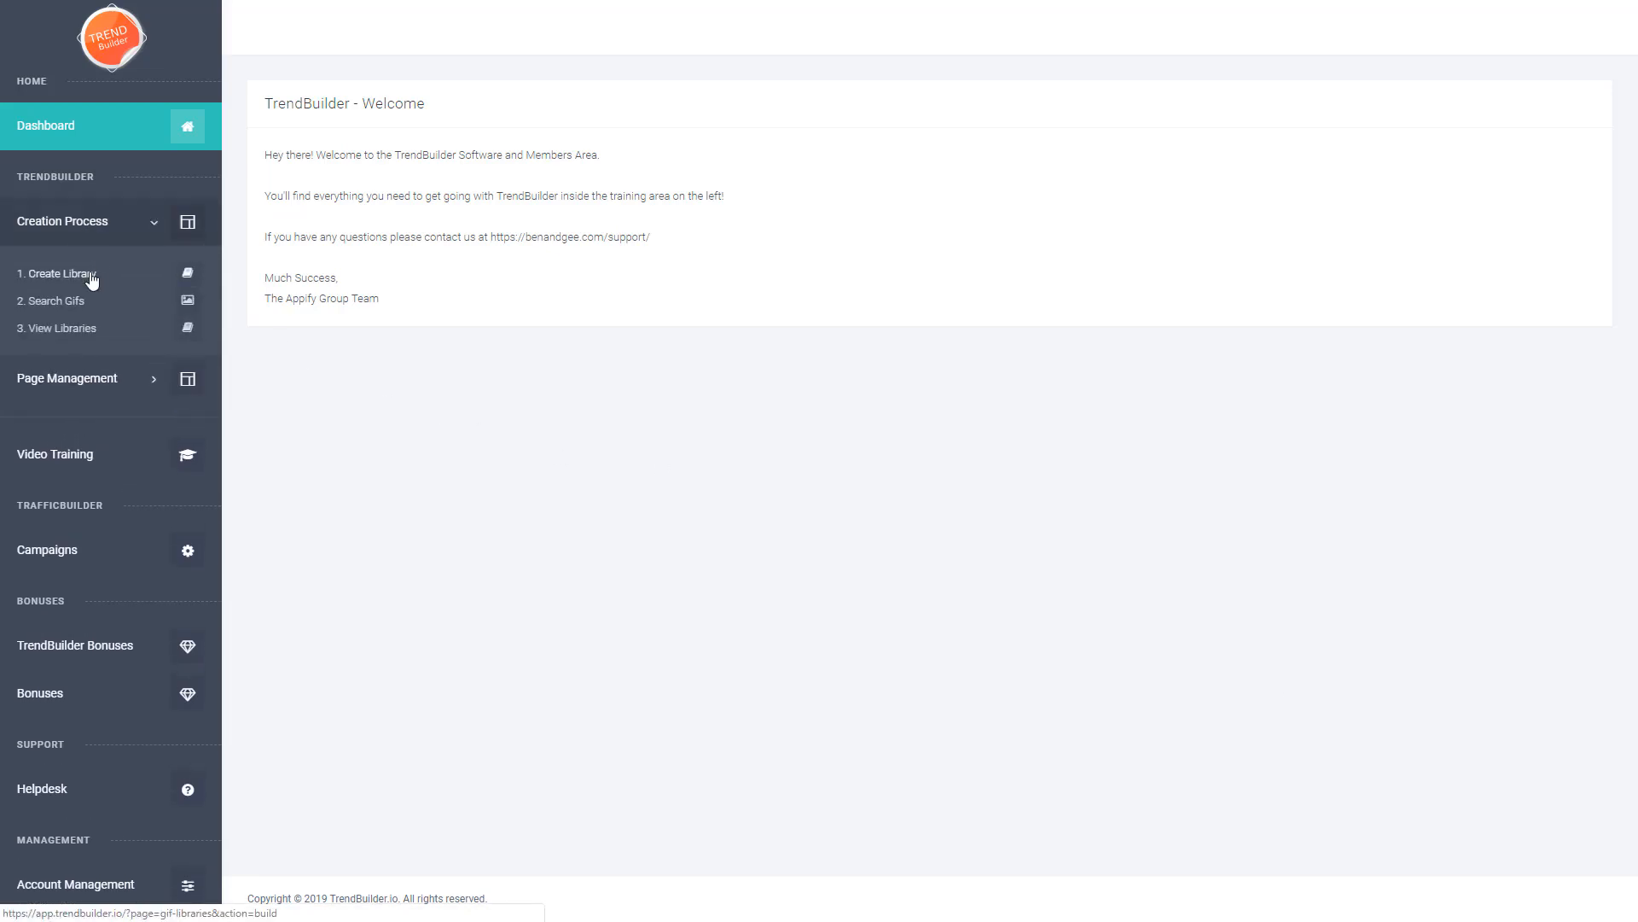
pyautogui.click(57, 273)
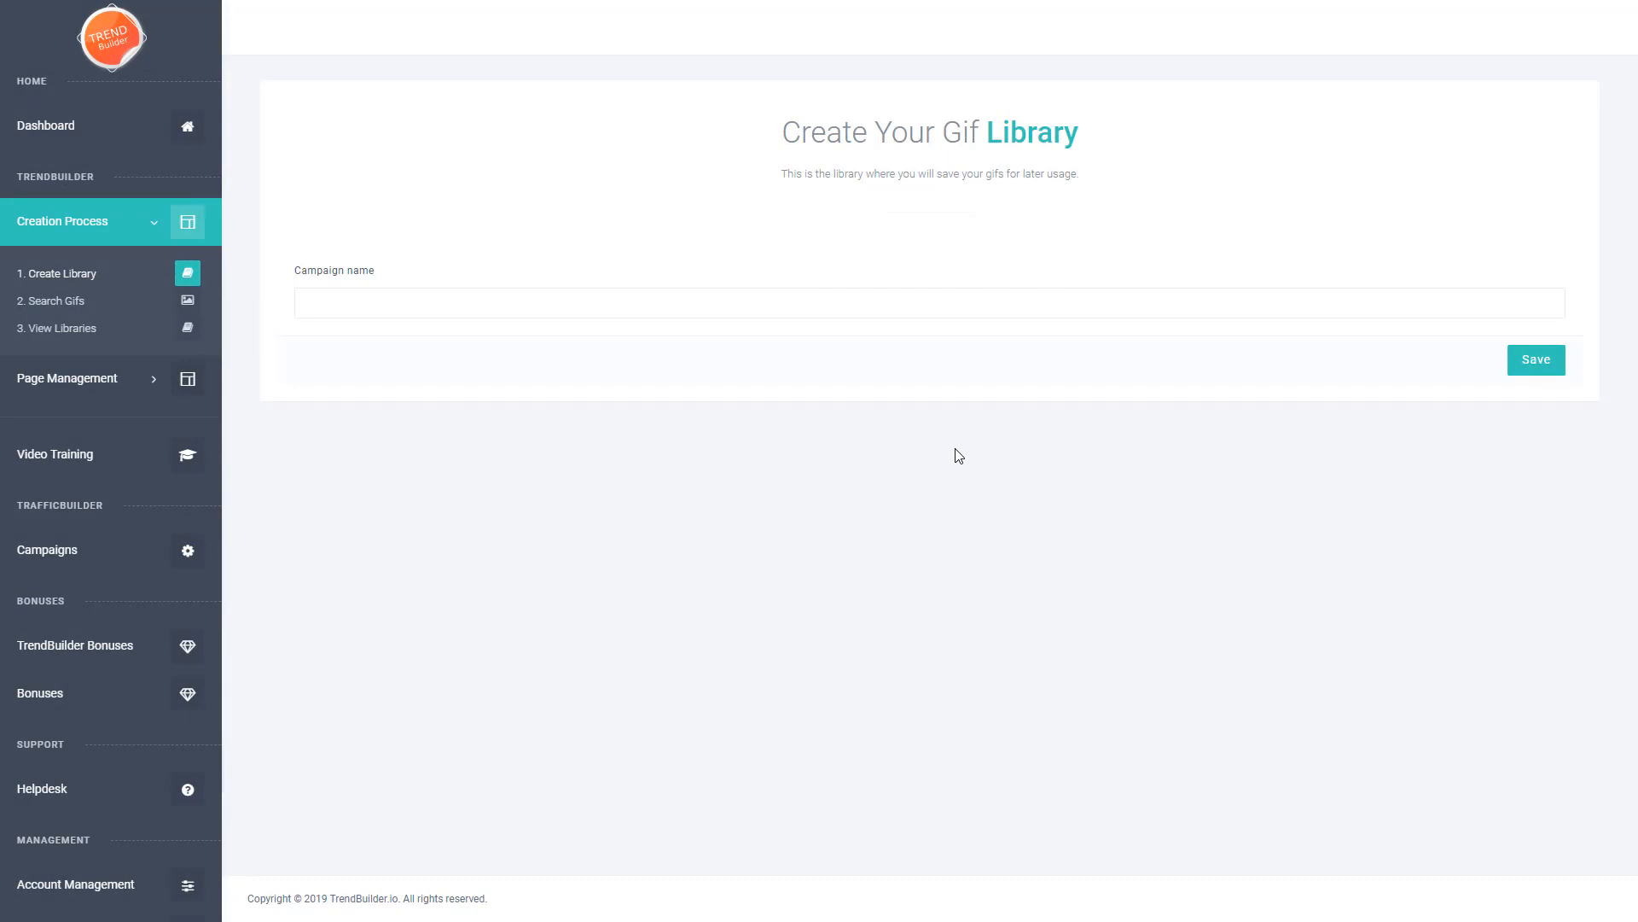
pyautogui.moveTo(703, 357)
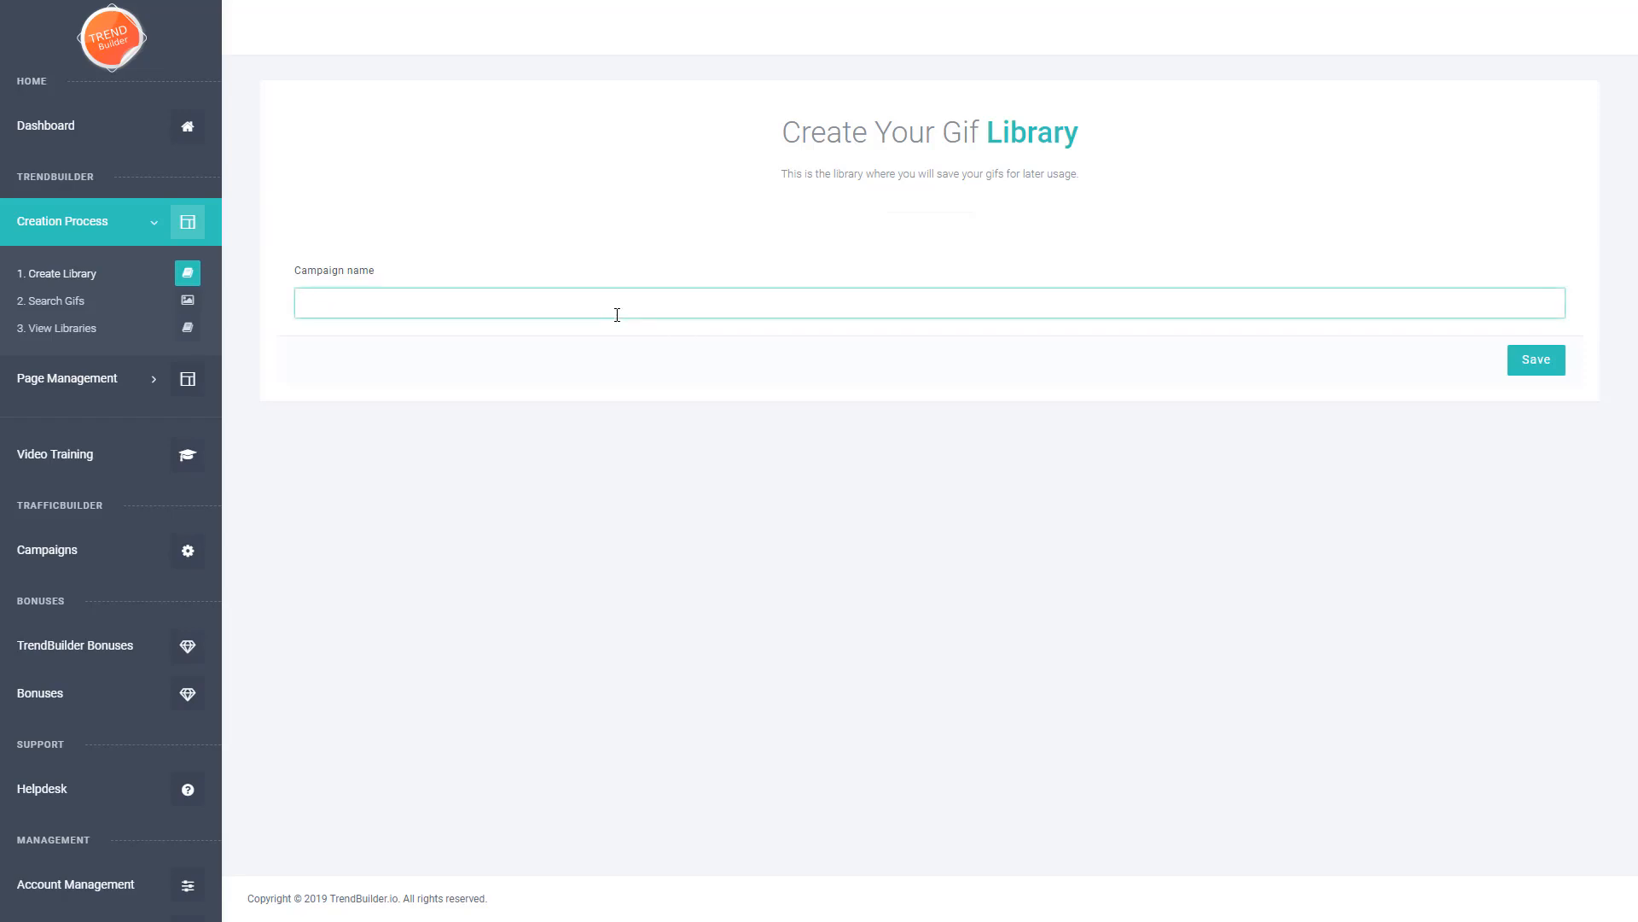
pyautogui.write('Demo')
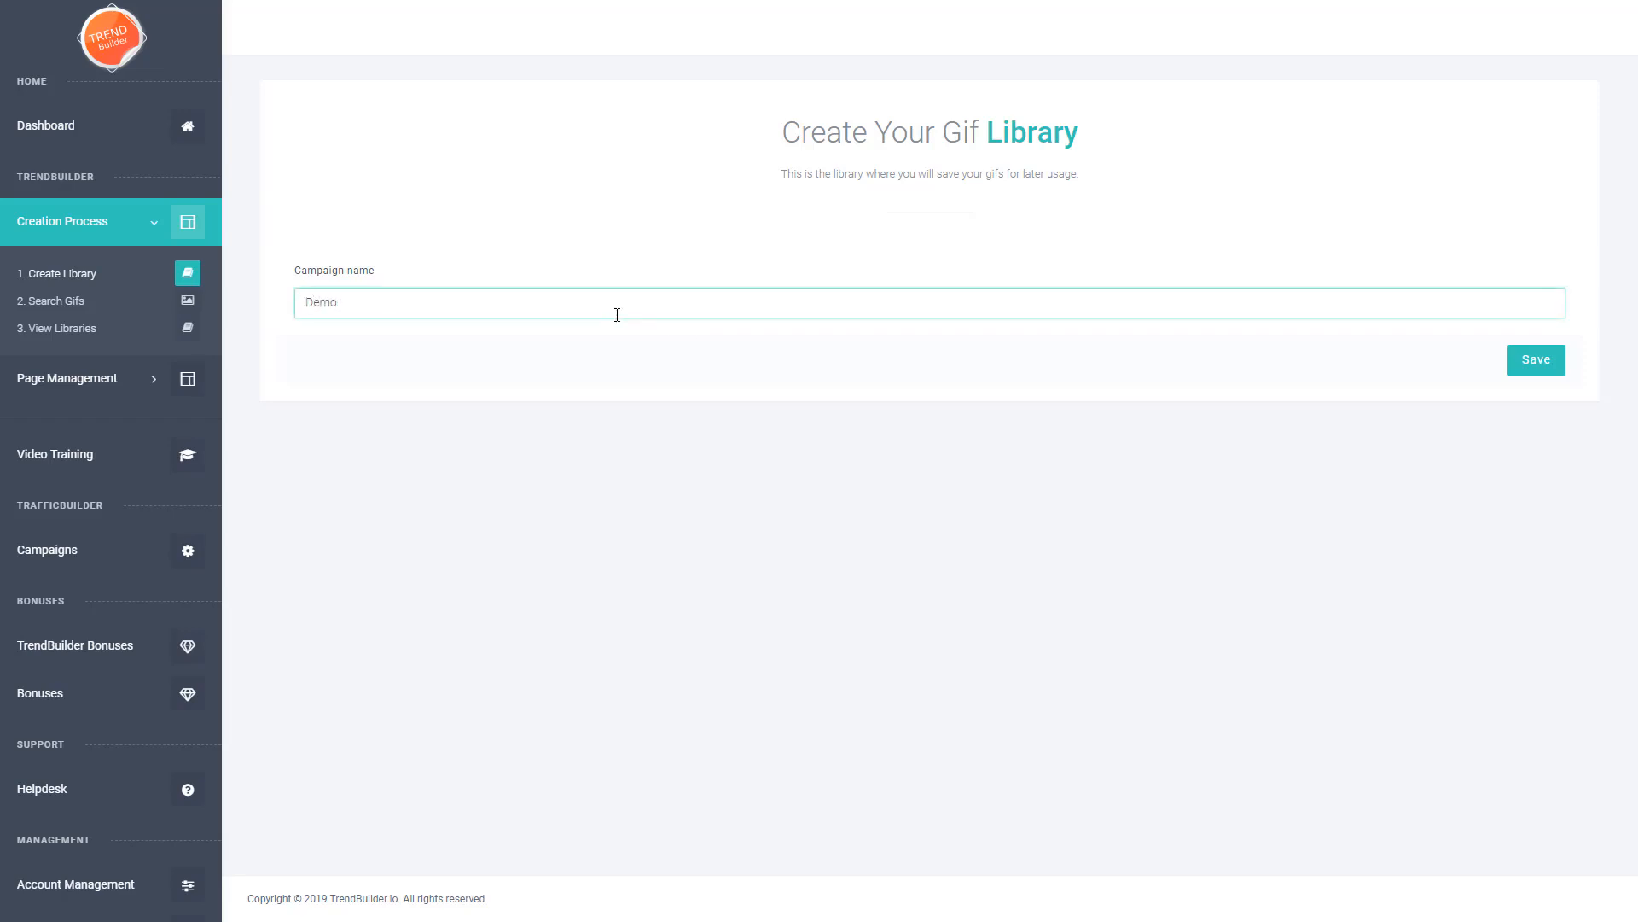
pyautogui.write('librar')
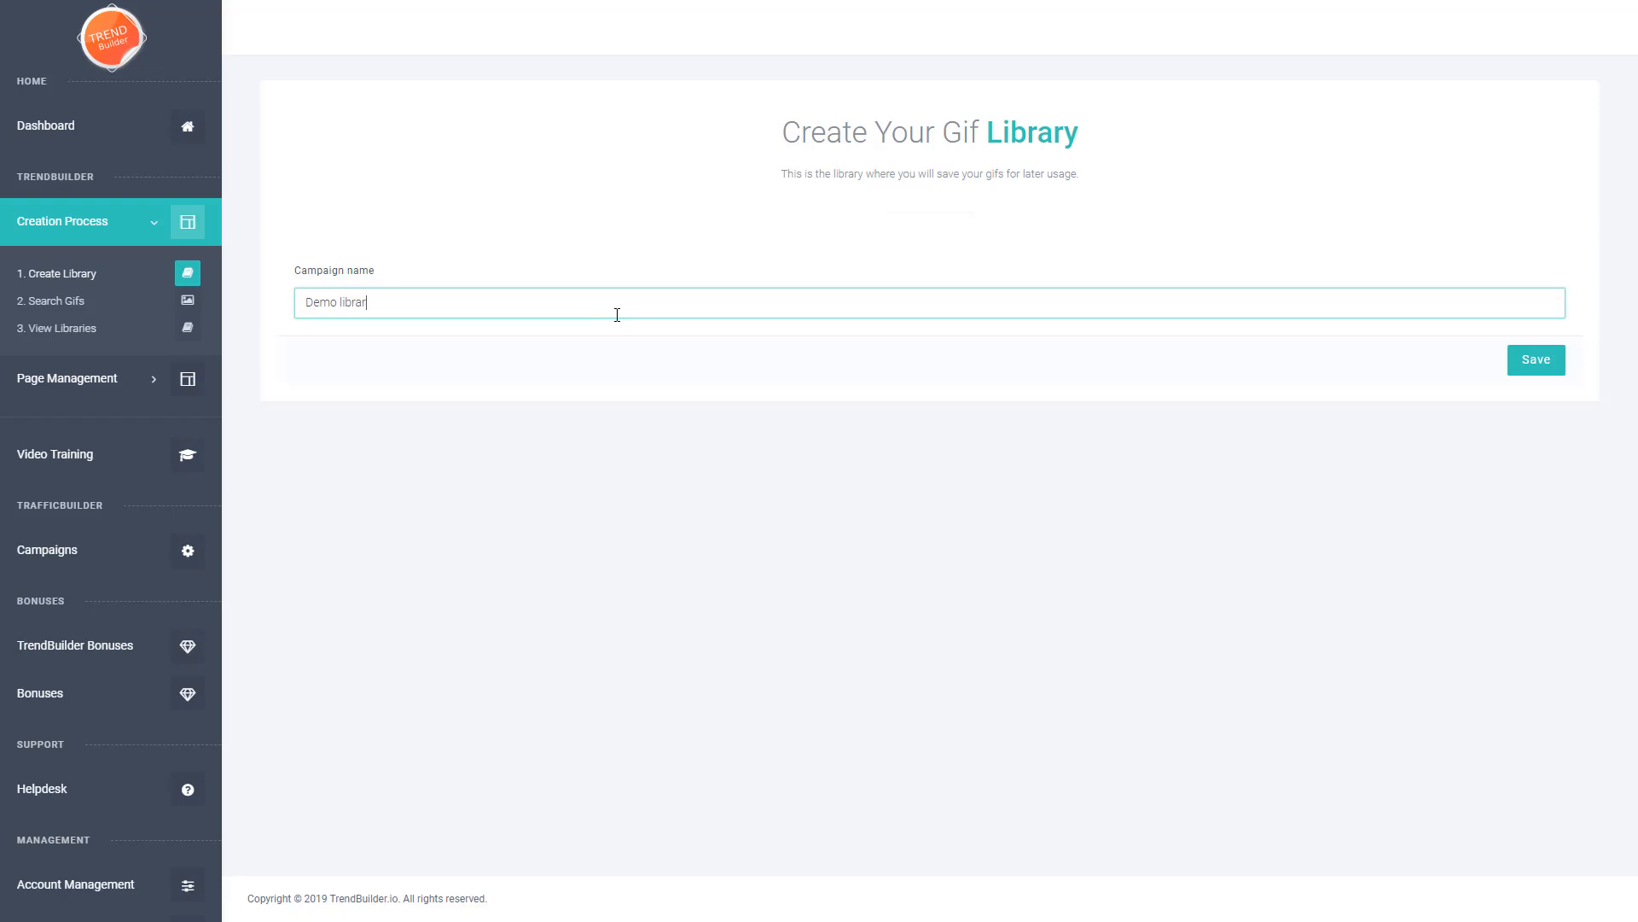
pyautogui.click(1535, 359)
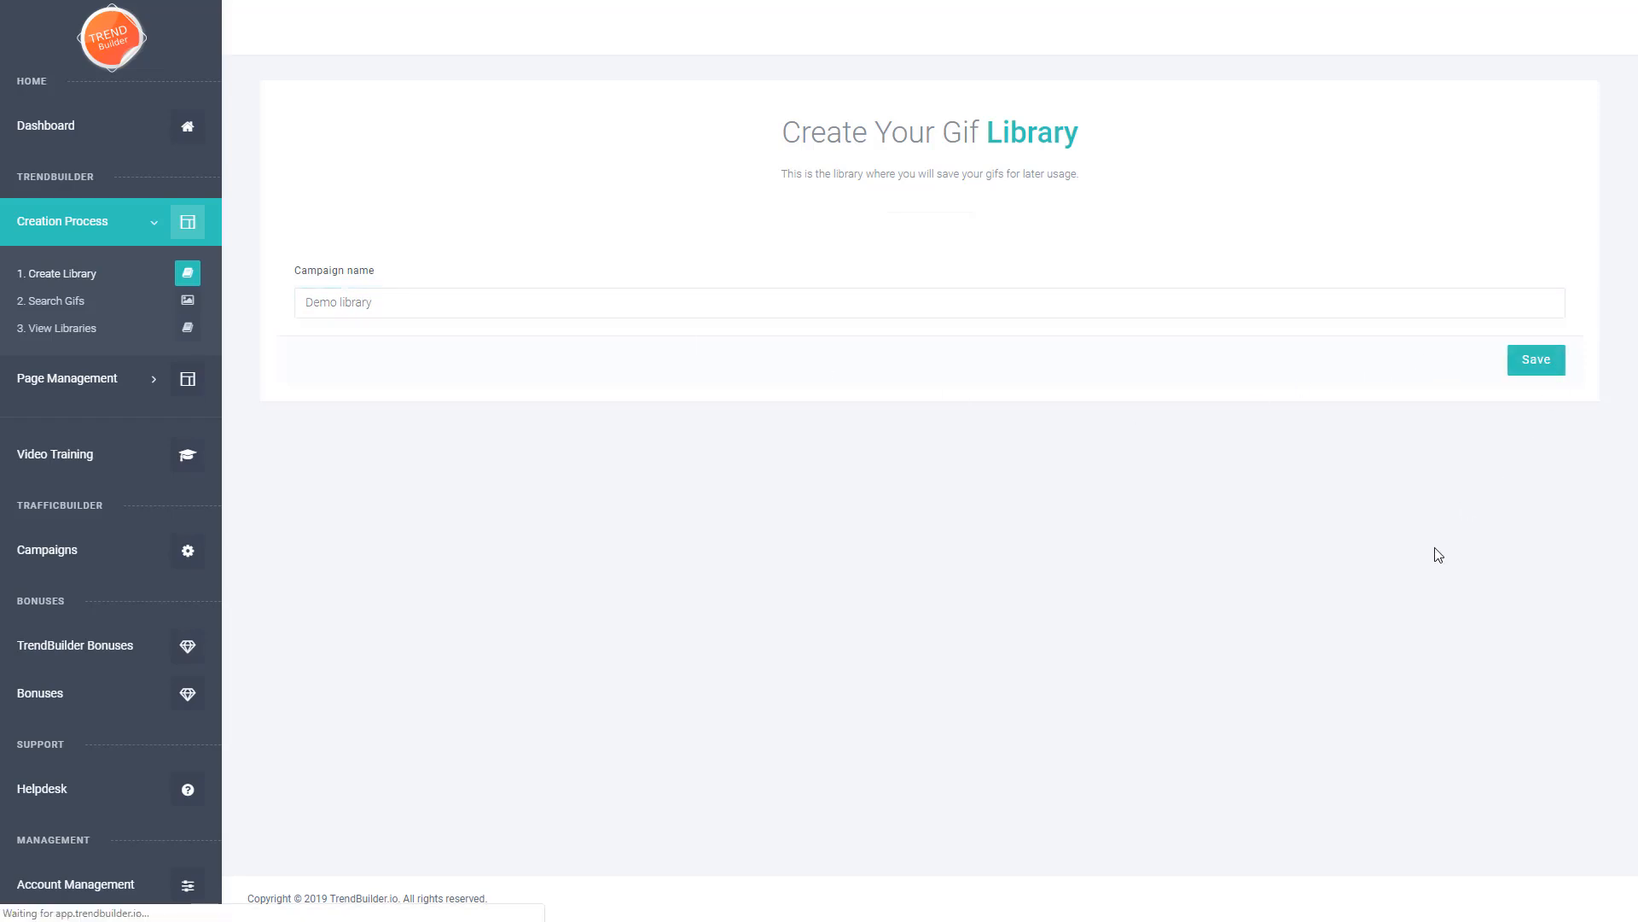
pyautogui.click(1536, 360)
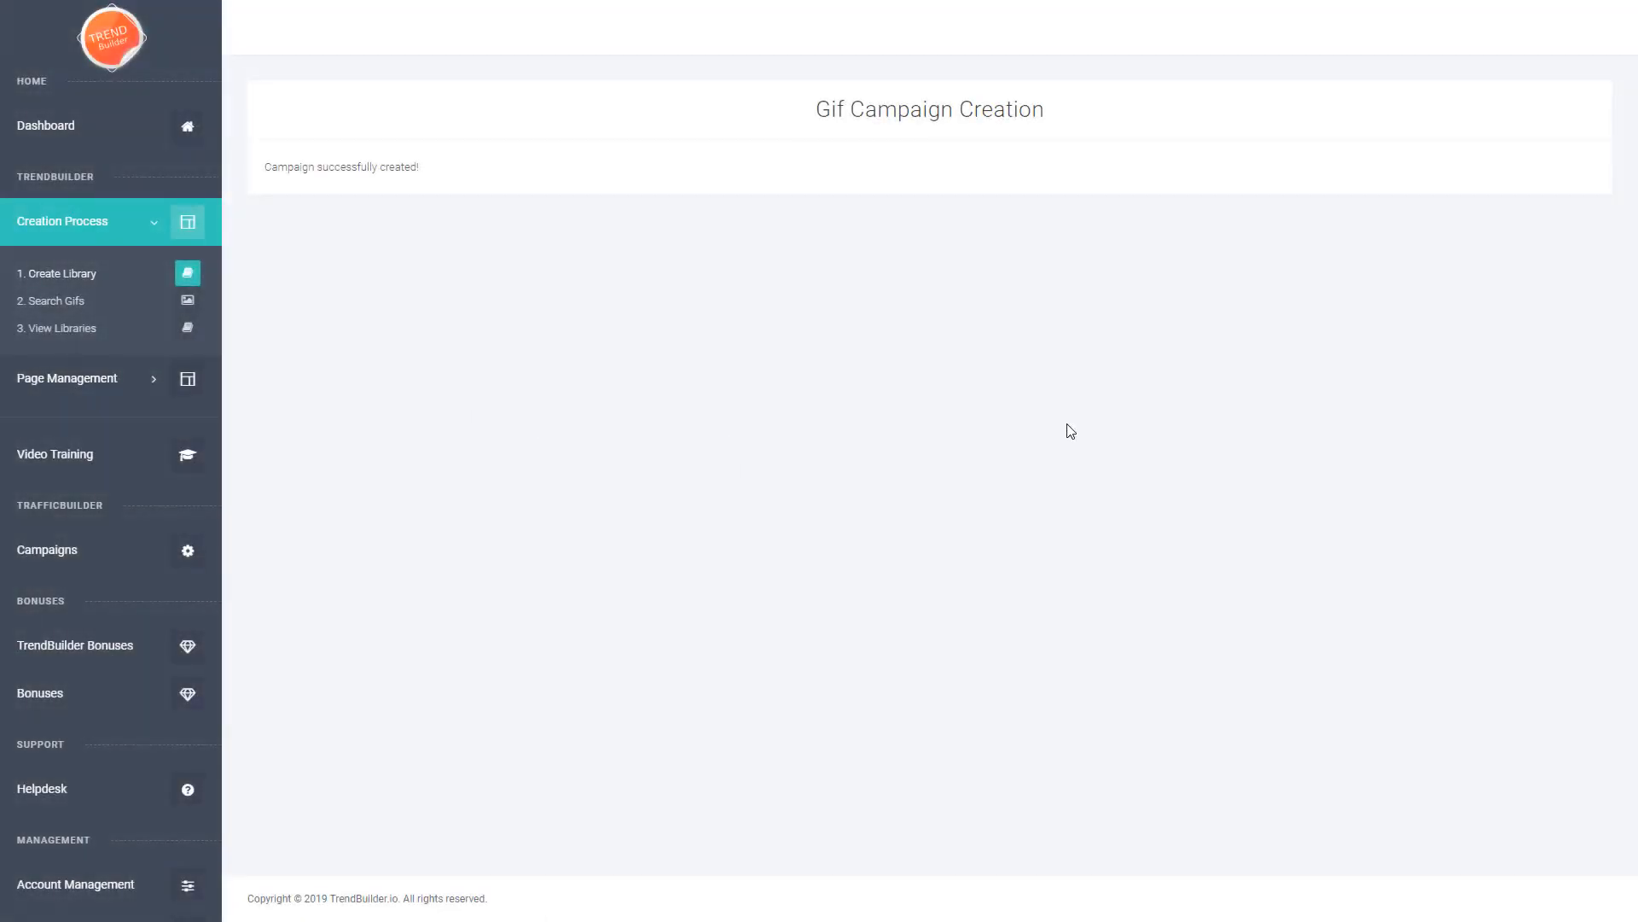
pyautogui.moveTo(616, 376)
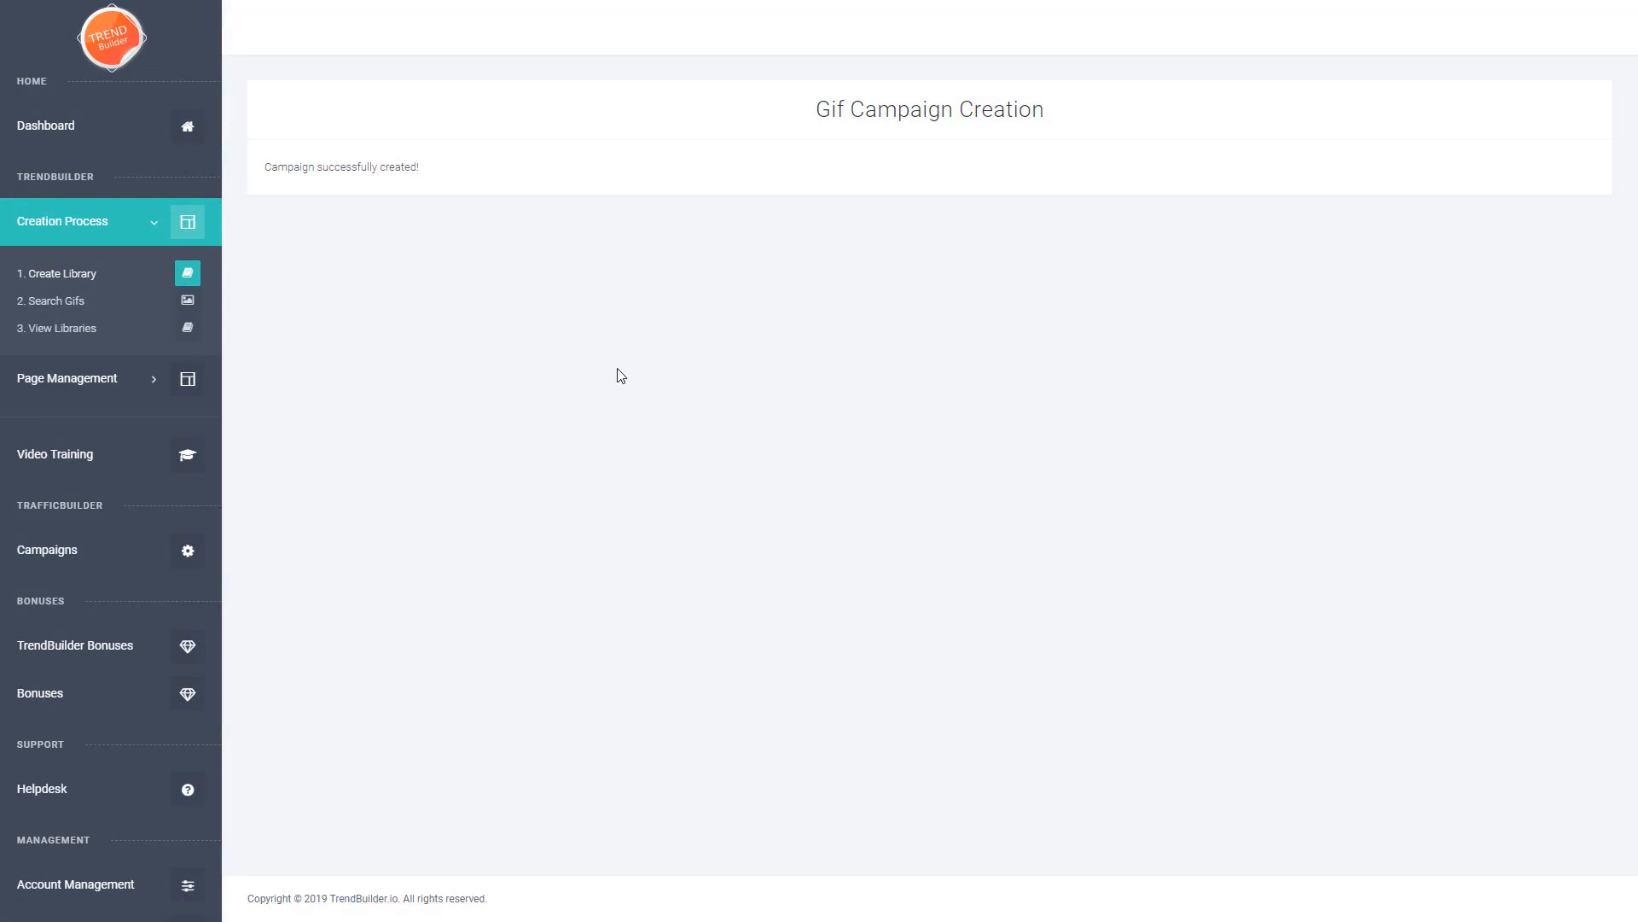
pyautogui.moveTo(592, 388)
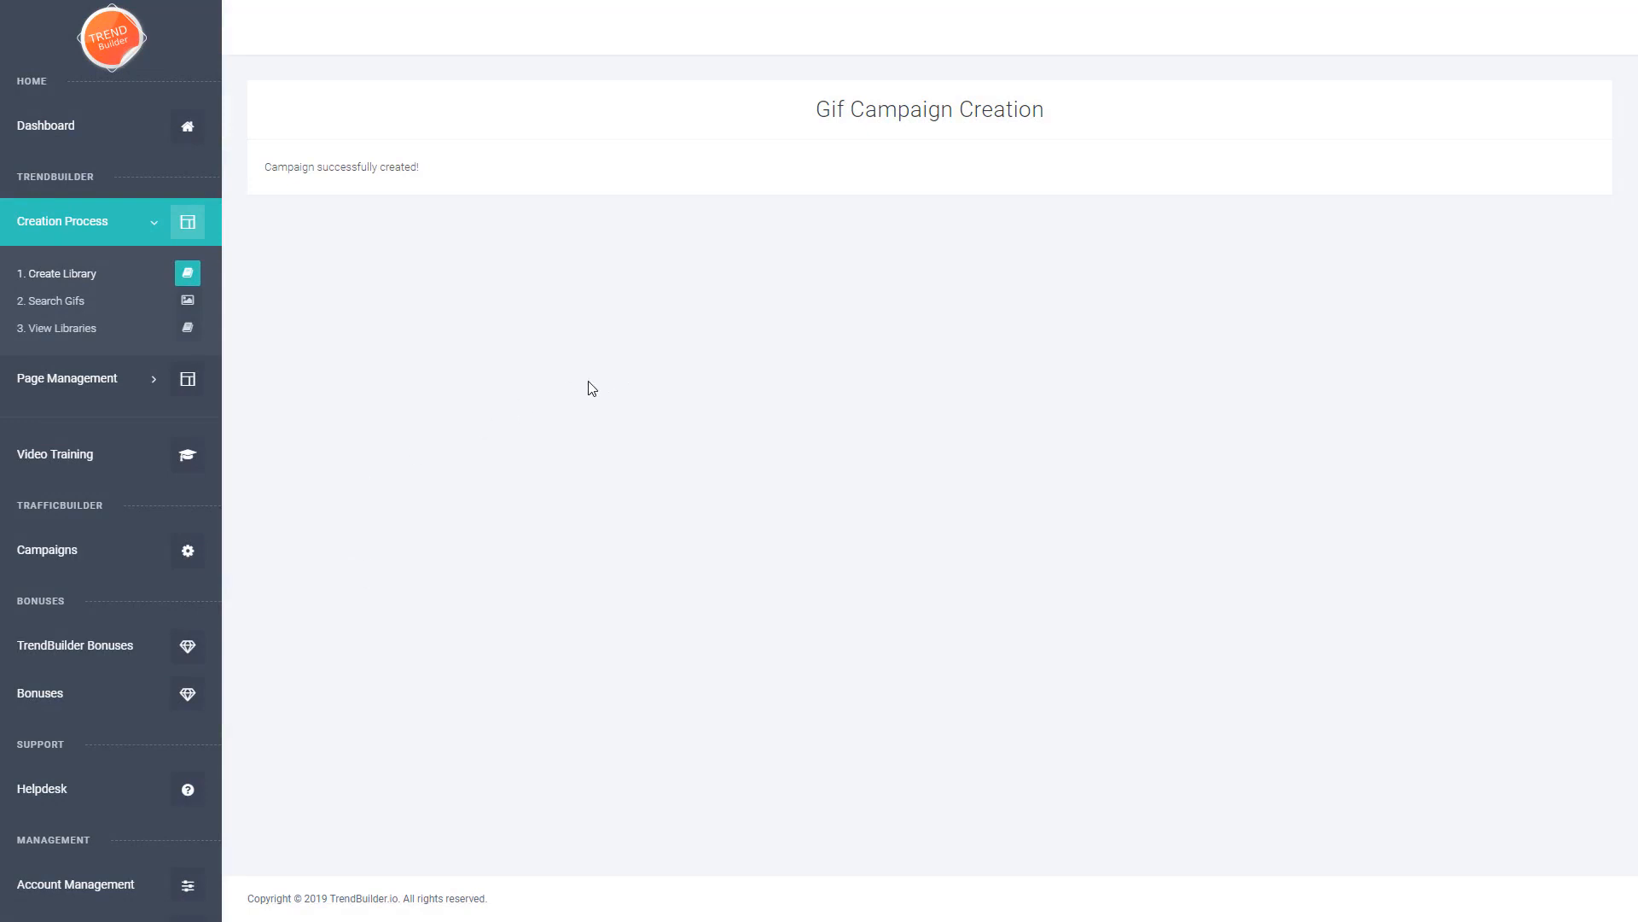
pyautogui.moveTo(52, 301)
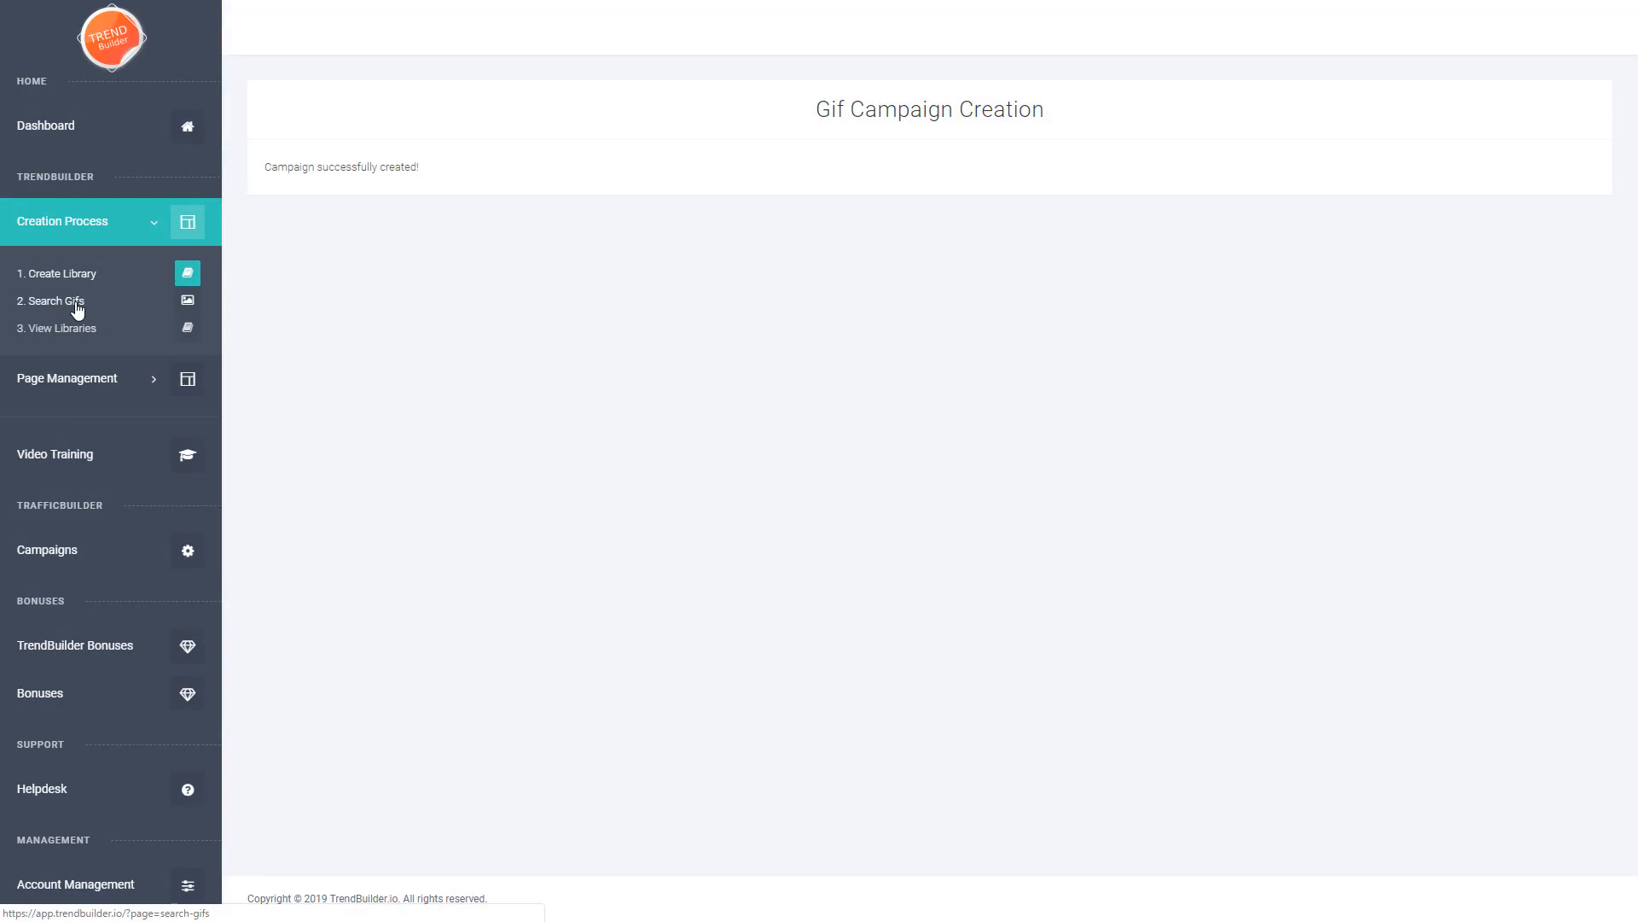
# - Search GIFs for 'funny' from 2. Search Gifs
pyautogui.click(50, 301)
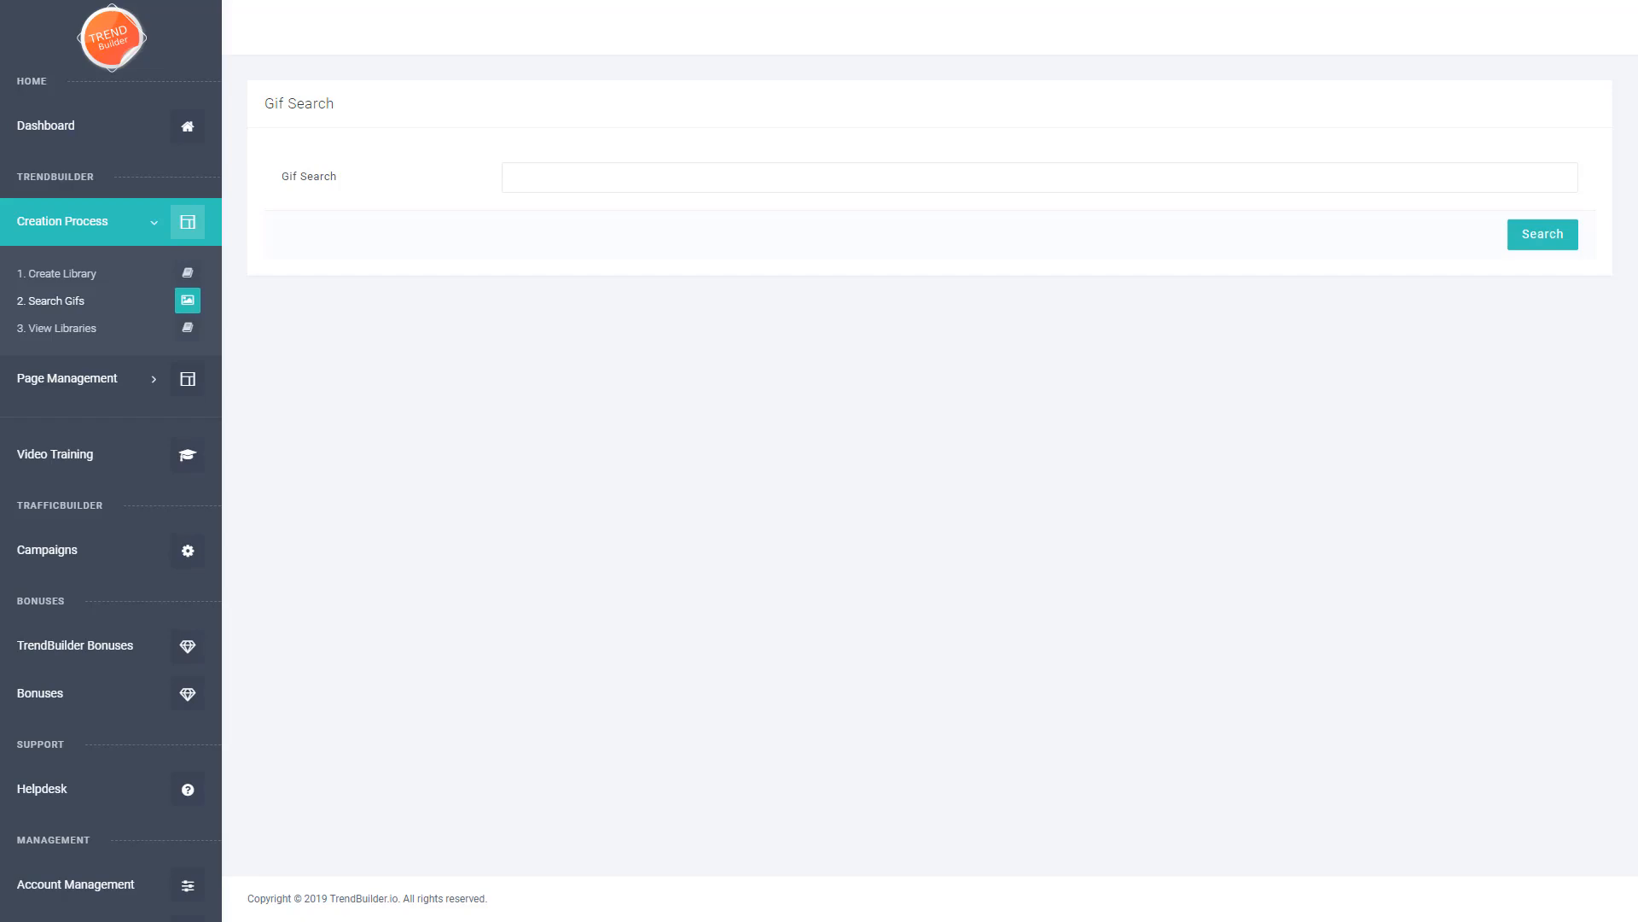
pyautogui.moveTo(1556, 876)
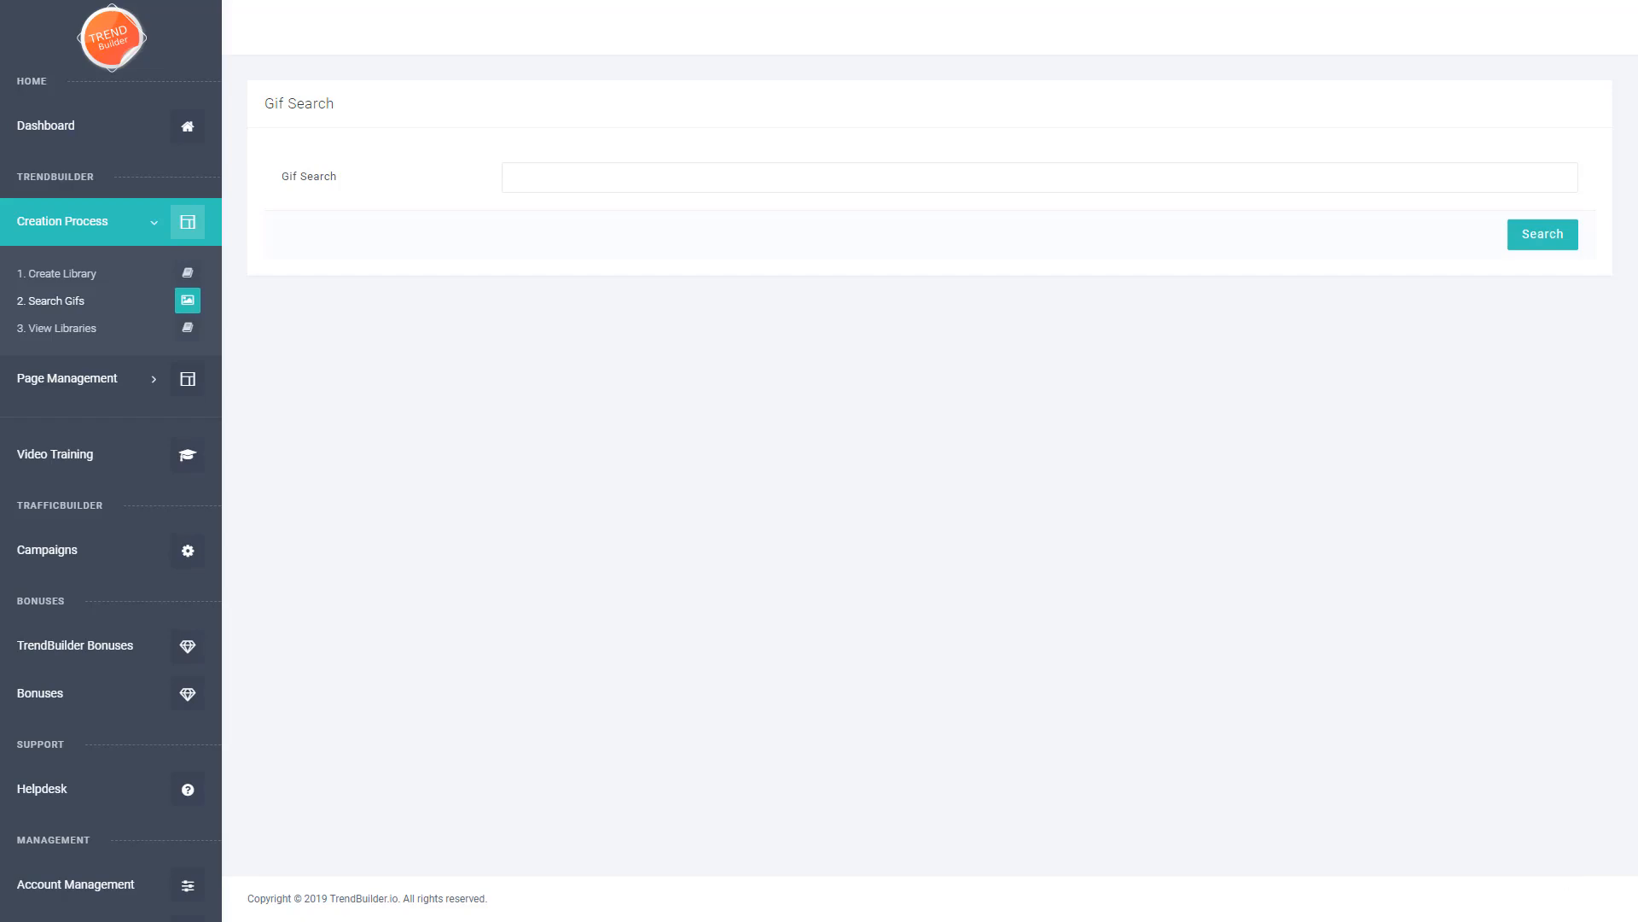
pyautogui.moveTo(590, 206)
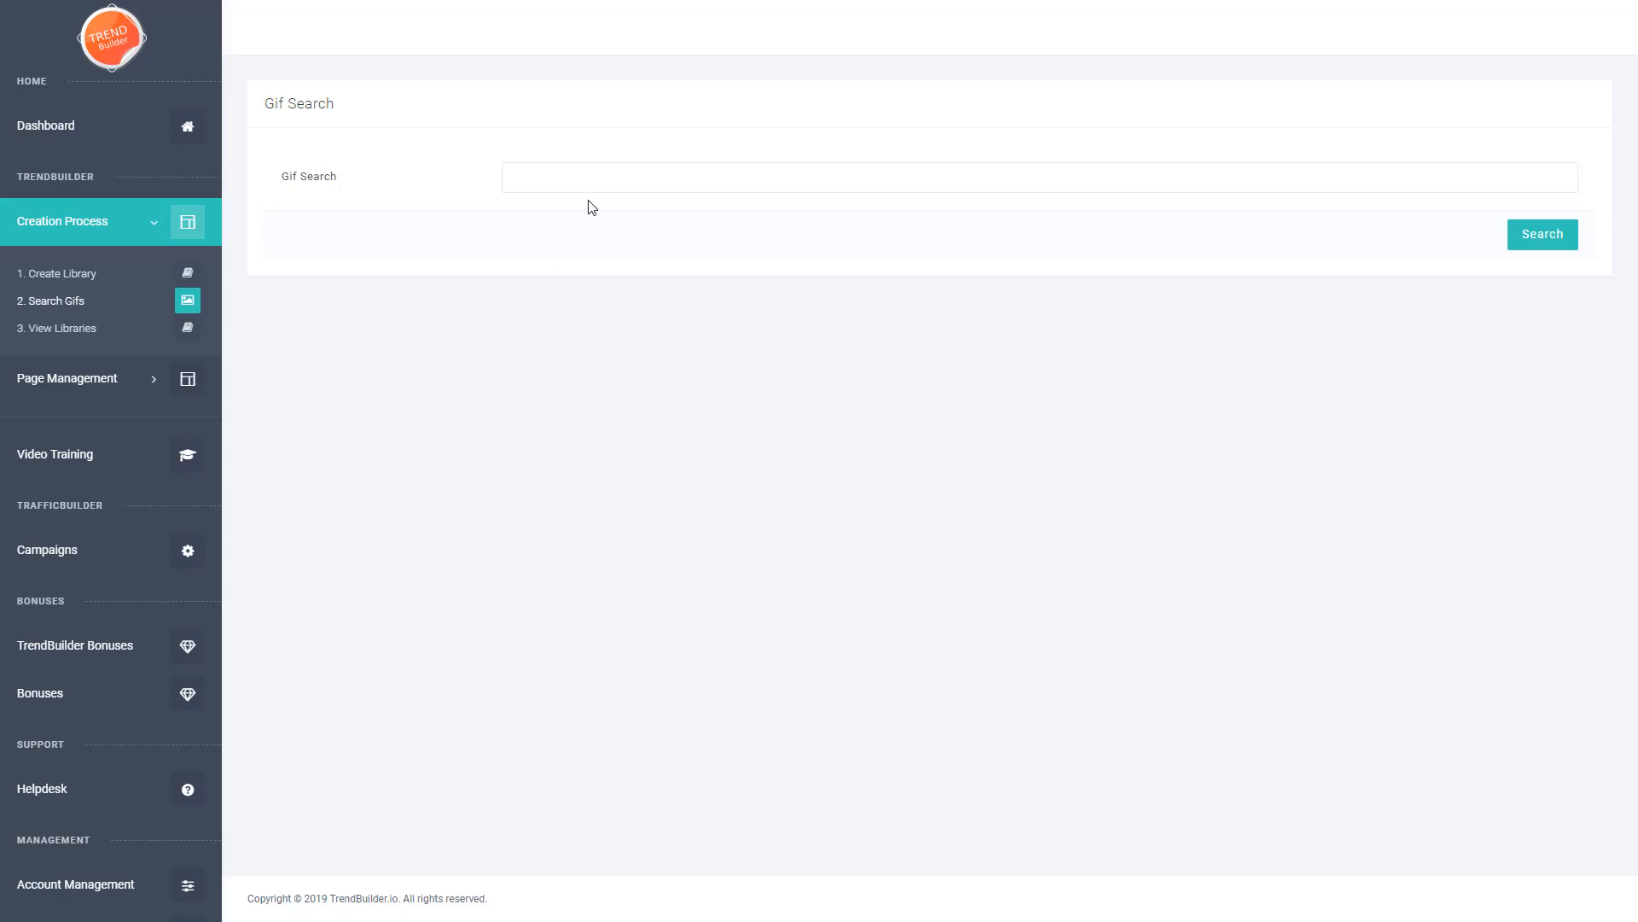
pyautogui.write('funny')
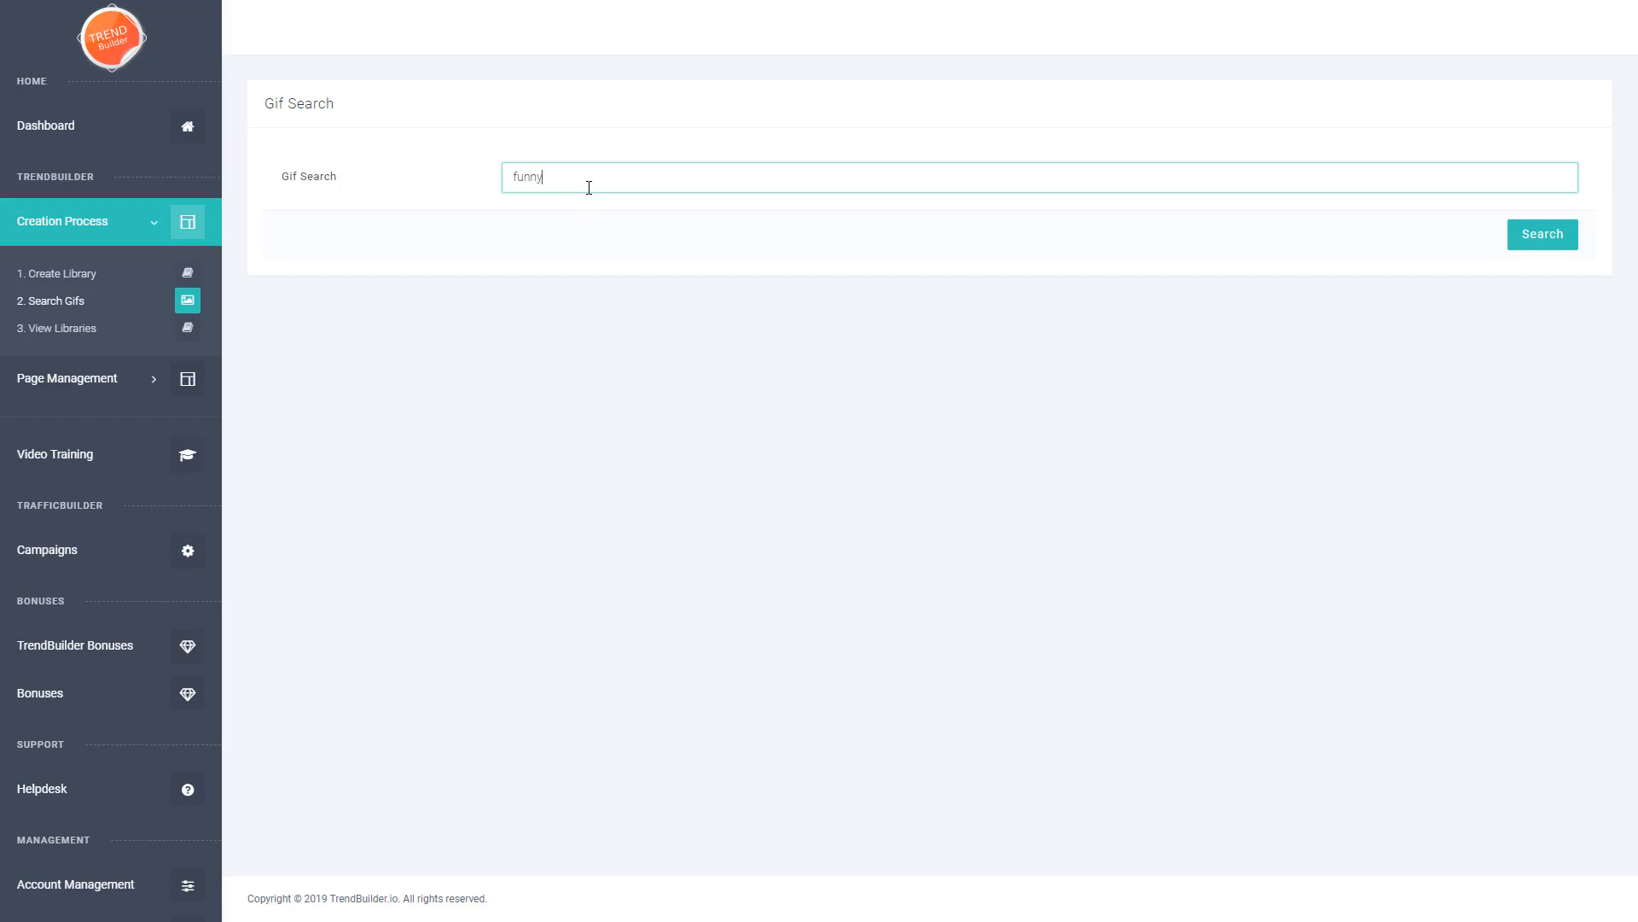
pyautogui.click(1542, 234)
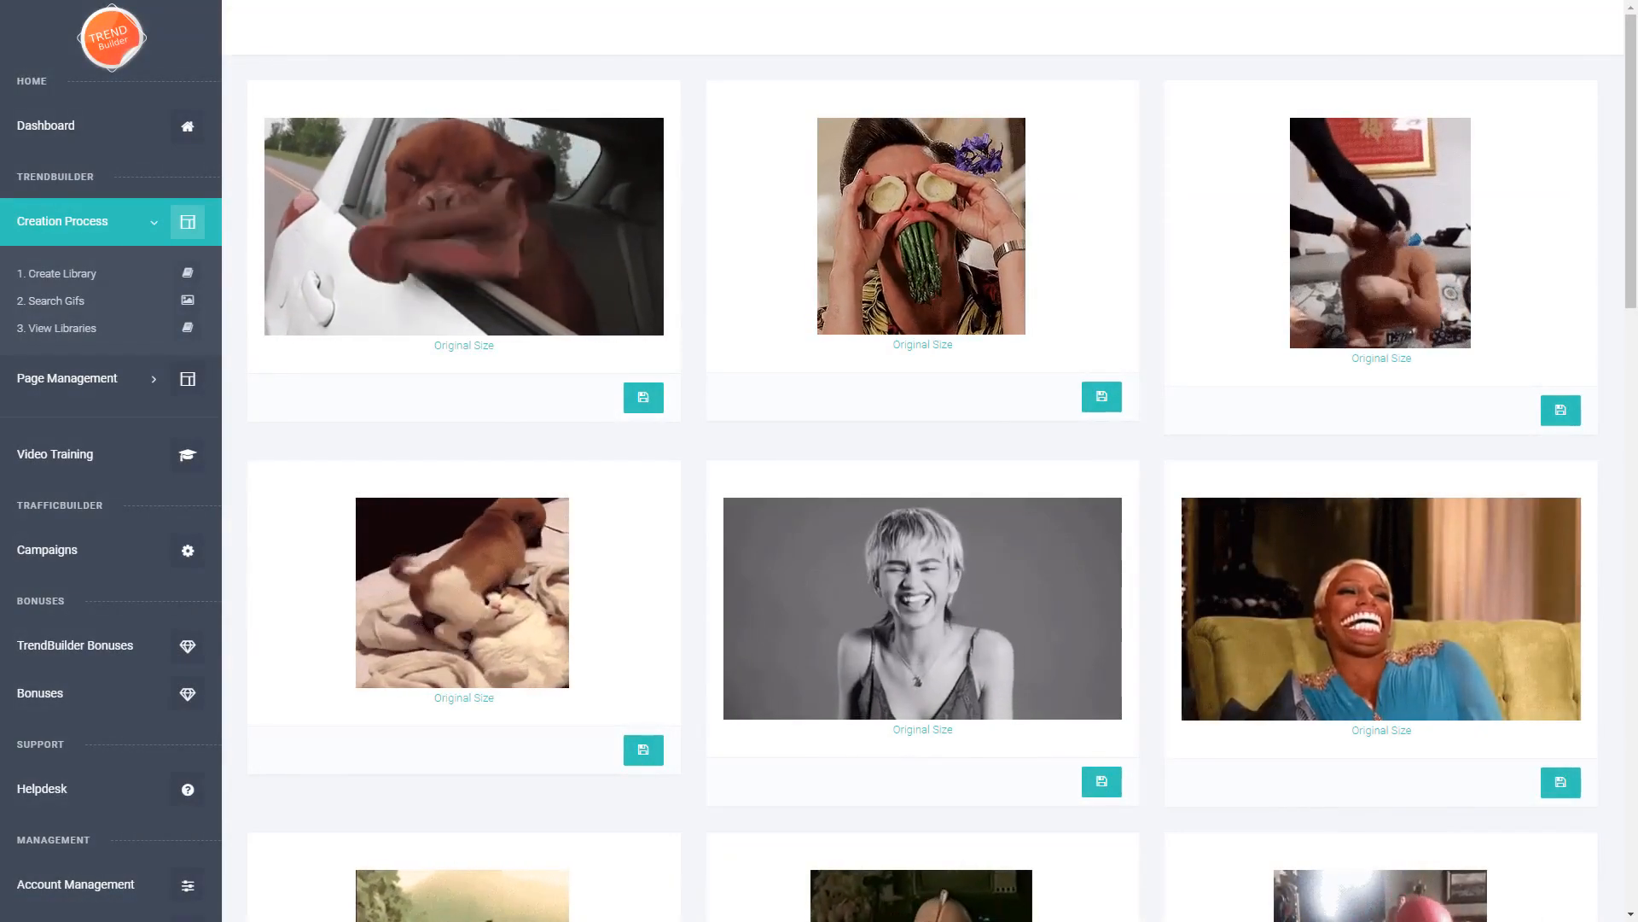
pyautogui.scroll(-3)
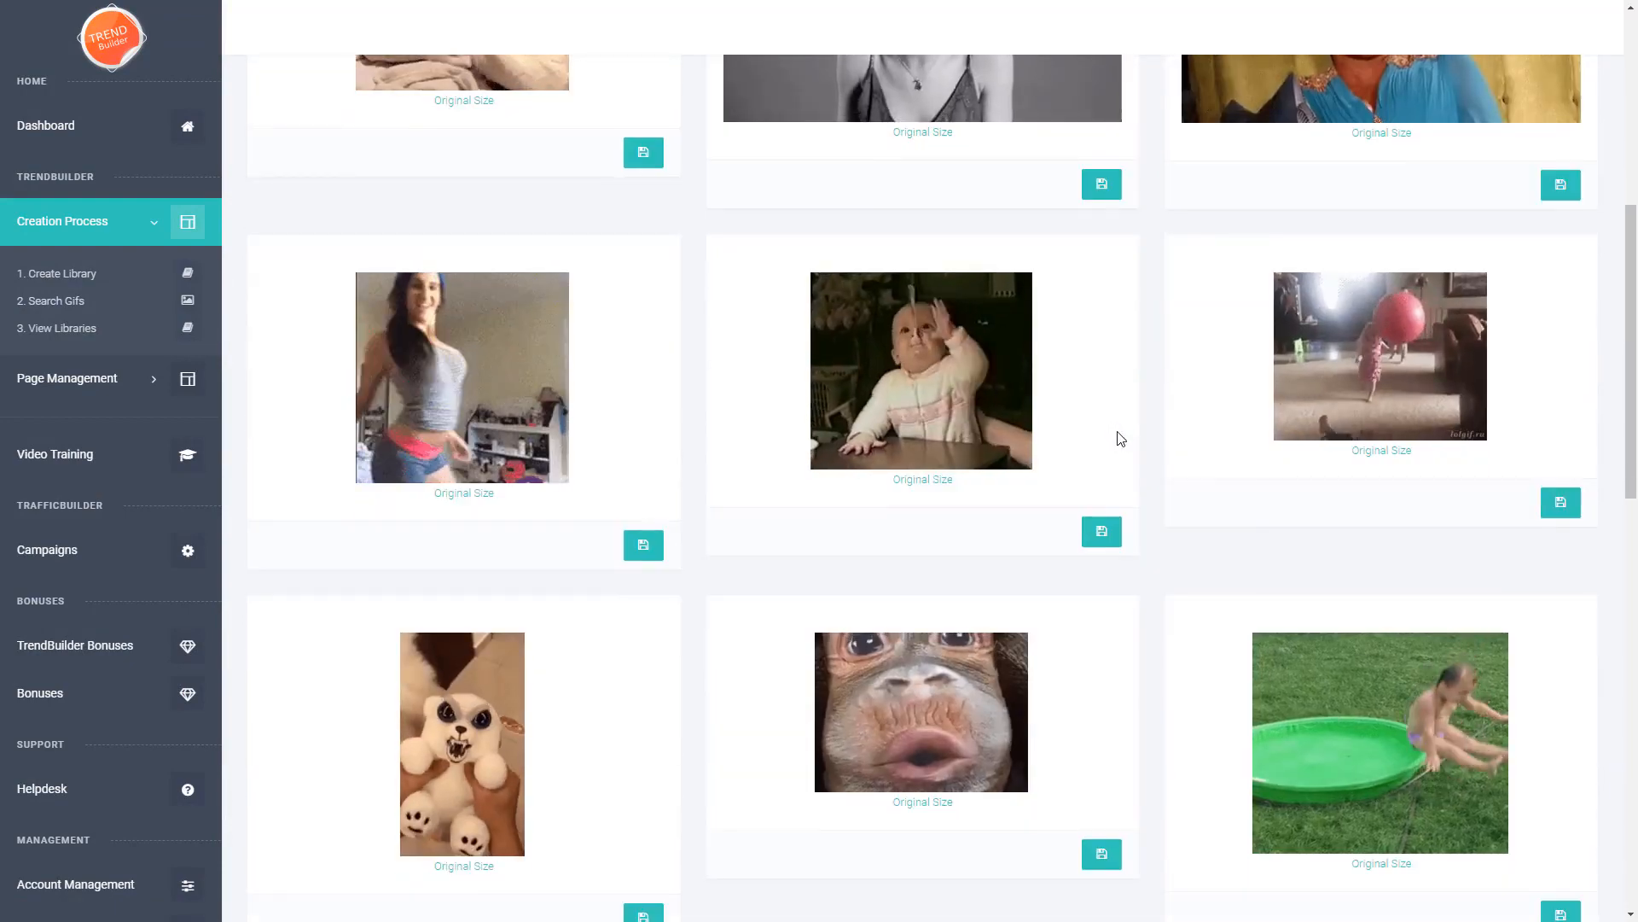
pyautogui.scroll(-3)
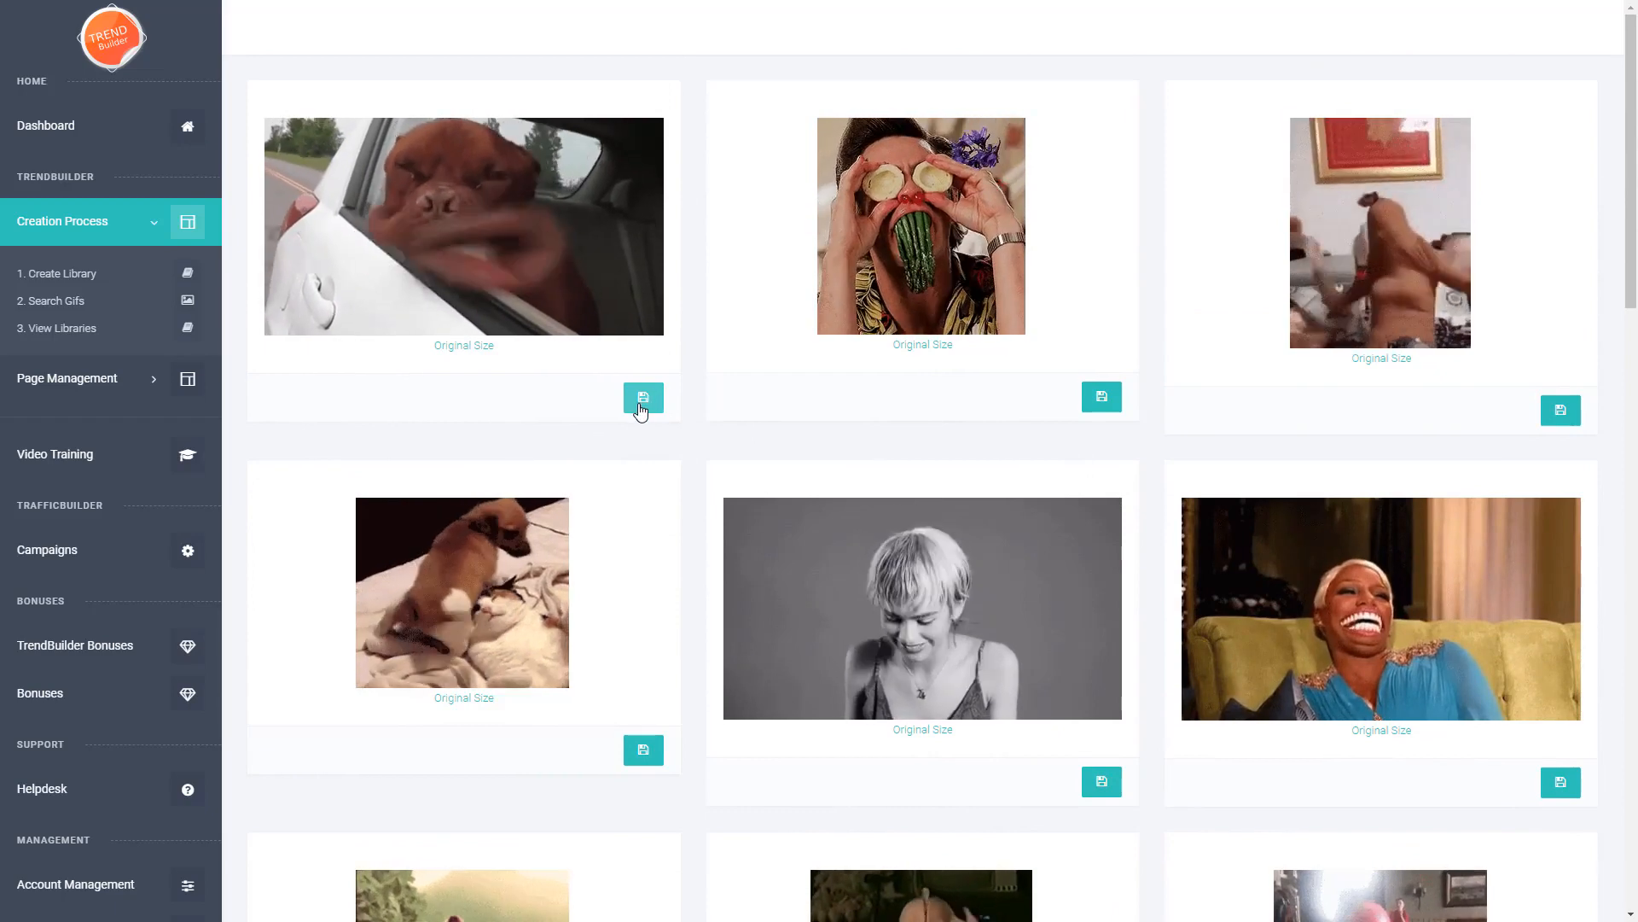
pyautogui.moveTo(643, 397)
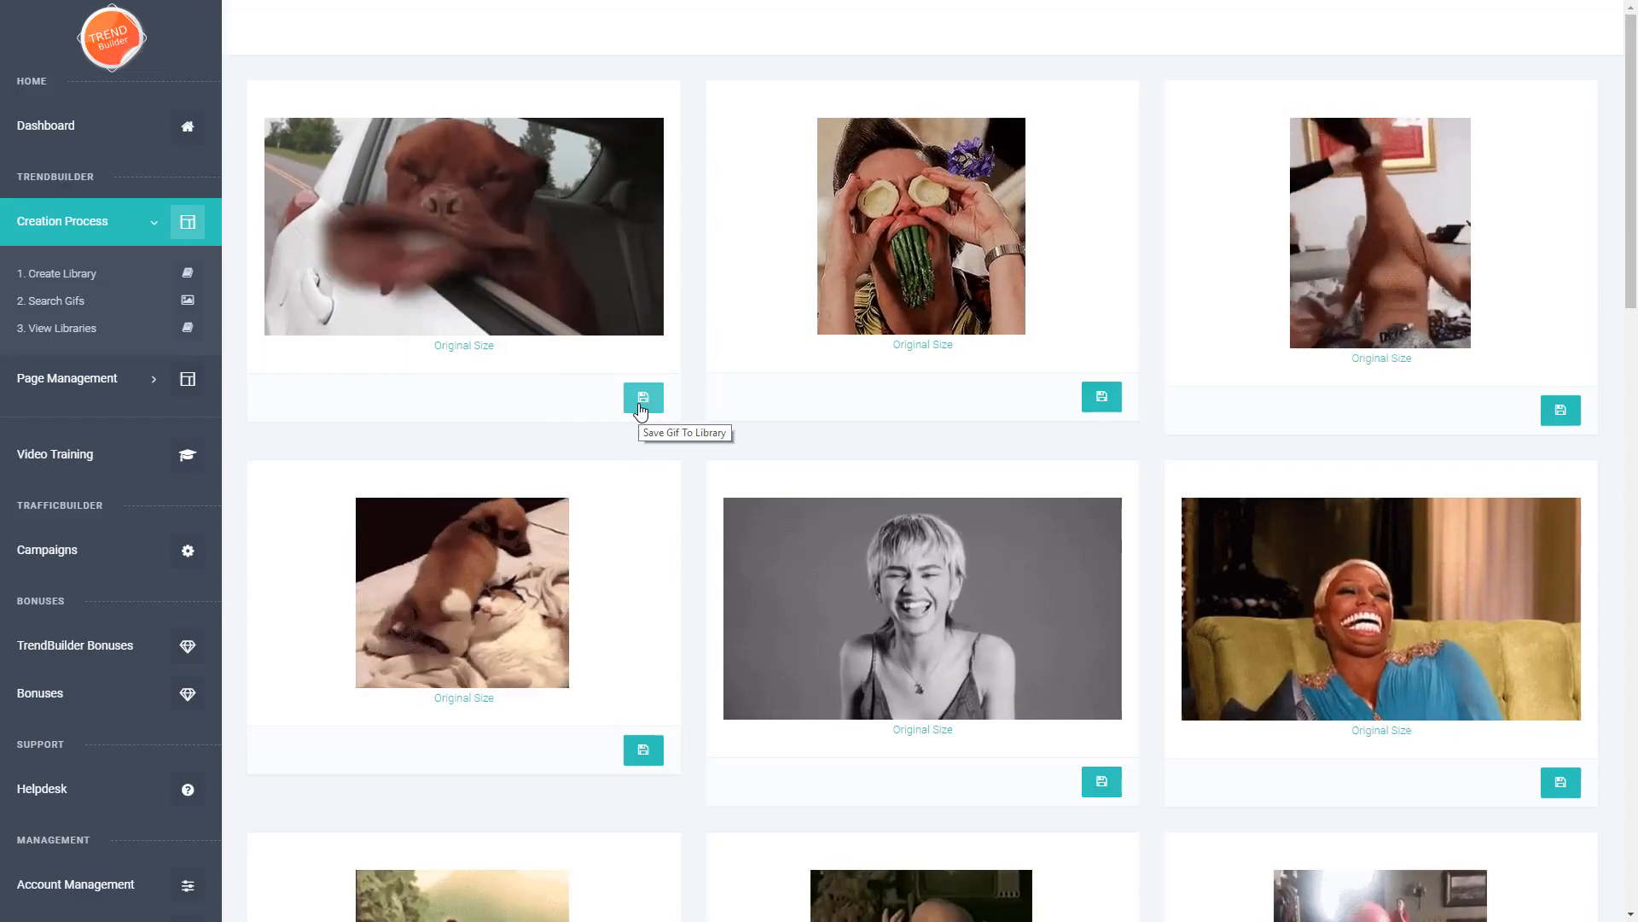
# - Save the dog-in-car and cucumber-eyes GIFs into the Demo library campaign
pyautogui.click(643, 399)
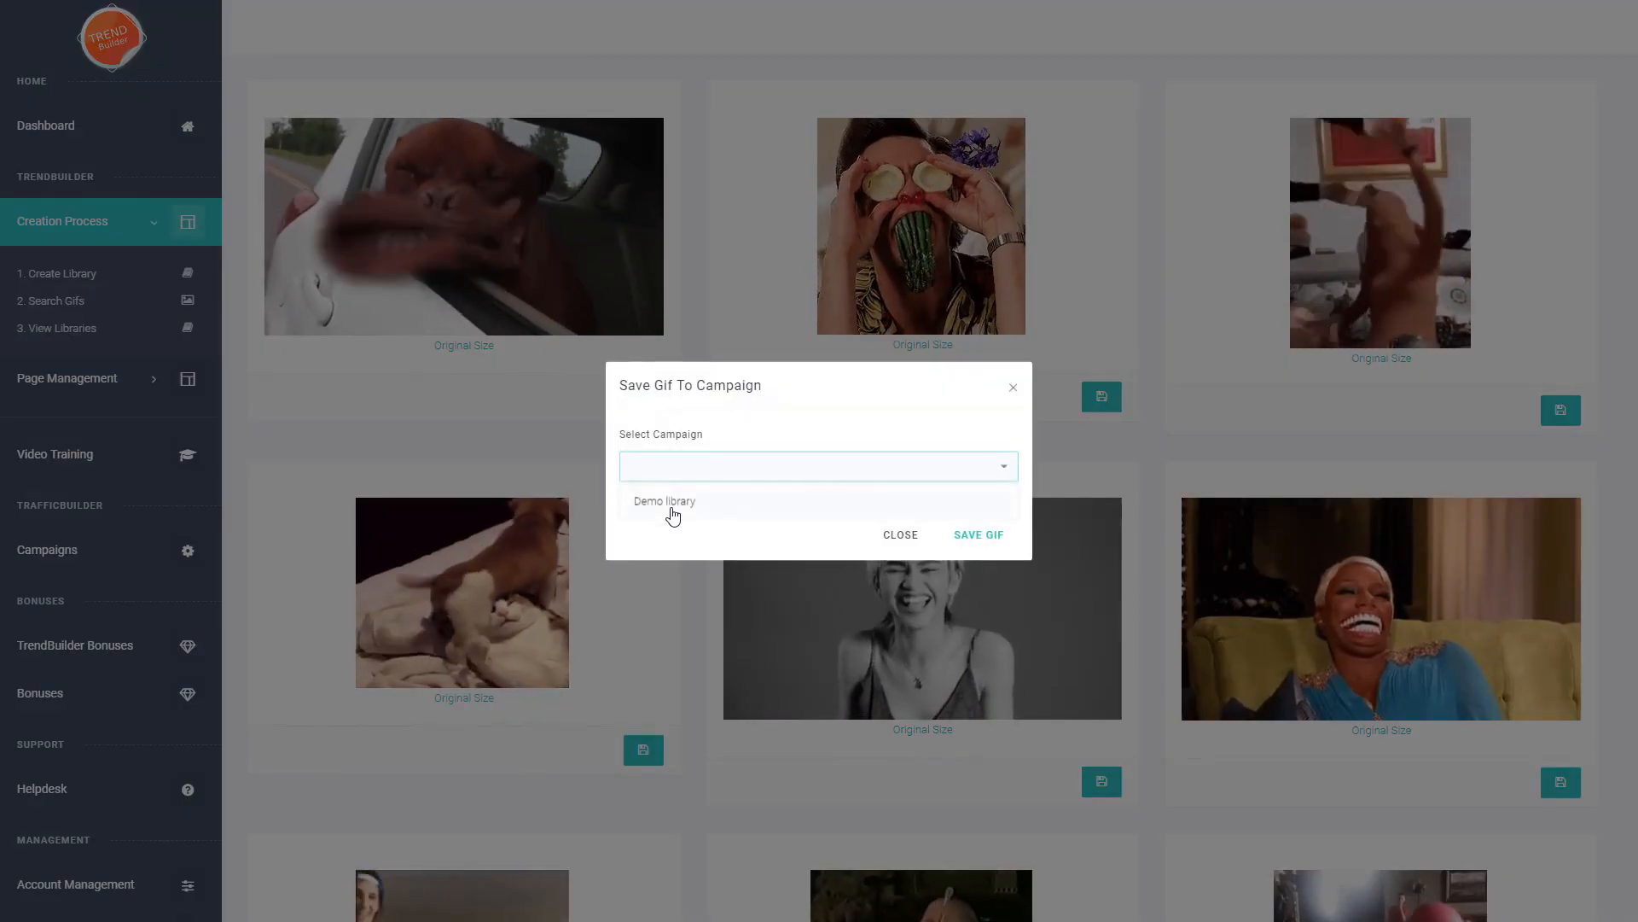
pyautogui.click(664, 501)
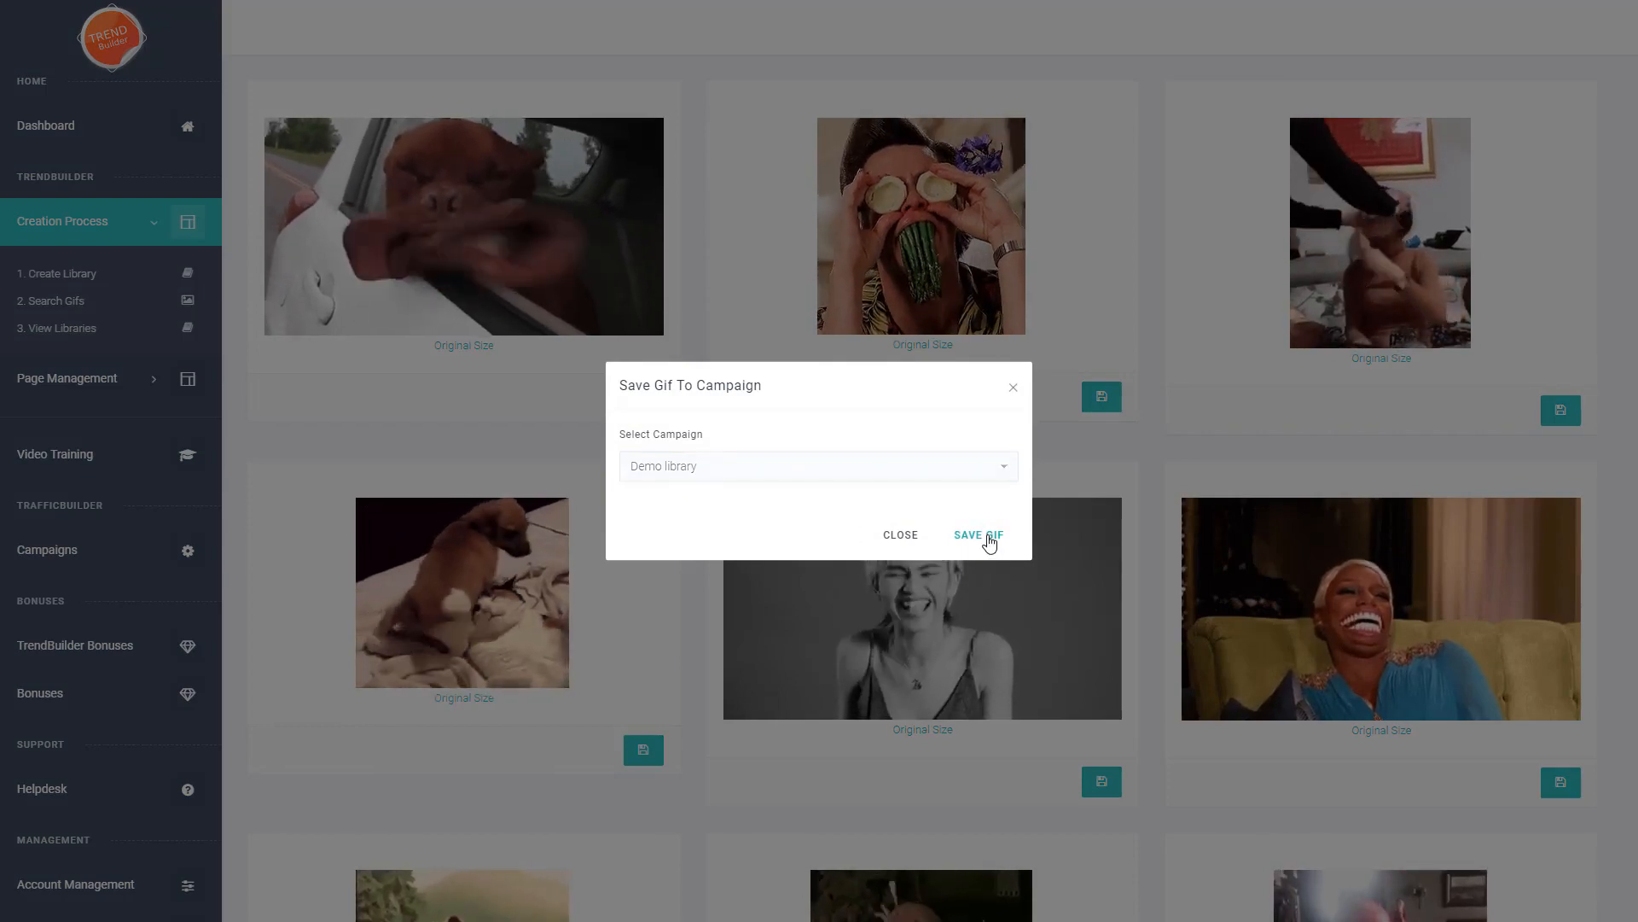
pyautogui.click(978, 534)
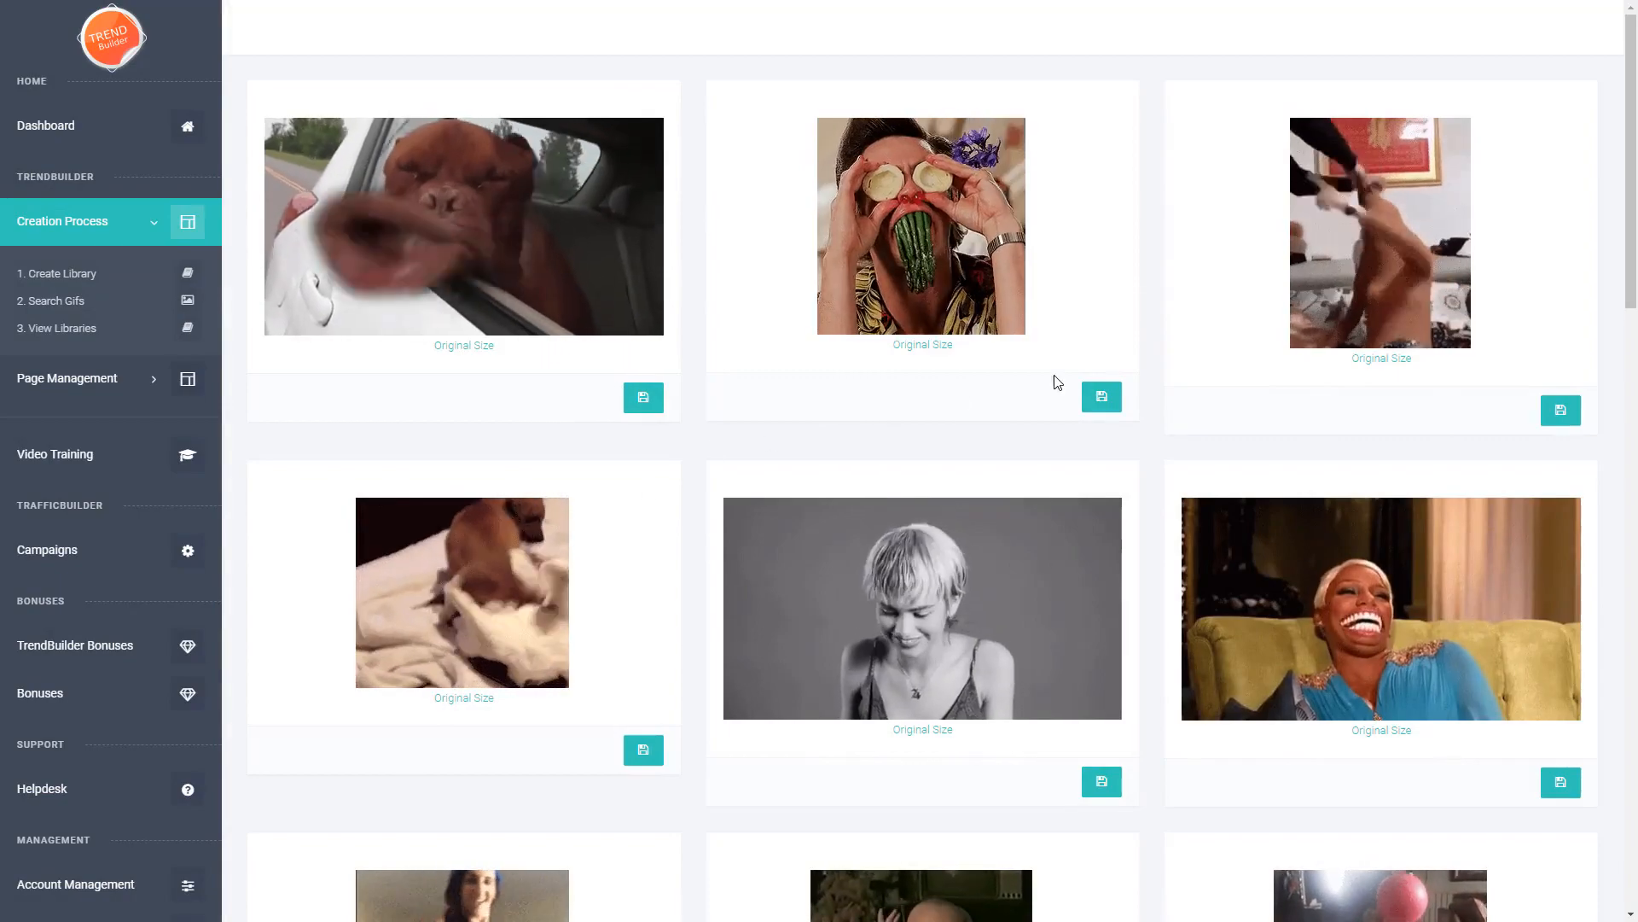
pyautogui.click(1101, 396)
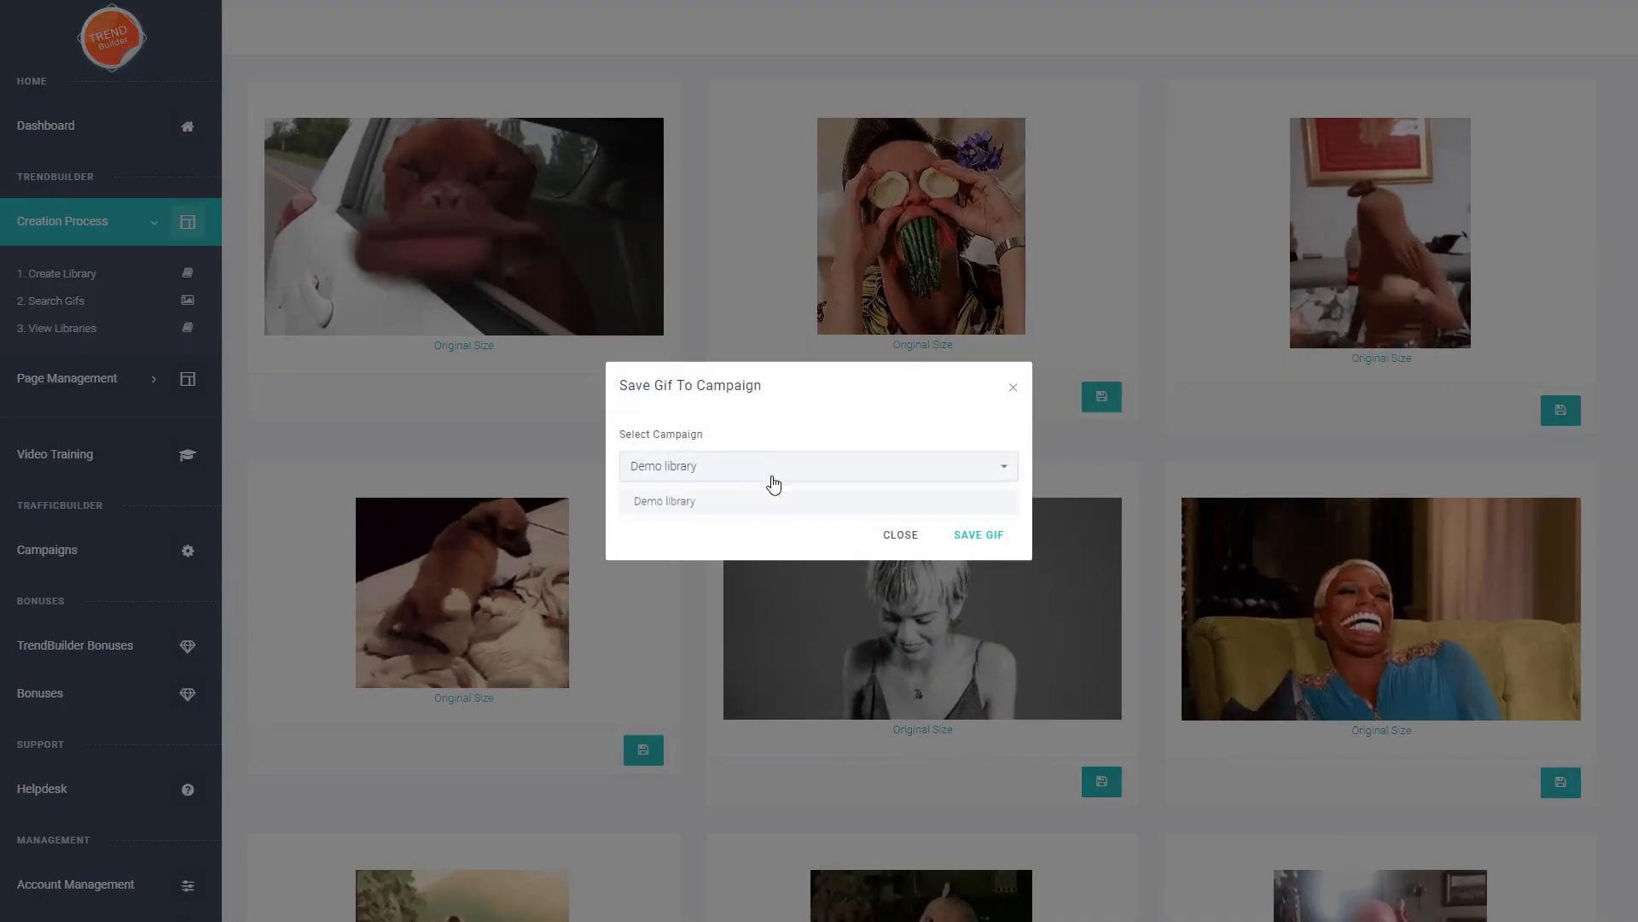
pyautogui.click(664, 501)
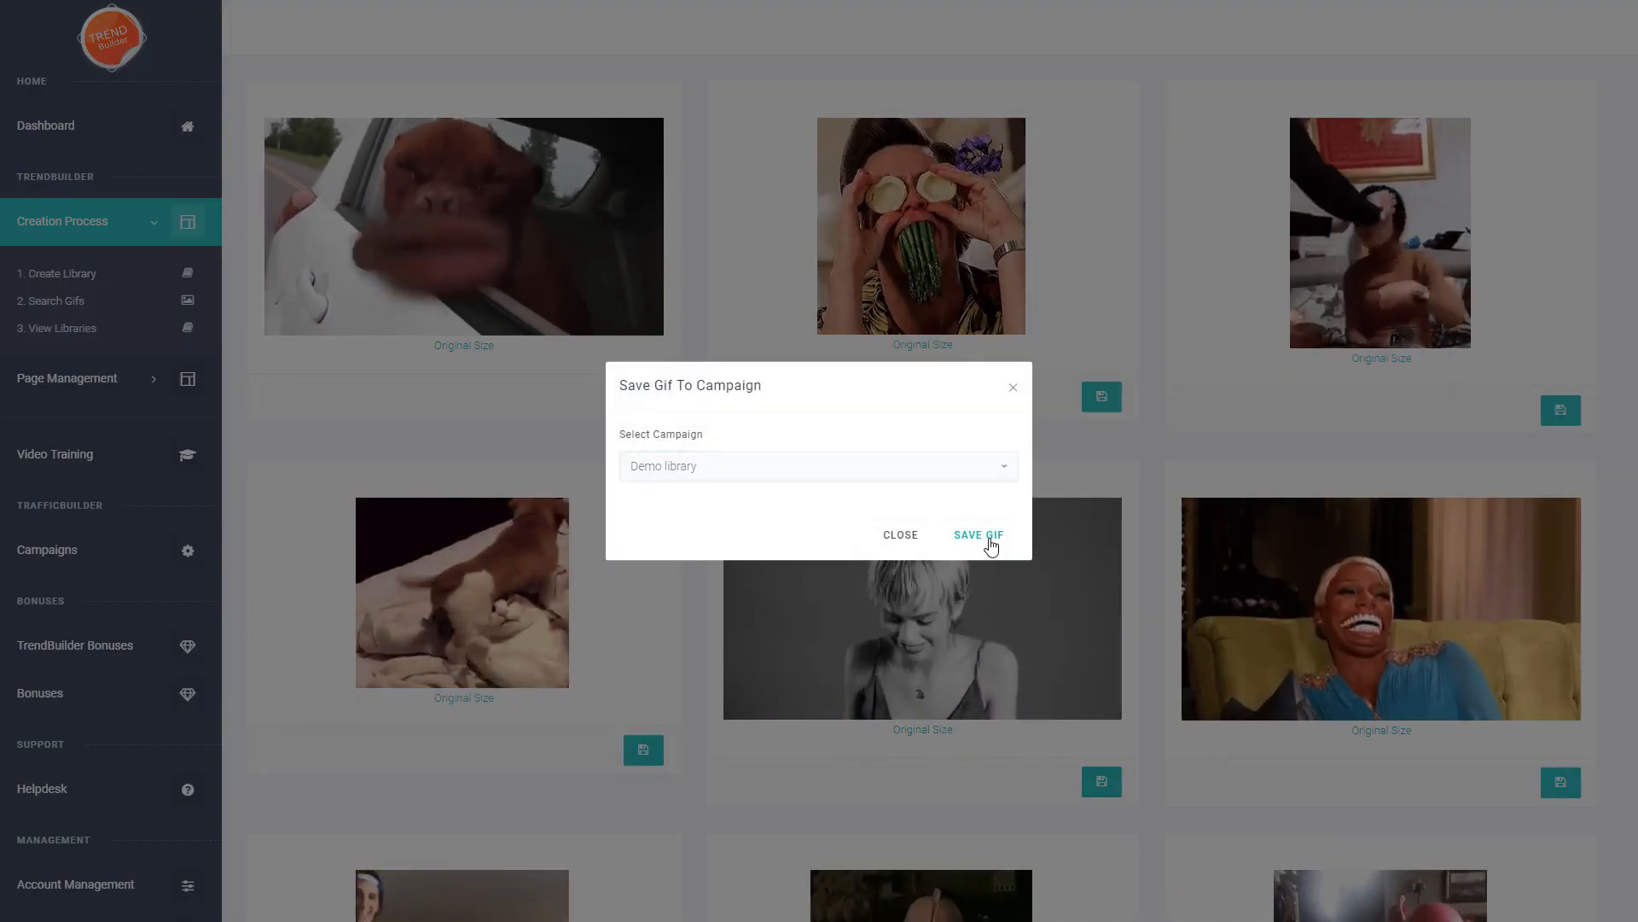
pyautogui.click(977, 534)
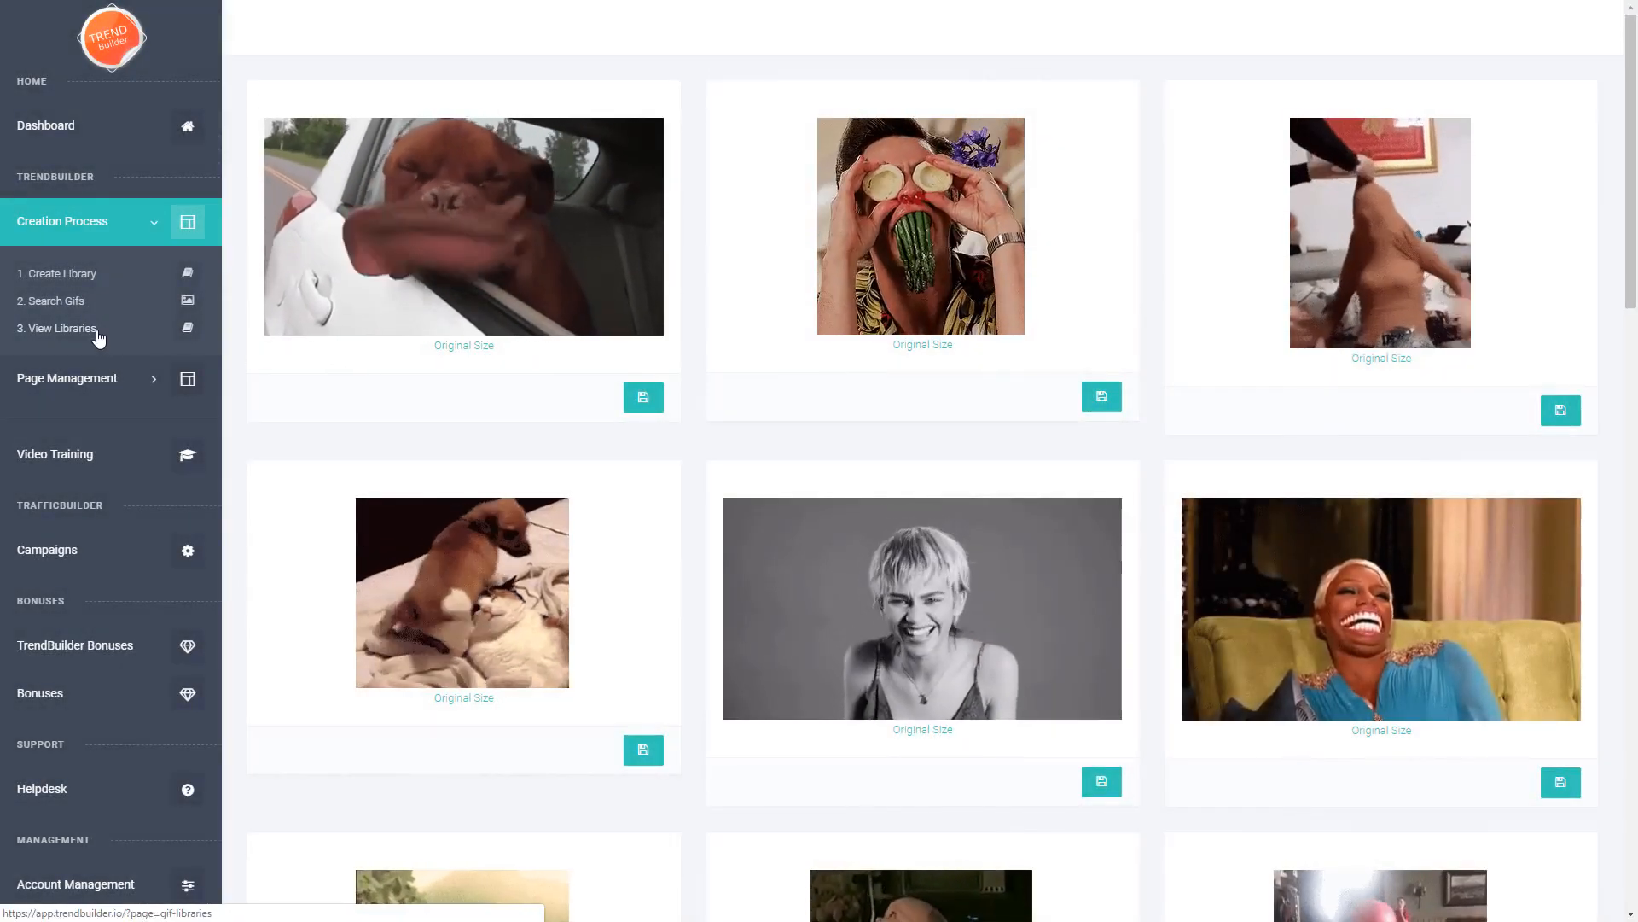
# - Open 3. View Libraries and the Demo library holding 2 GIFs
pyautogui.click(60, 327)
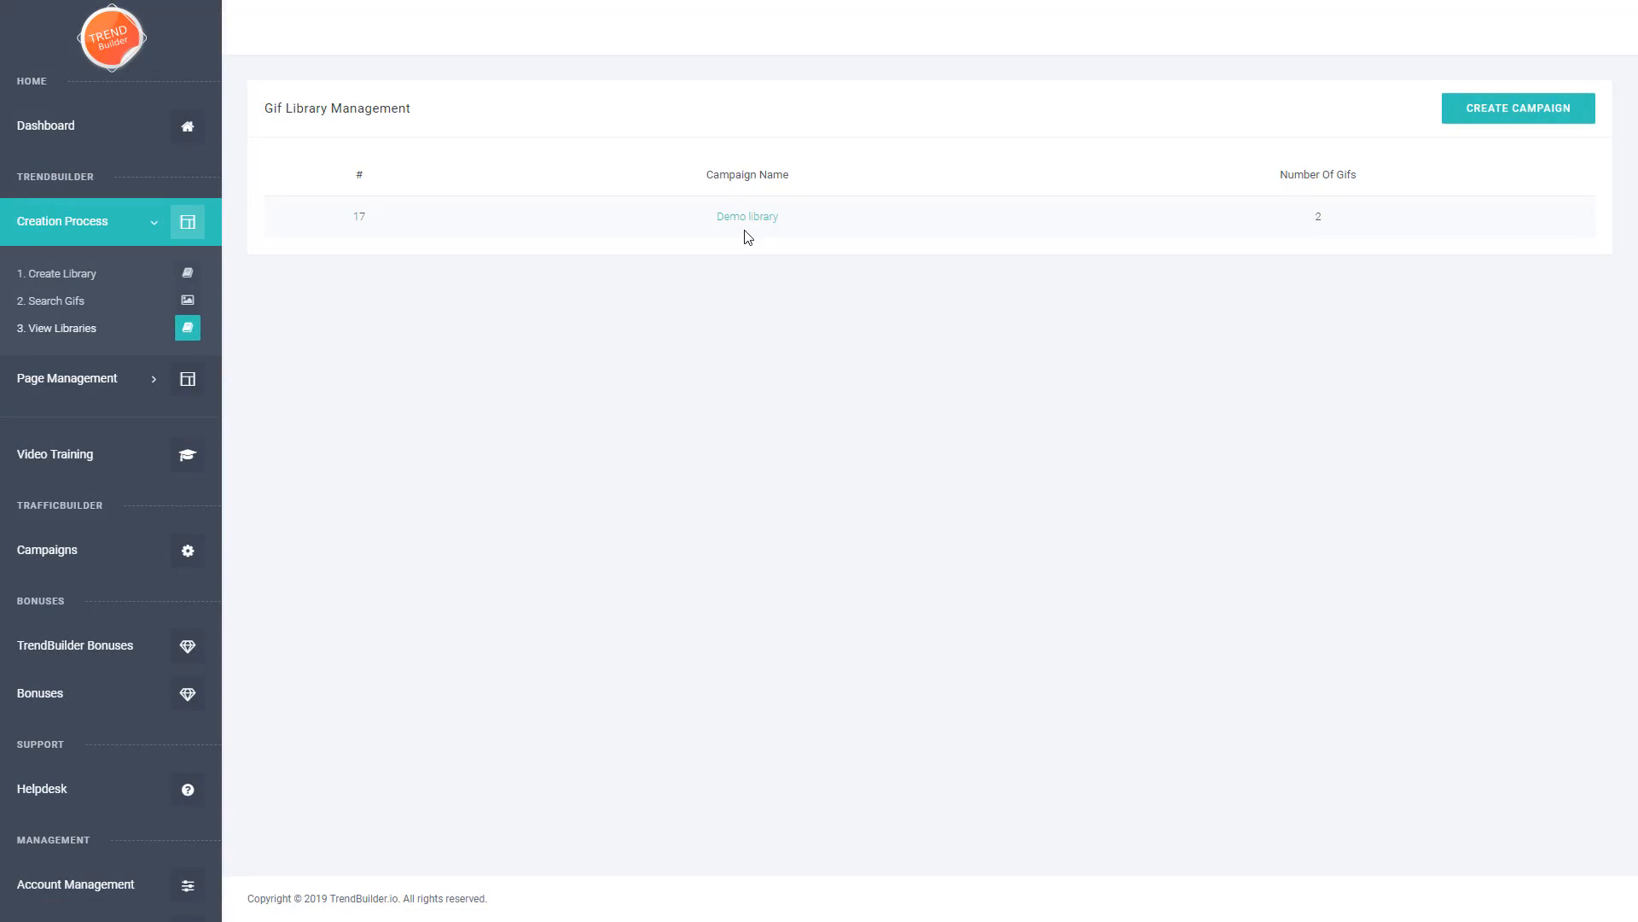
pyautogui.moveTo(915, 270)
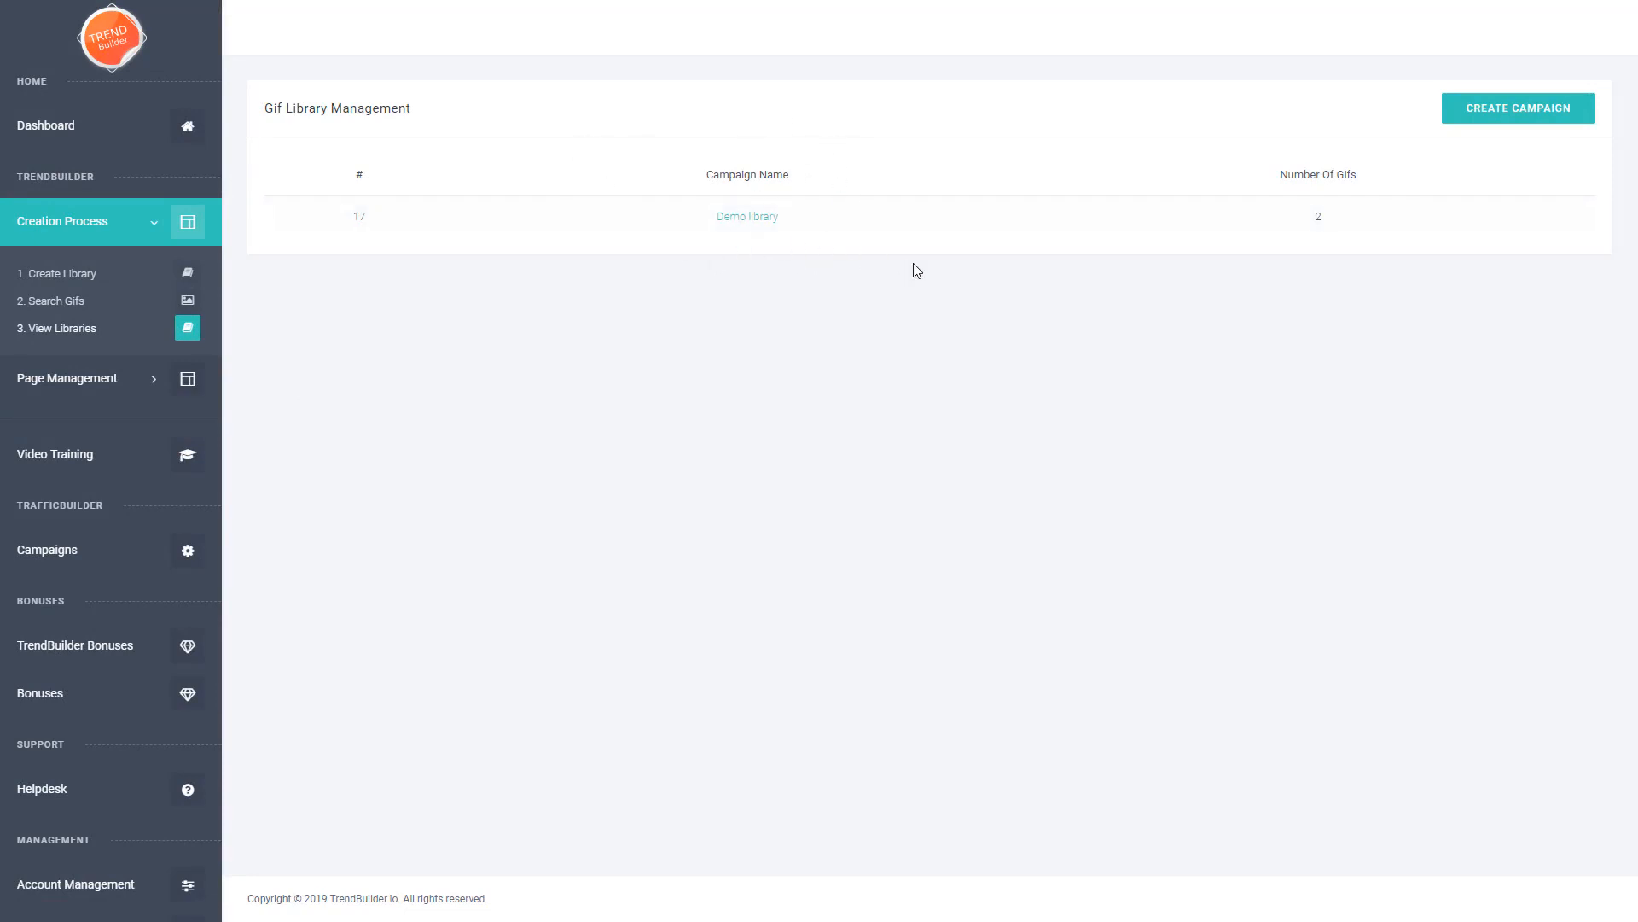
pyautogui.moveTo(1330, 218)
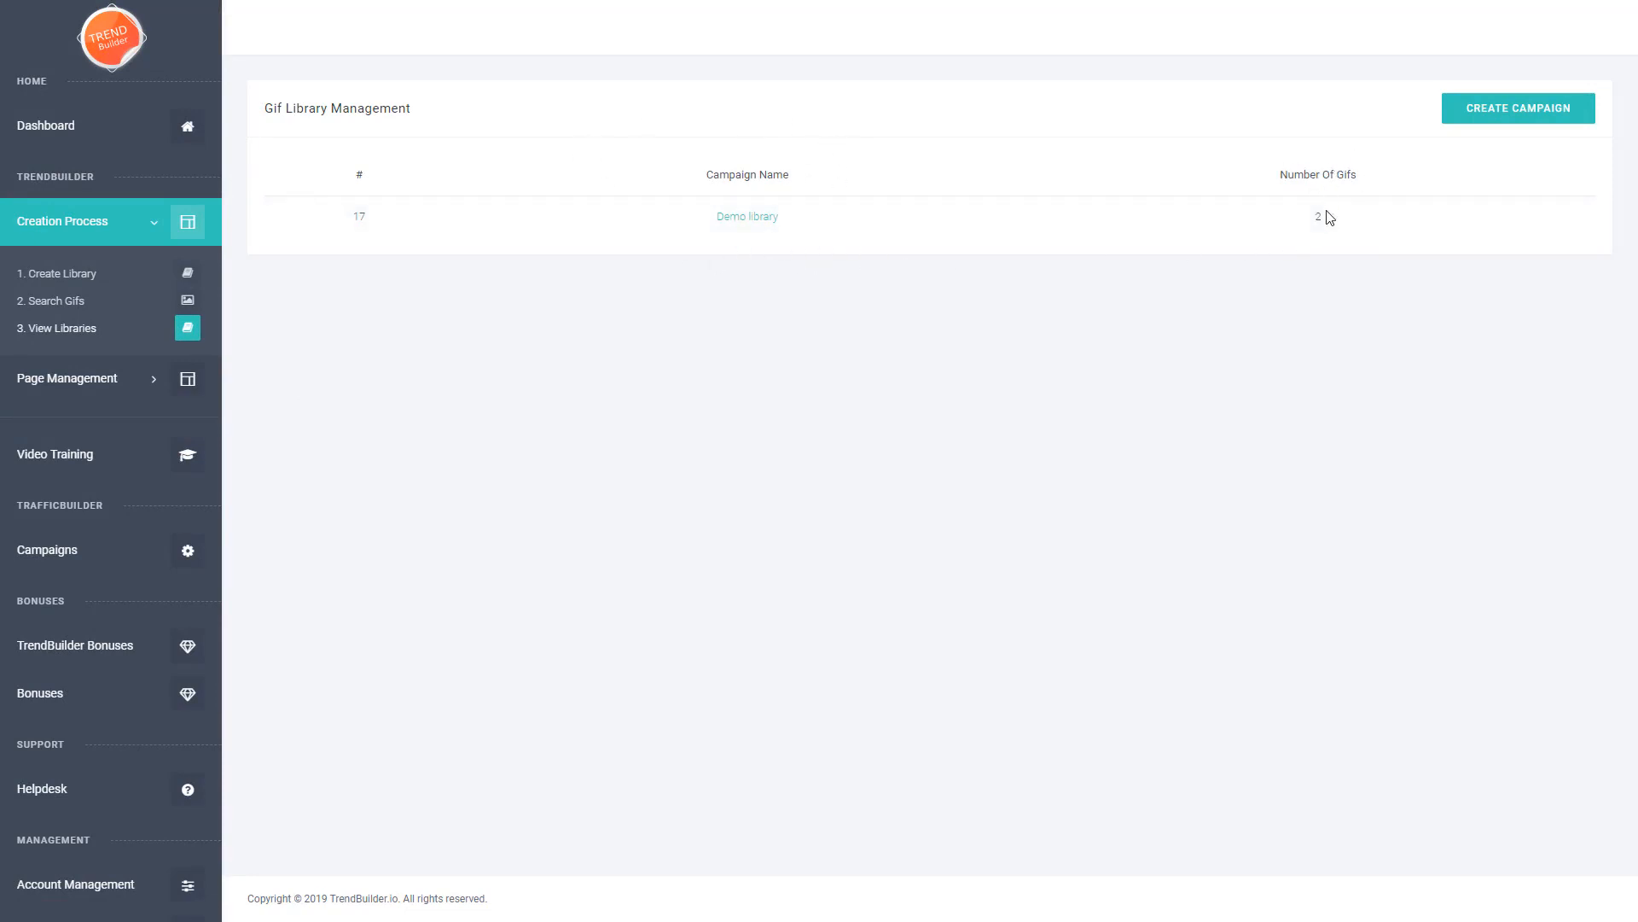
pyautogui.moveTo(1396, 373)
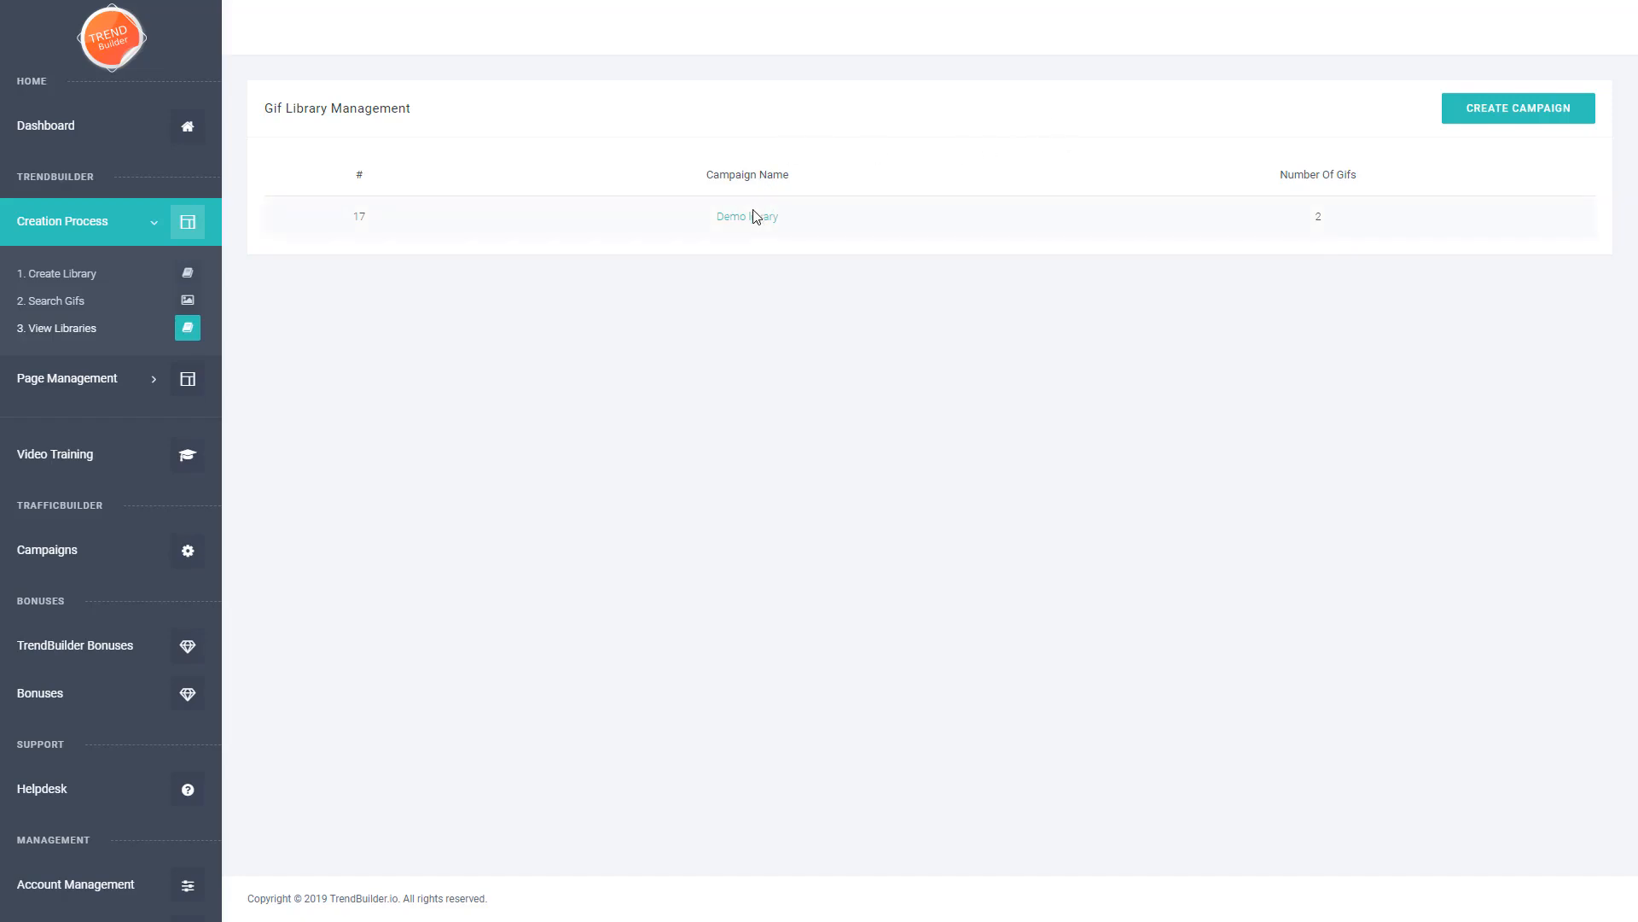
pyautogui.click(746, 216)
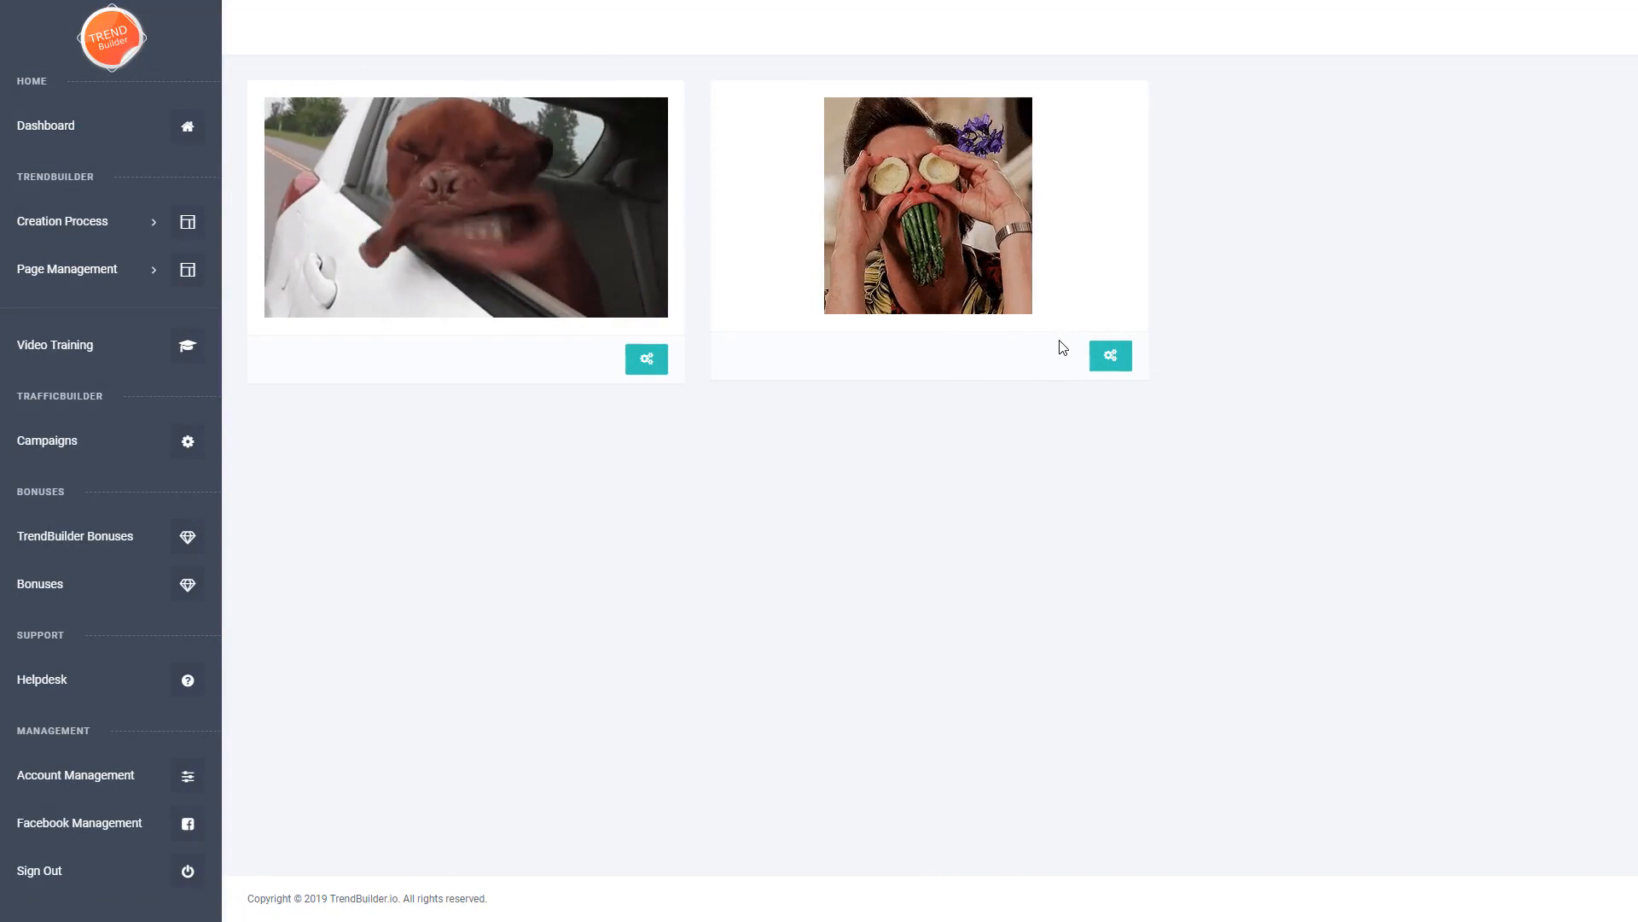
pyautogui.moveTo(1053, 496)
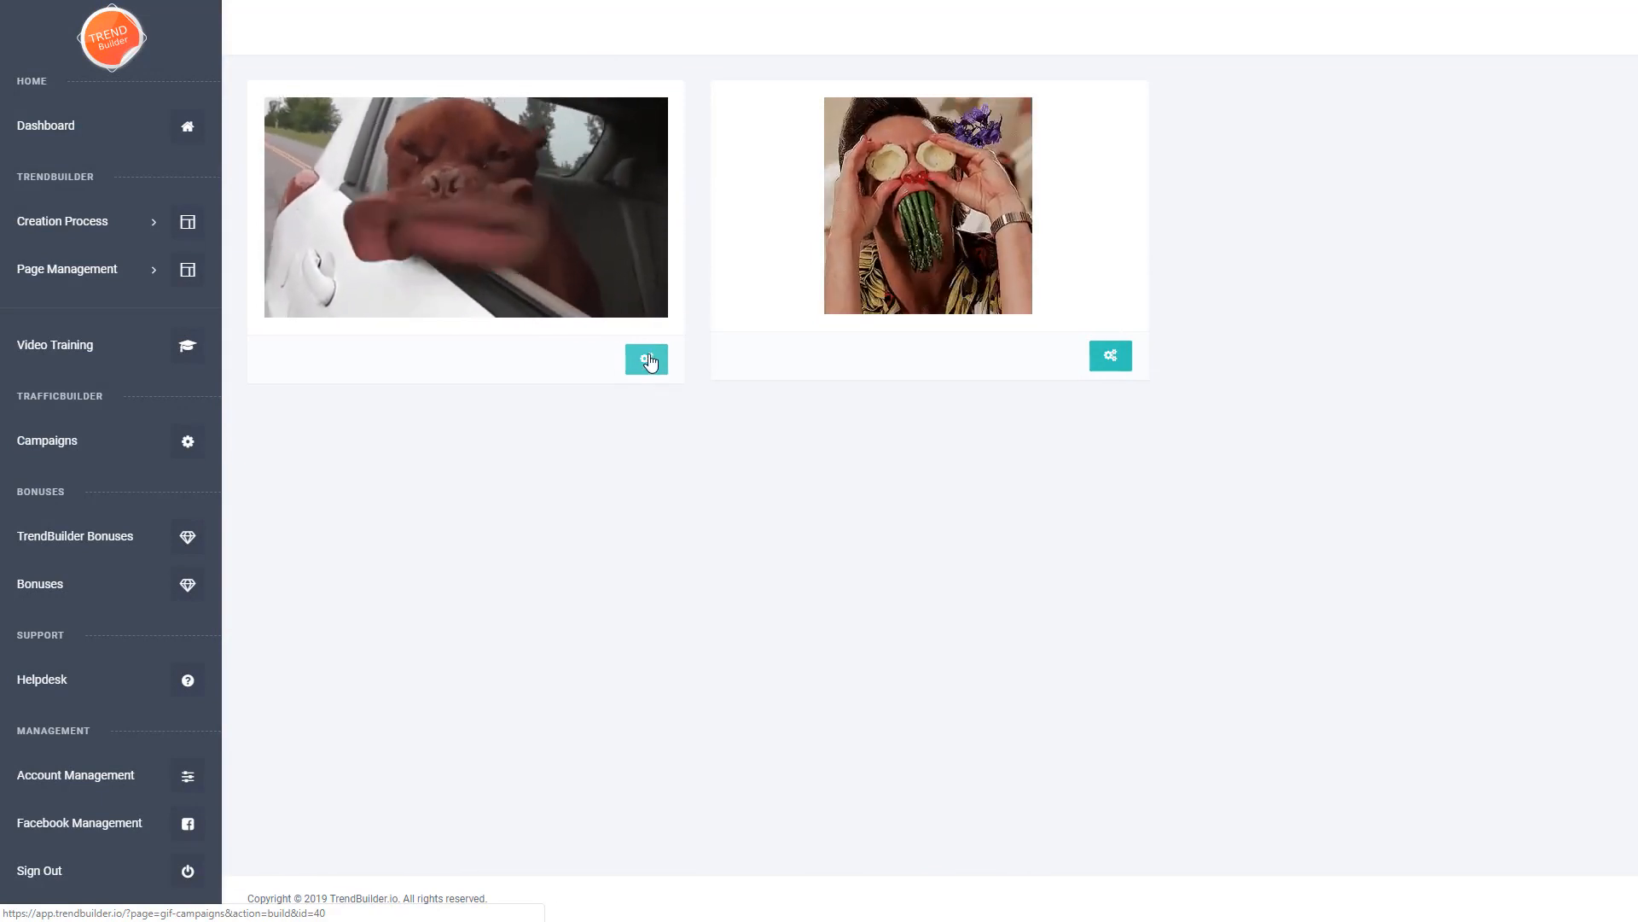
pyautogui.click(647, 359)
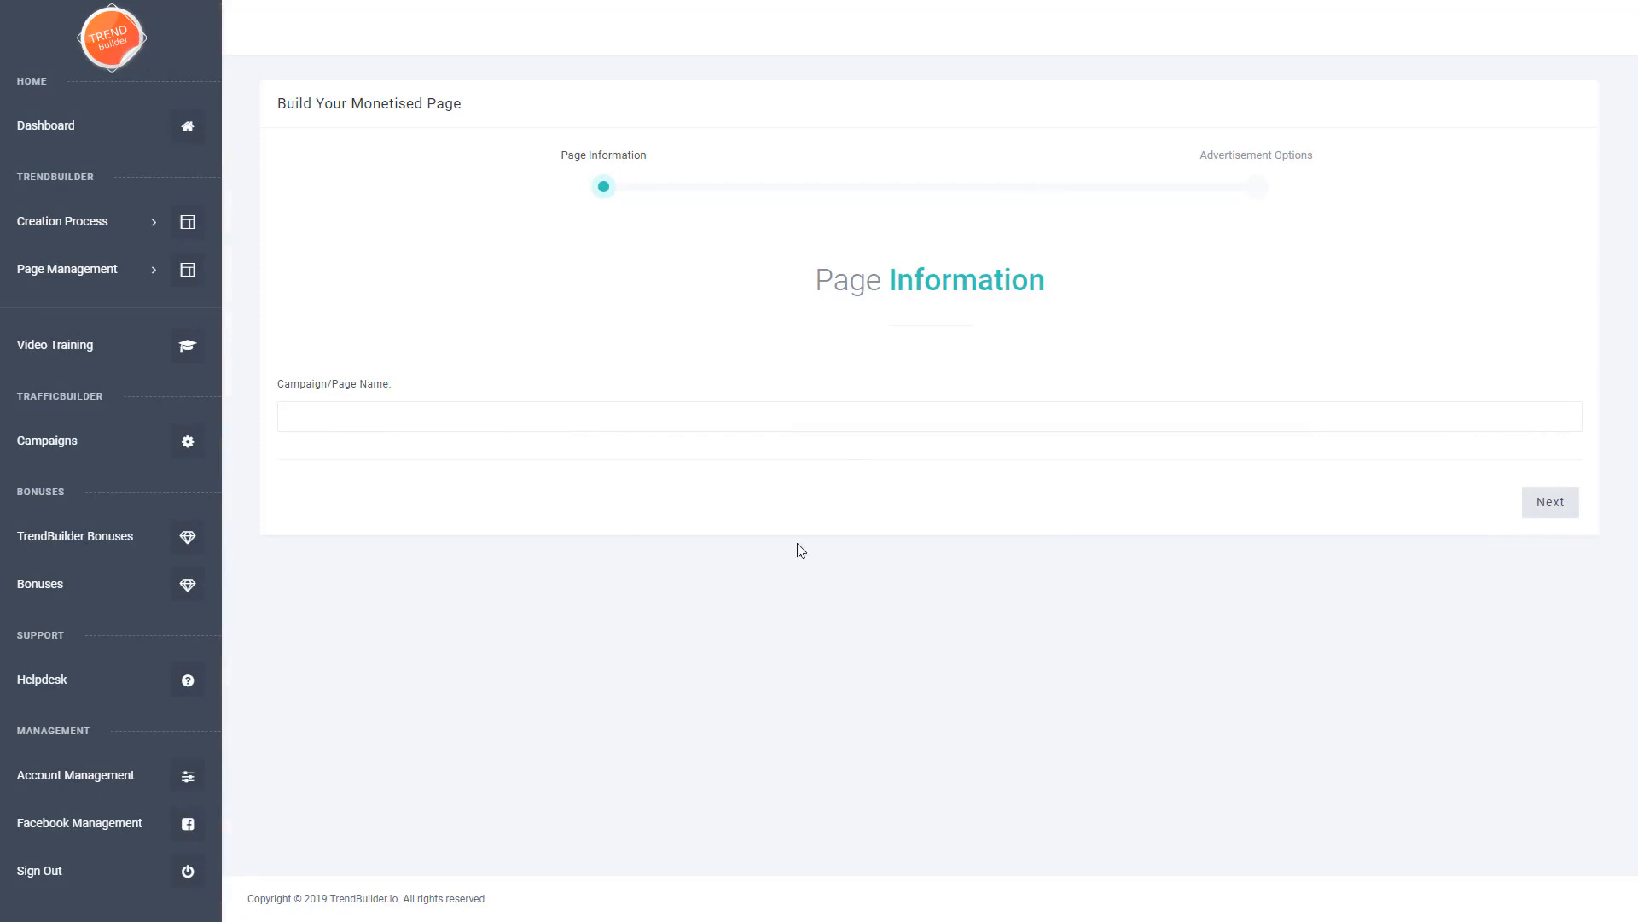
pyautogui.moveTo(518, 467)
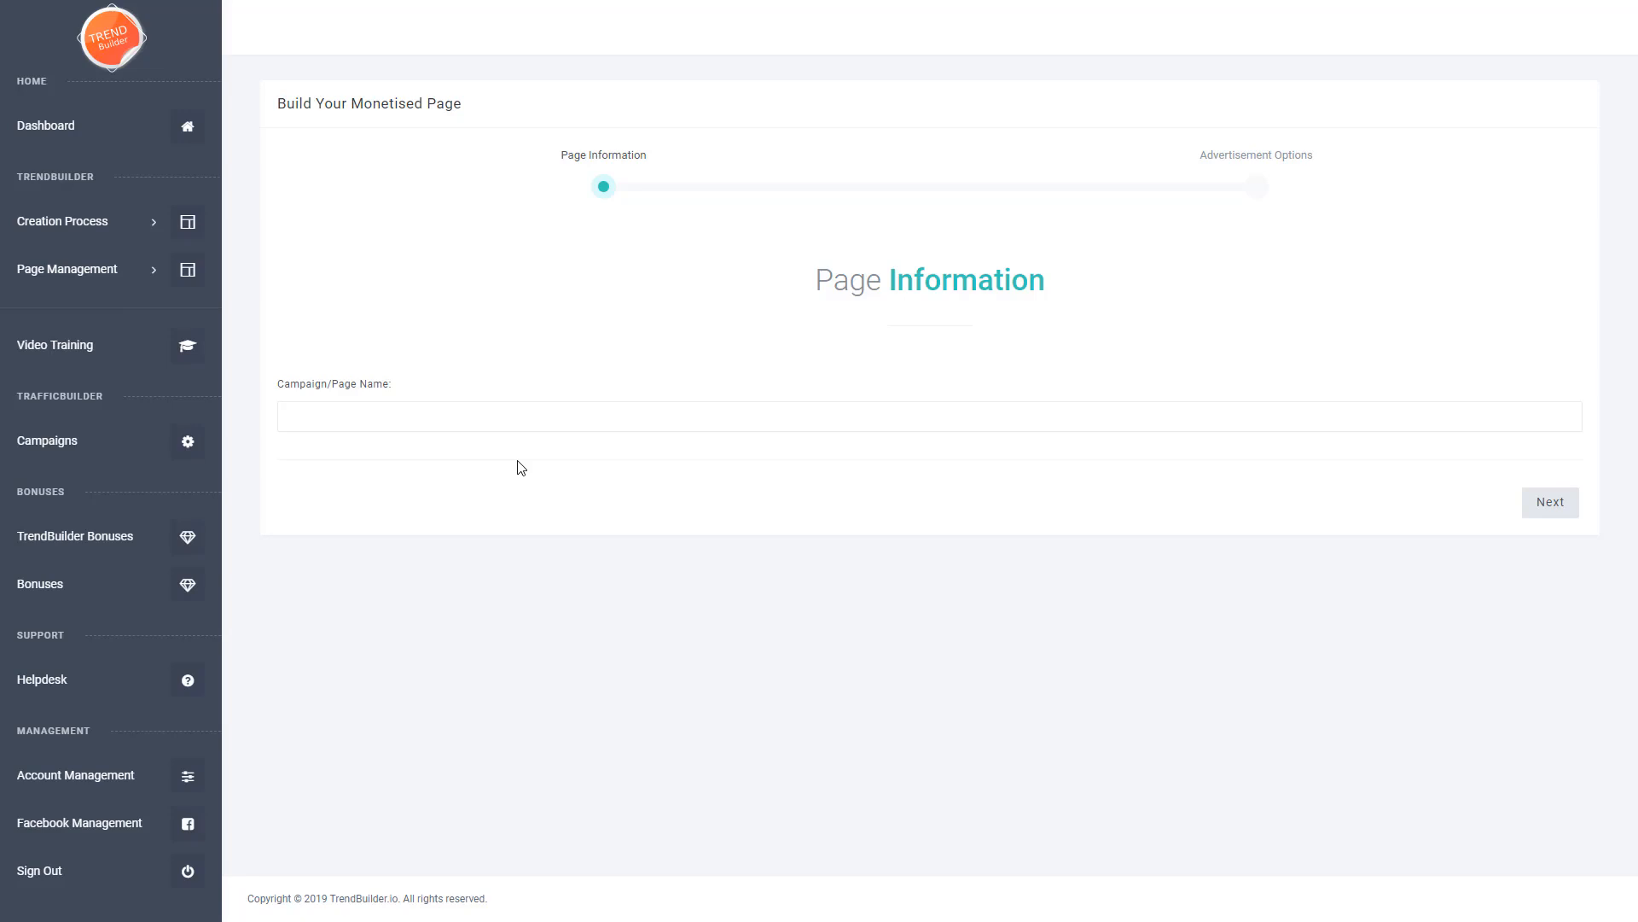
pyautogui.click(61, 220)
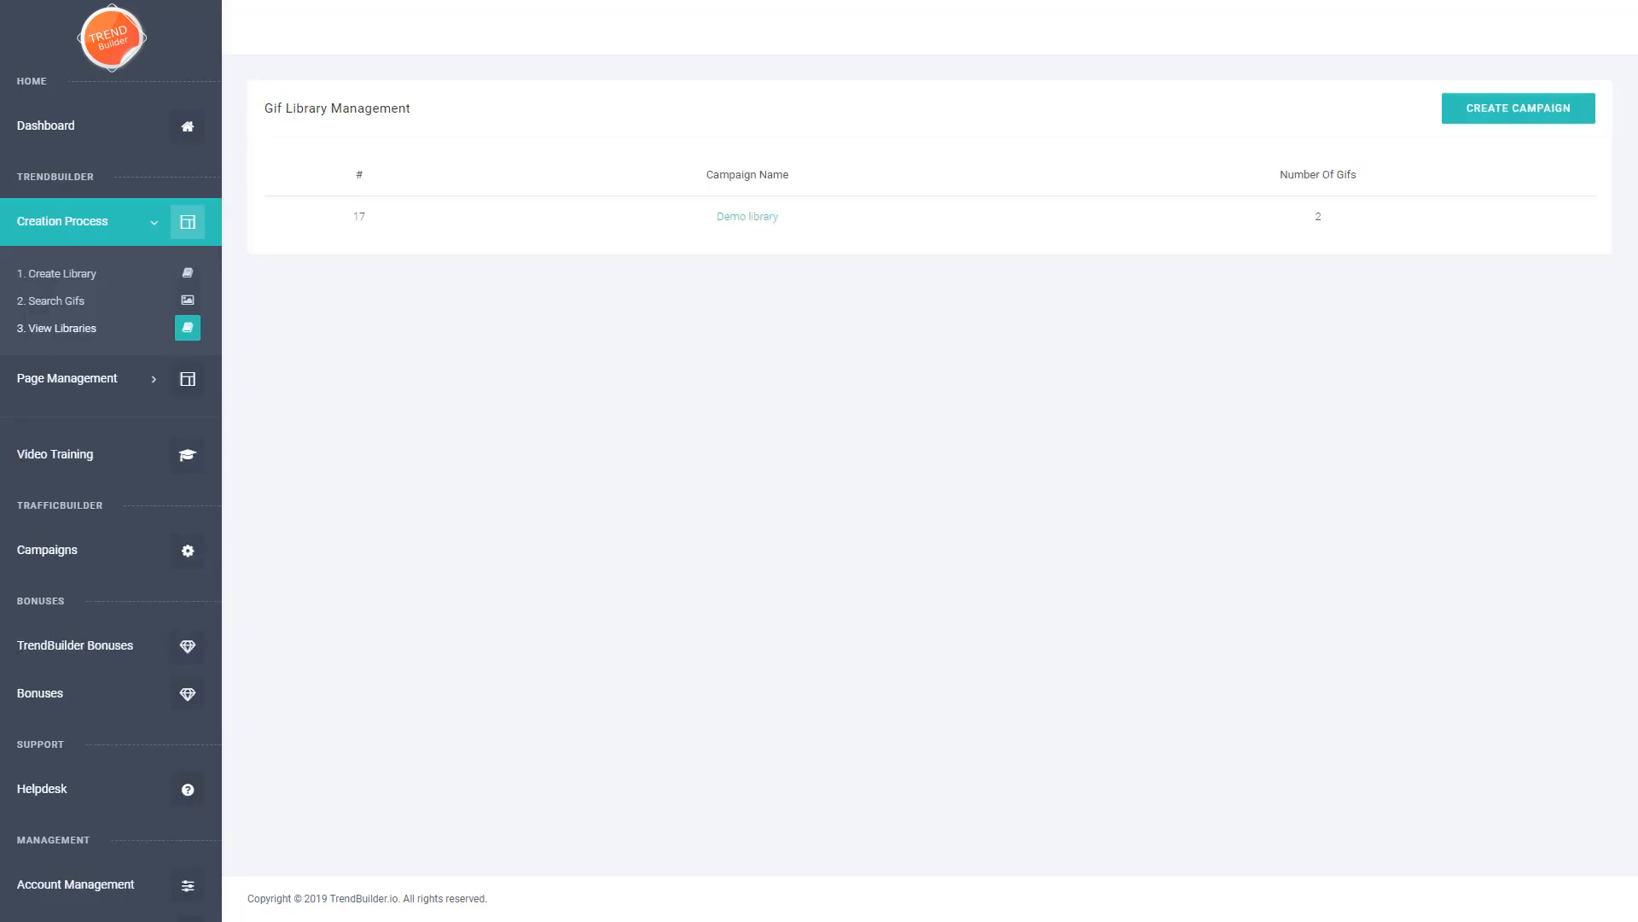
pyautogui.moveTo(1060, 152)
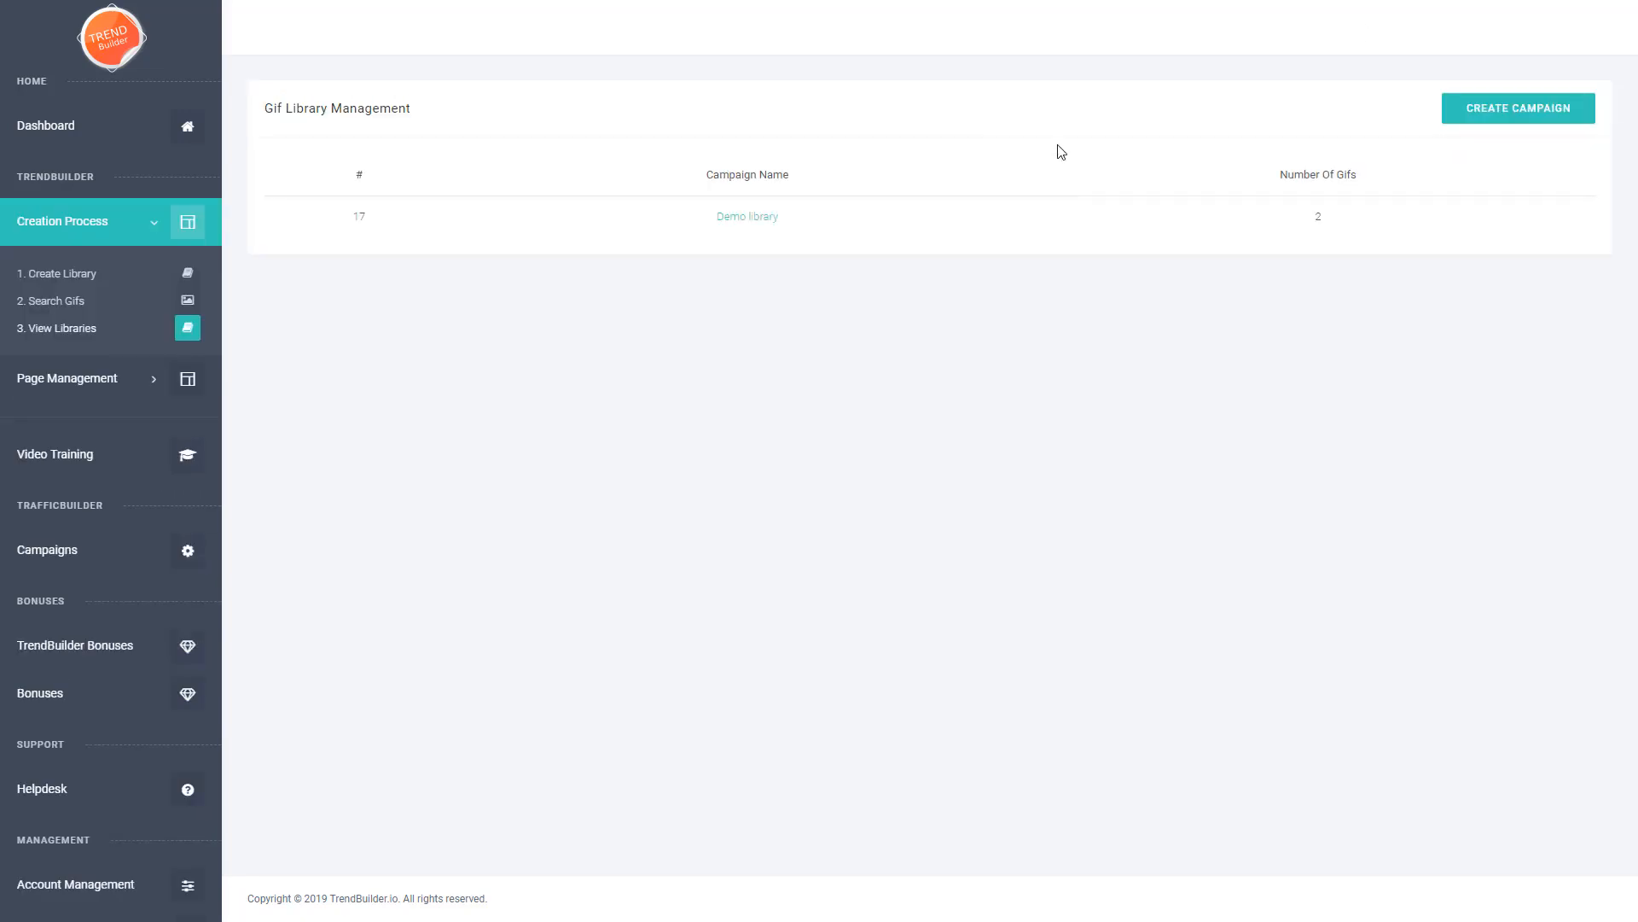
# - Open Demo library and start building a money page from the dog GIF
pyautogui.click(747, 216)
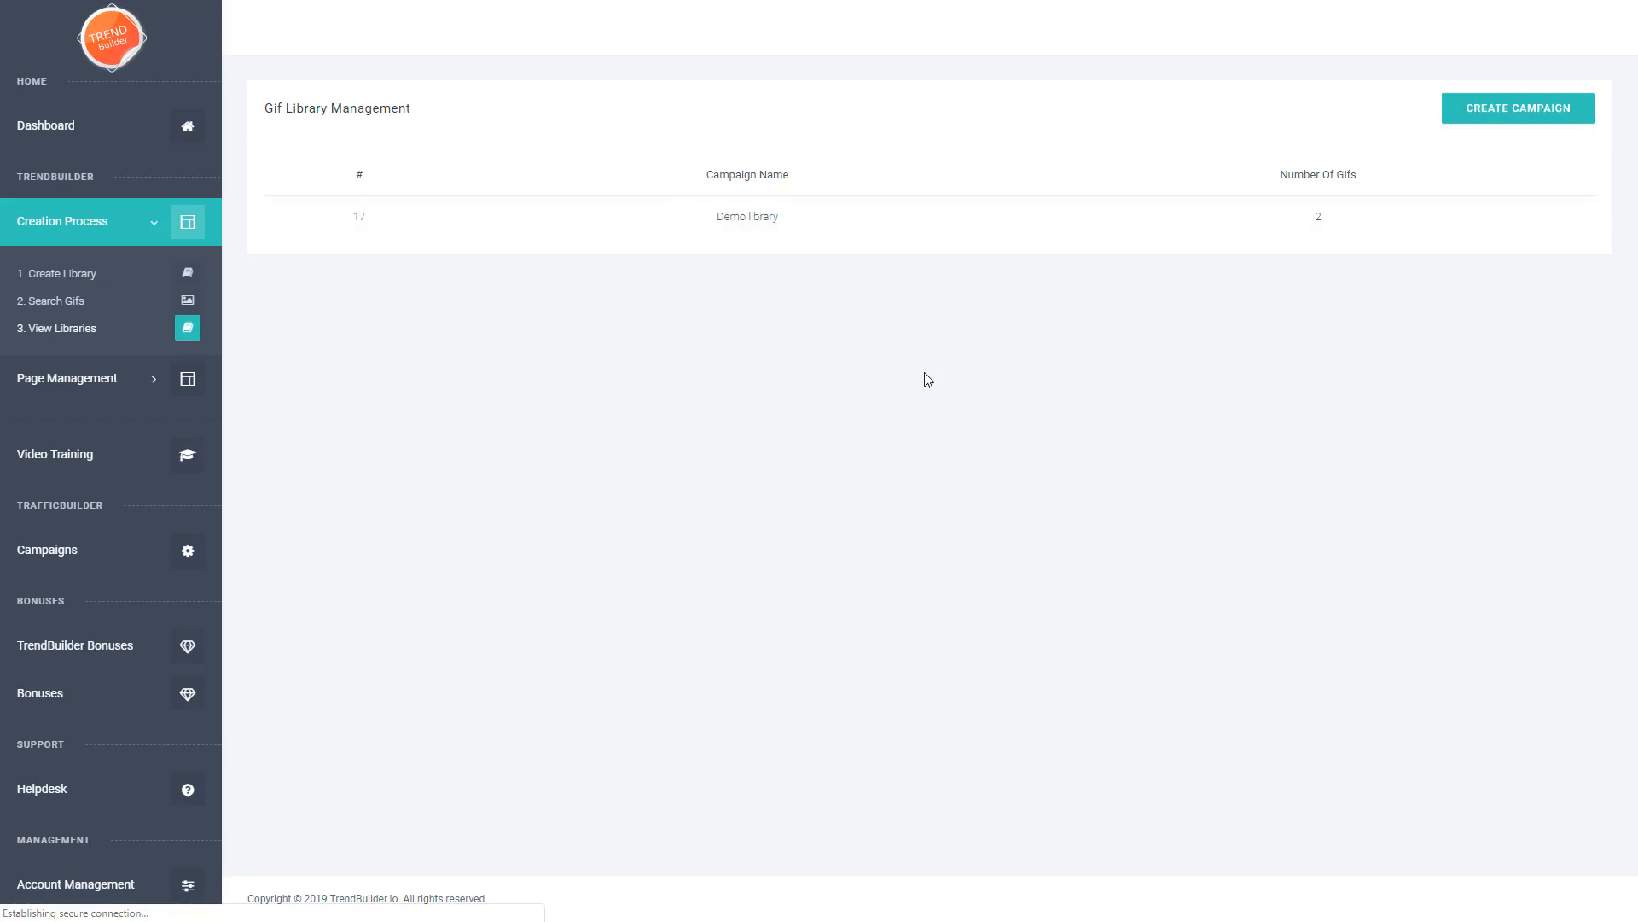
pyautogui.click(746, 216)
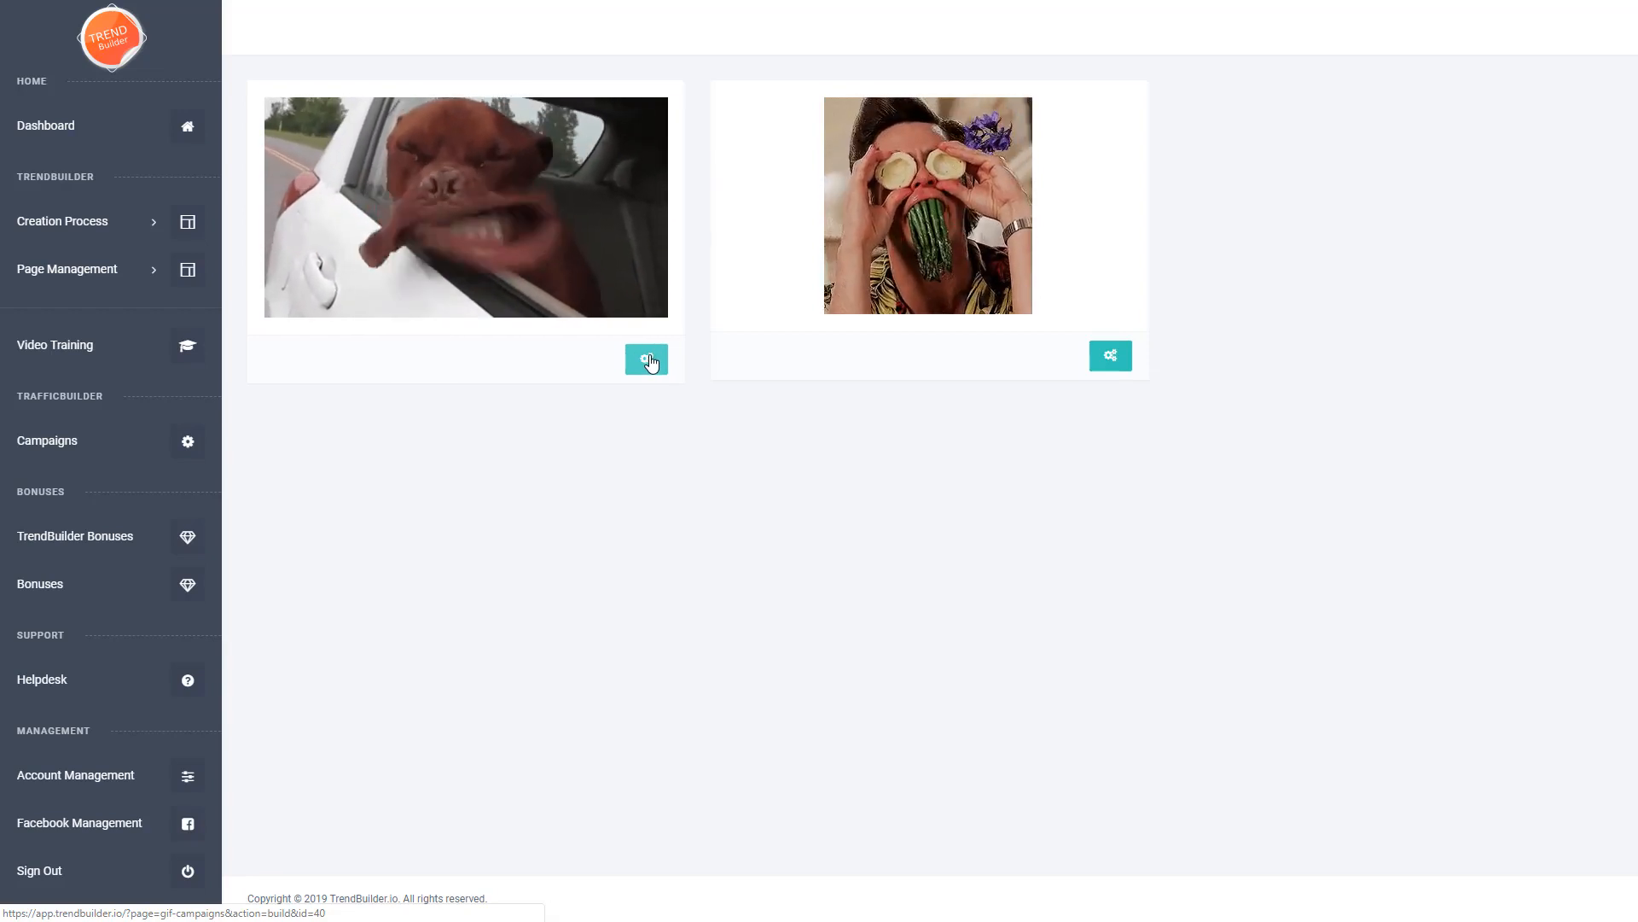
pyautogui.click(646, 358)
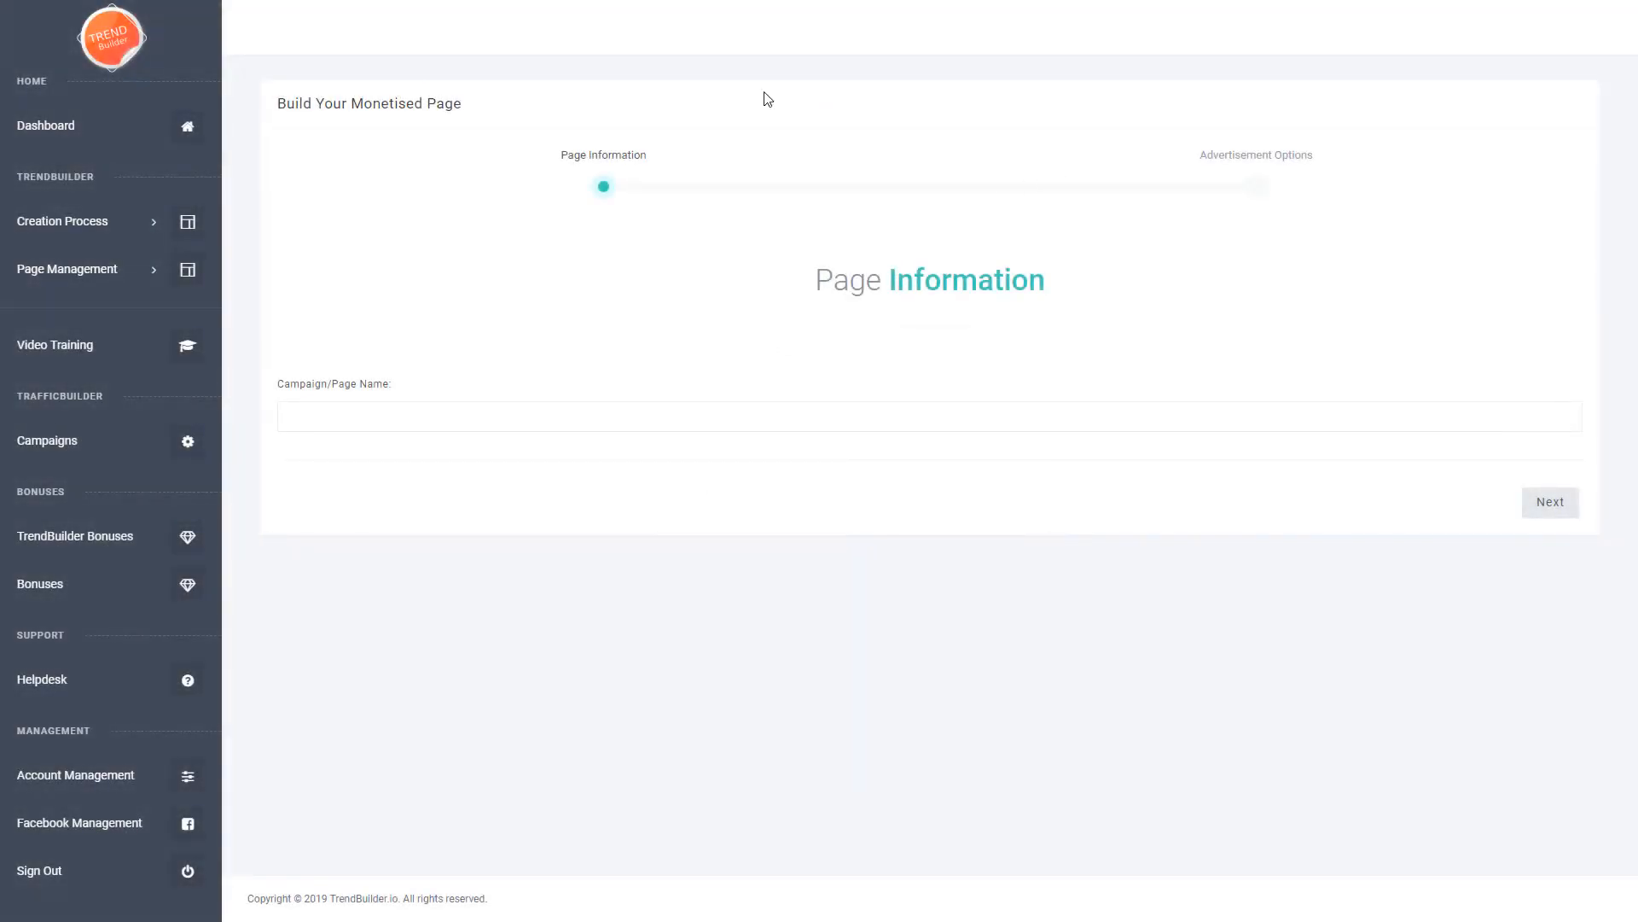
pyautogui.moveTo(516, 467)
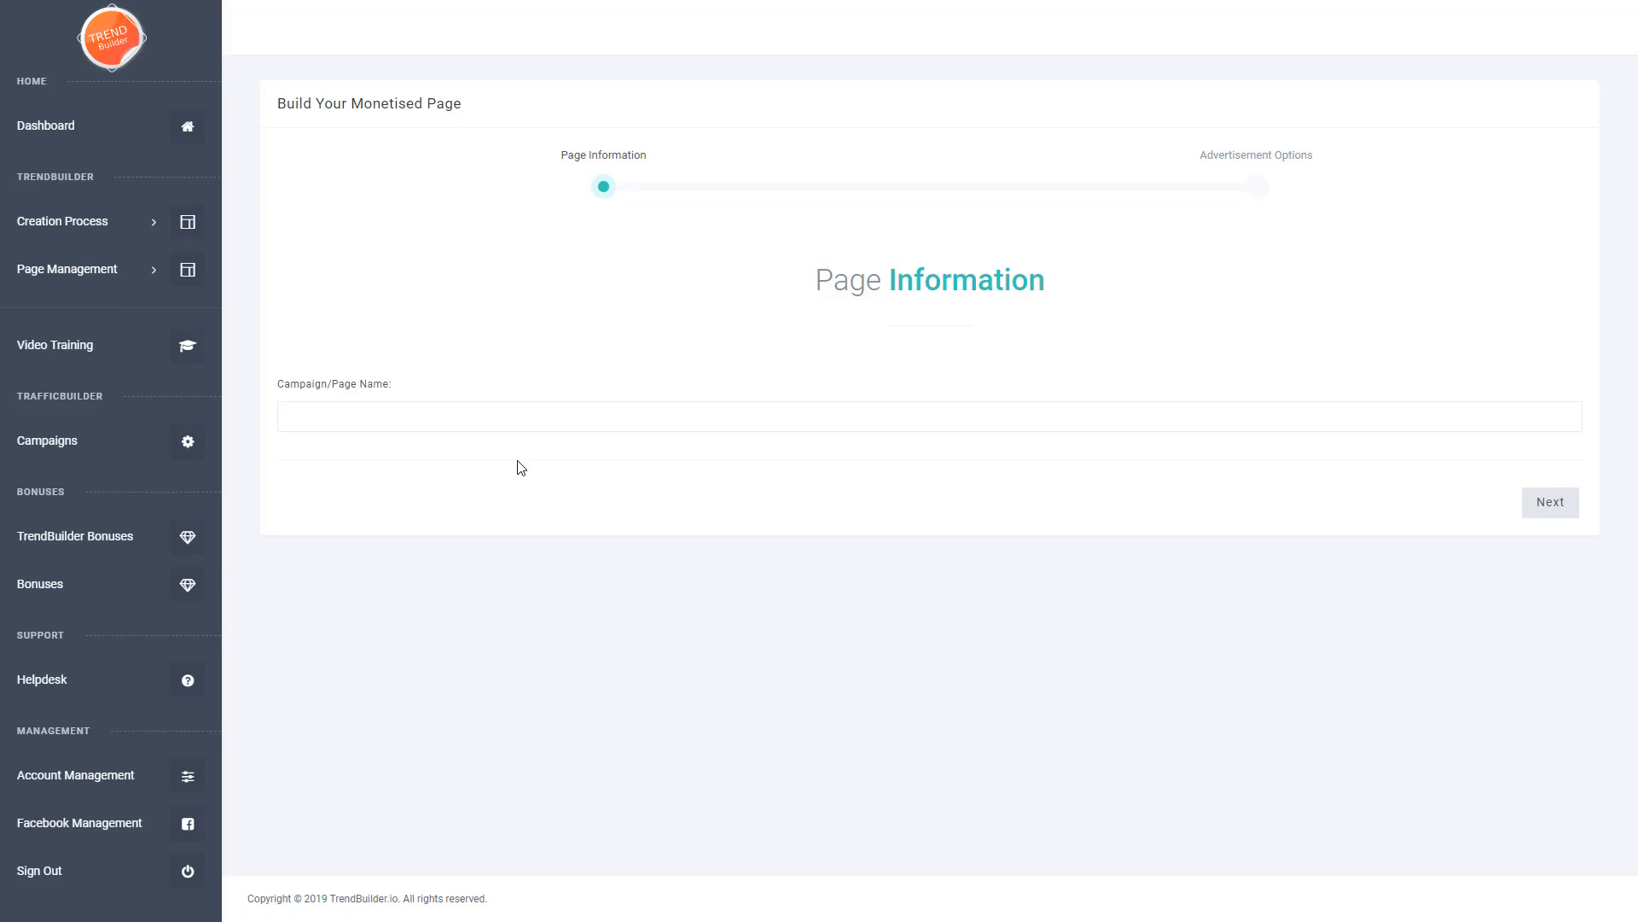
pyautogui.moveTo(925, 711)
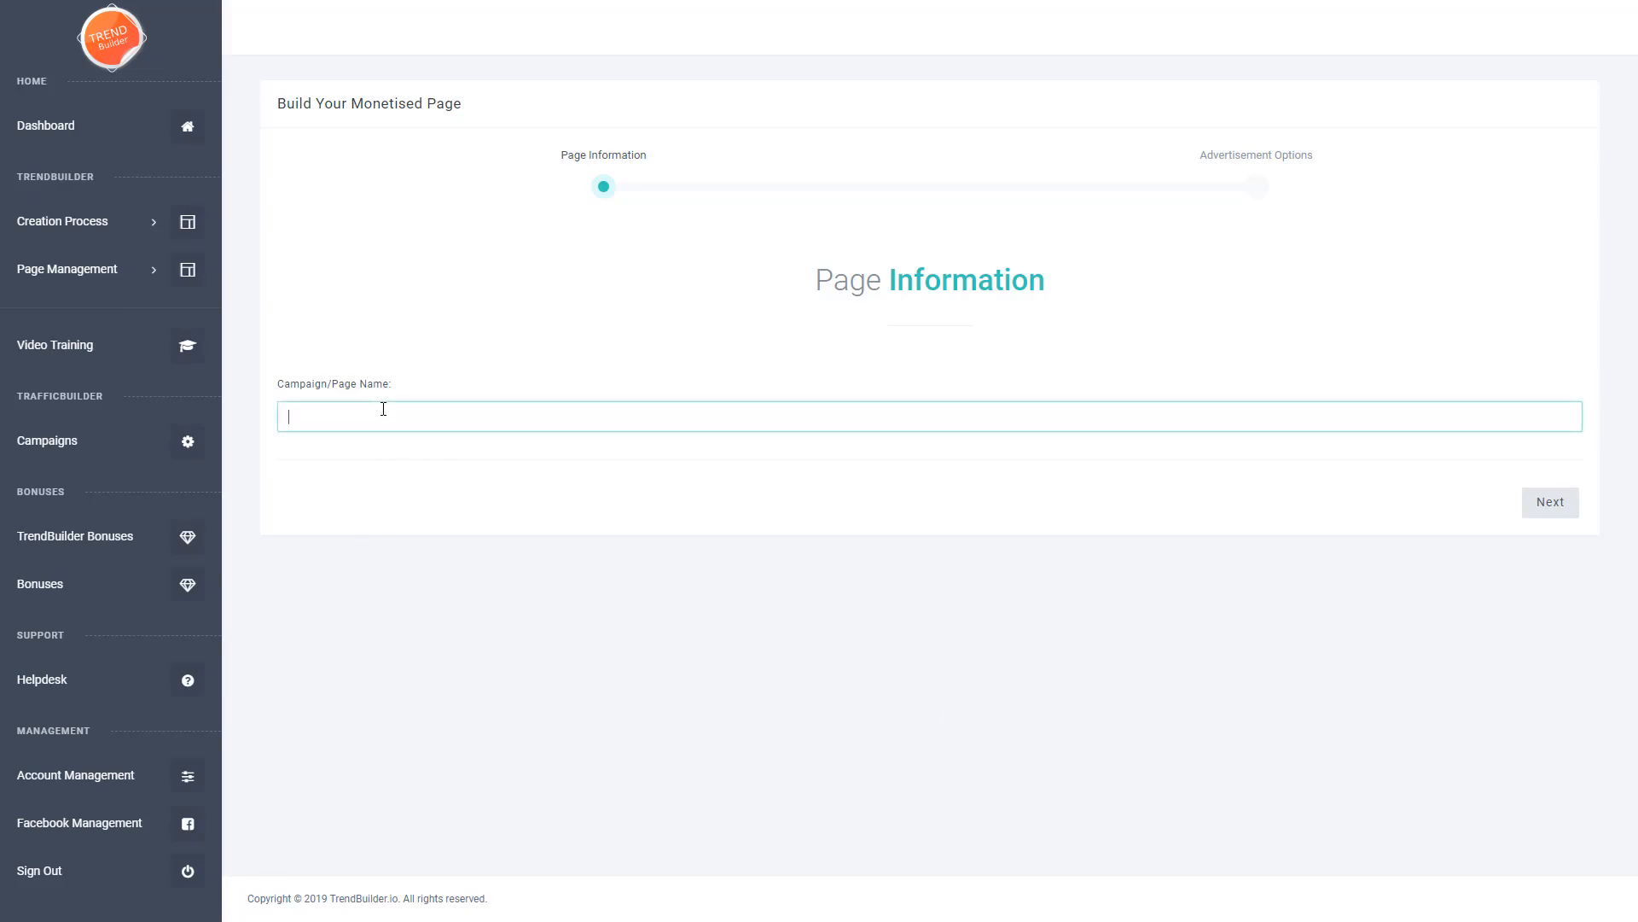
# - Name the page 'demo' and advance to the advertisement options
pyautogui.write('demo')
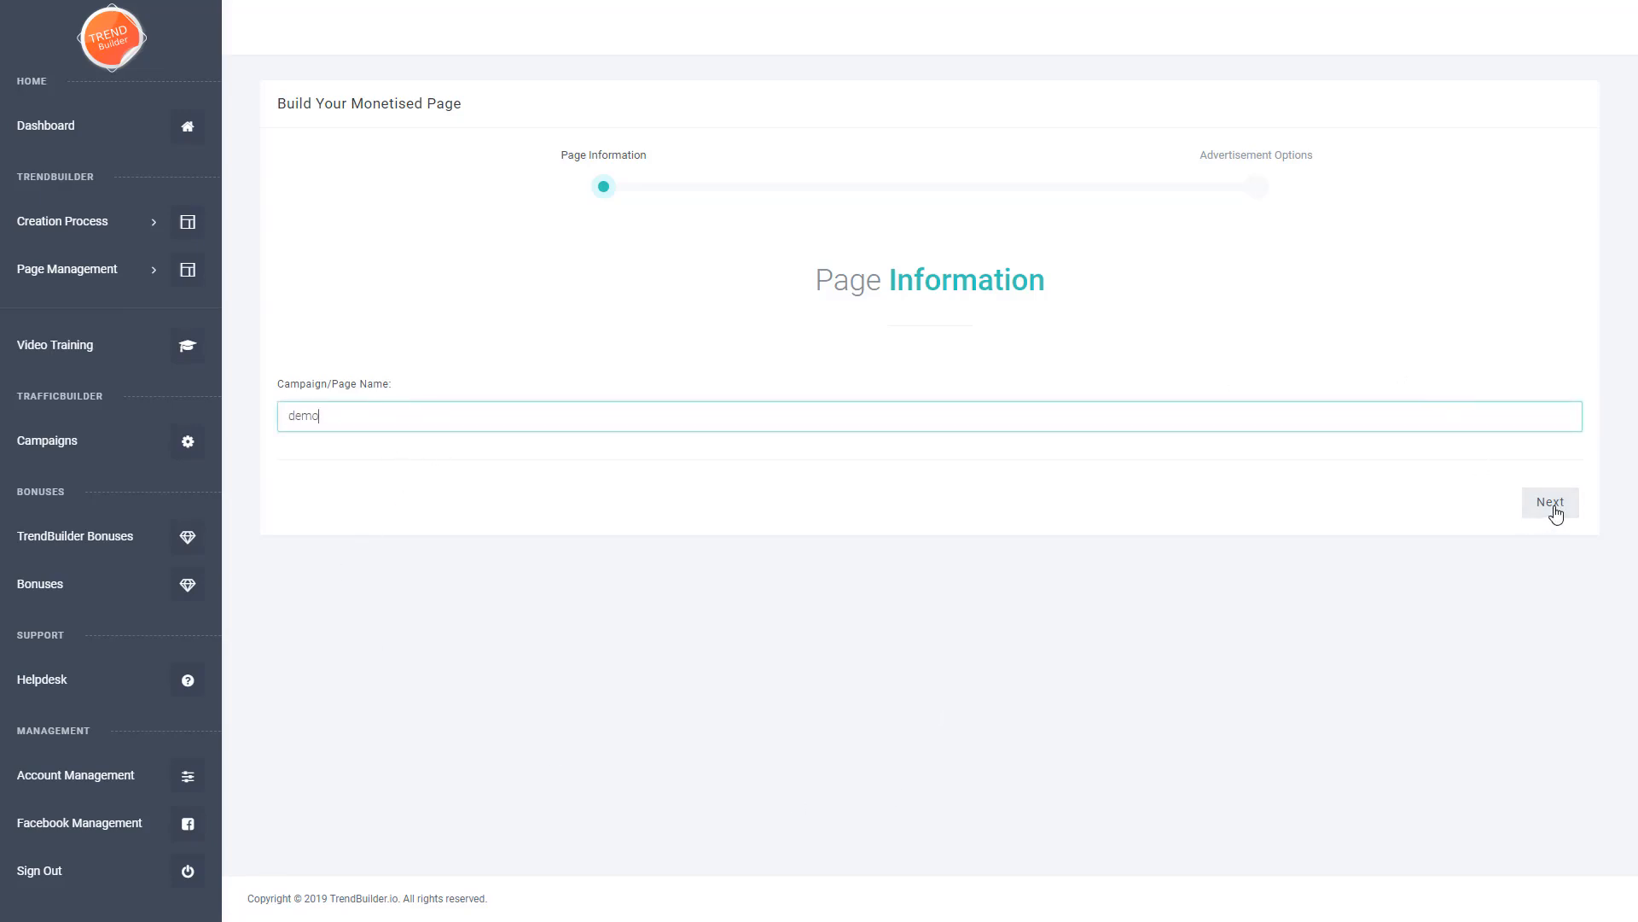
pyautogui.click(1550, 502)
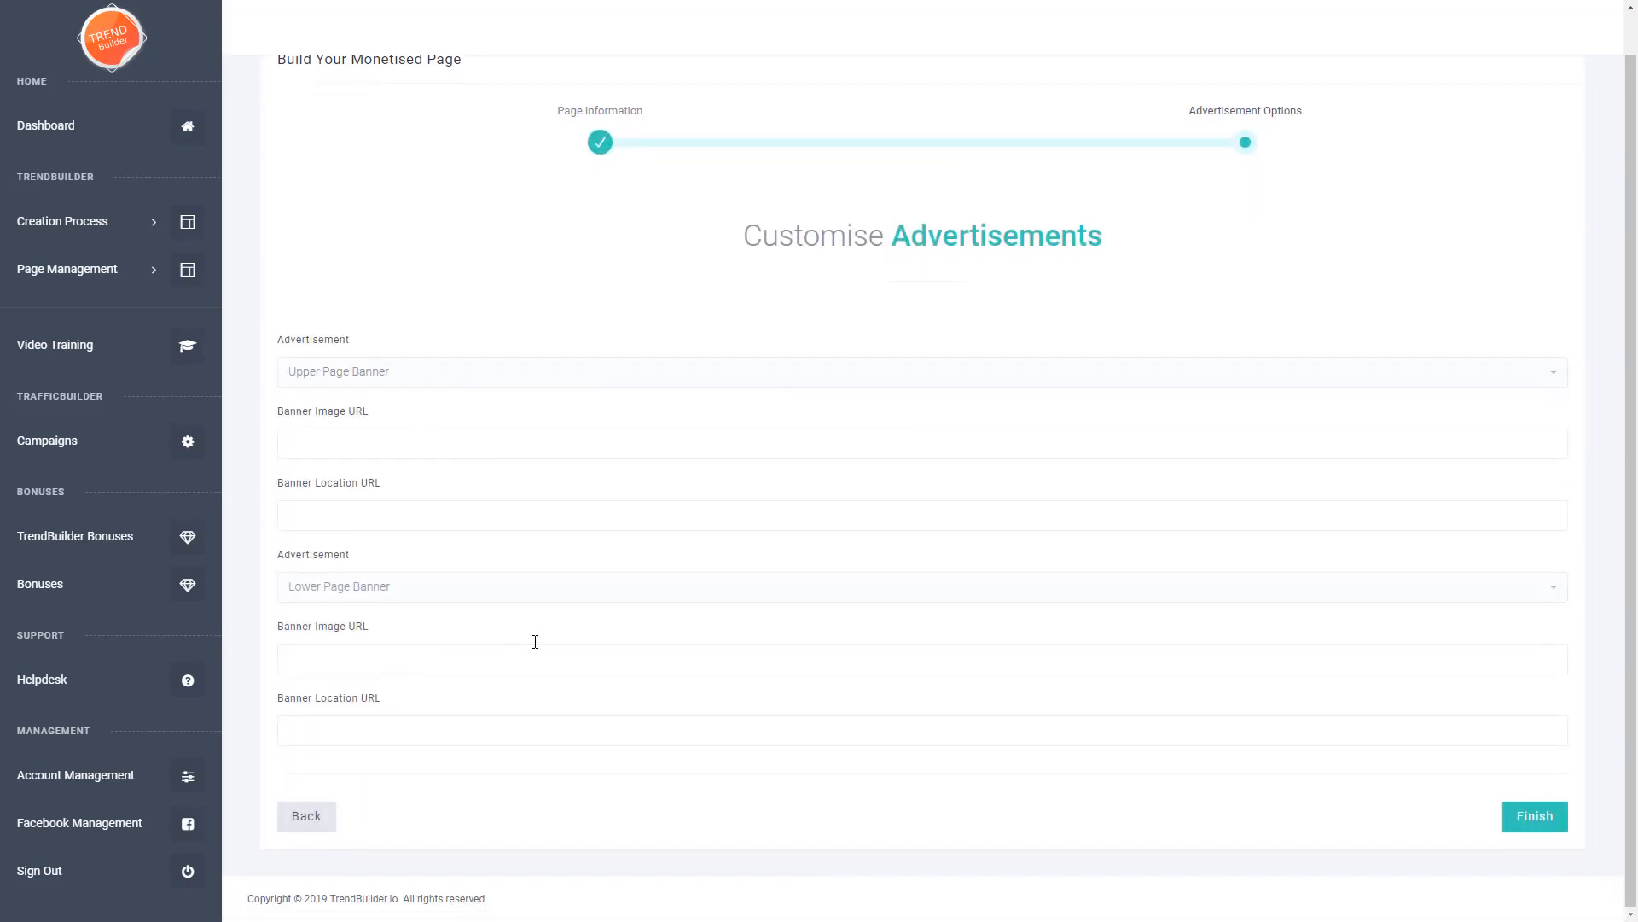
pyautogui.moveTo(532, 648)
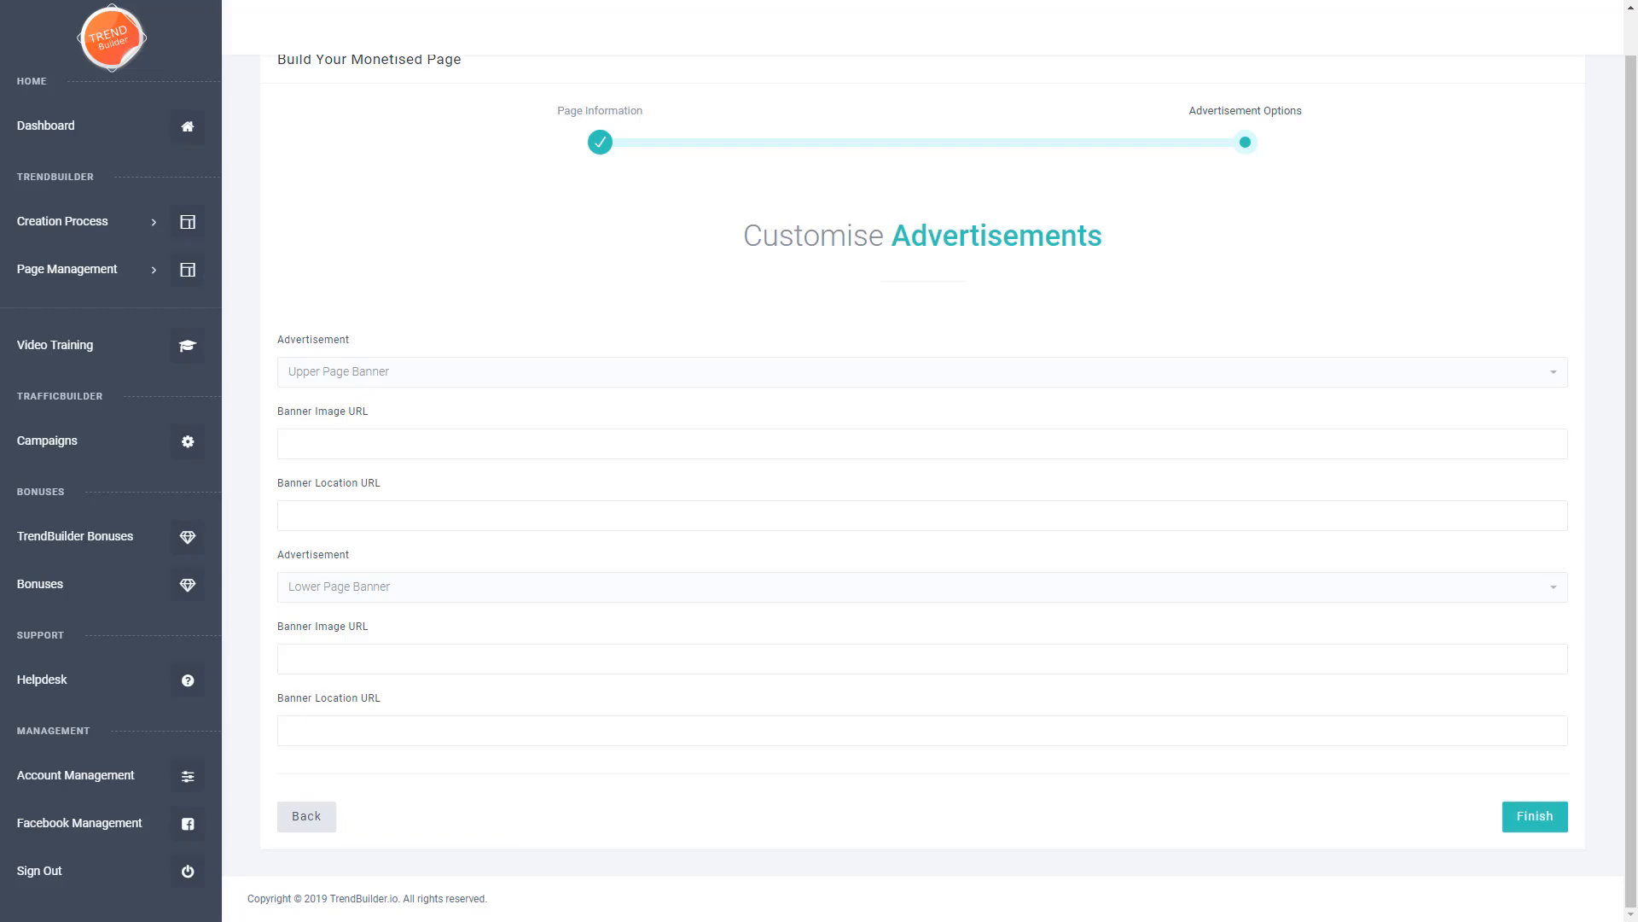
pyautogui.moveTo(502, 475)
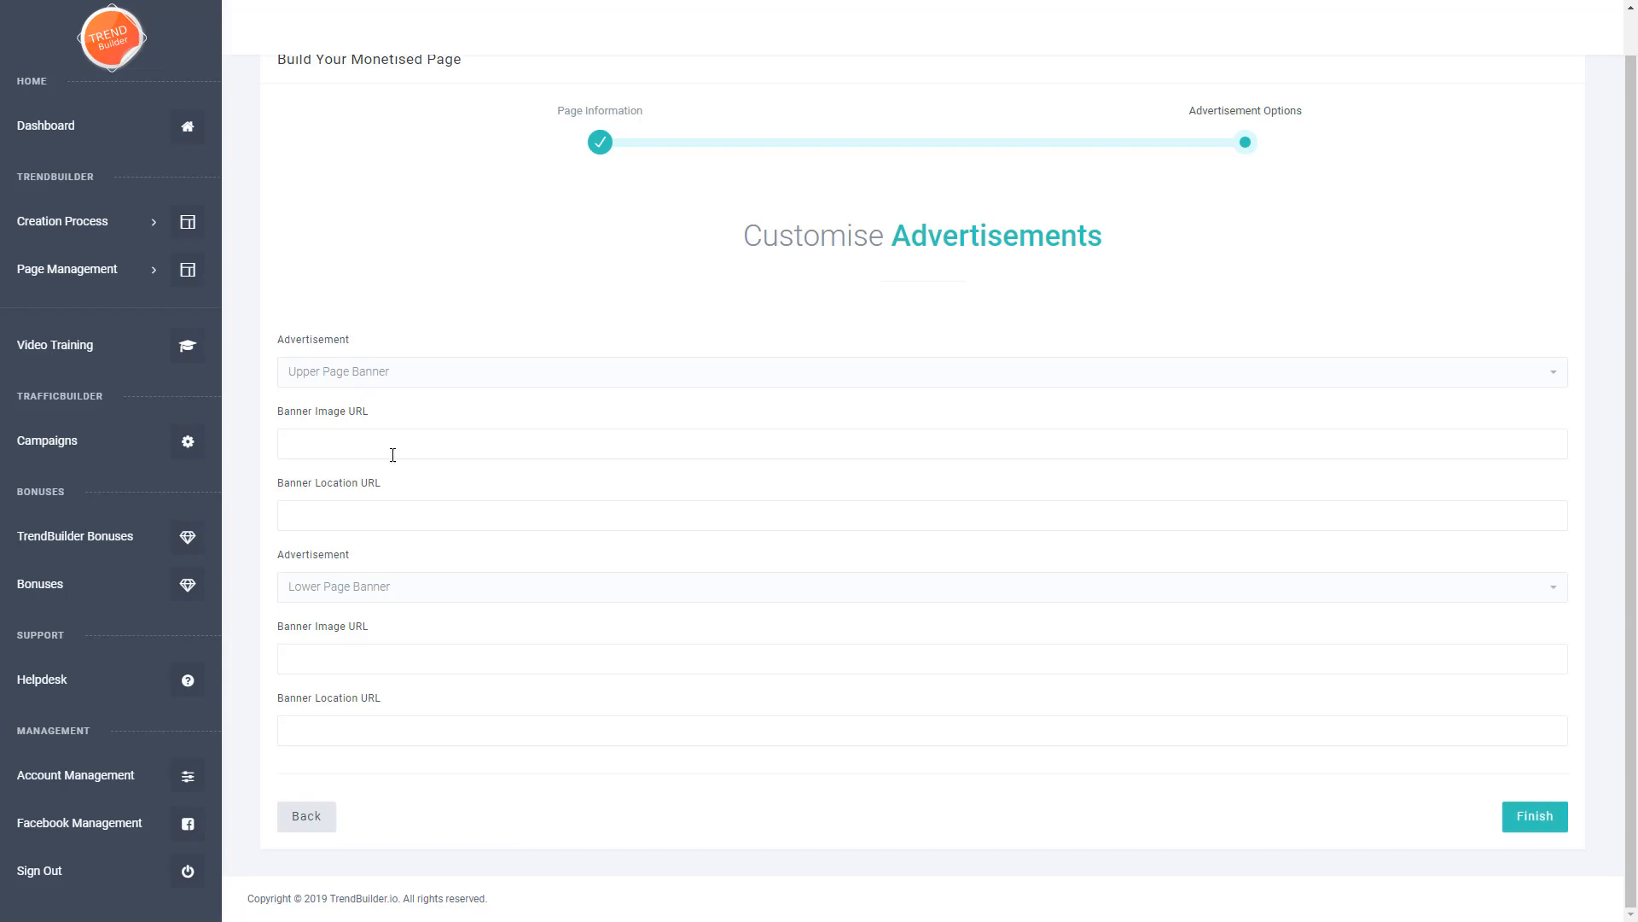
pyautogui.moveTo(318, 493)
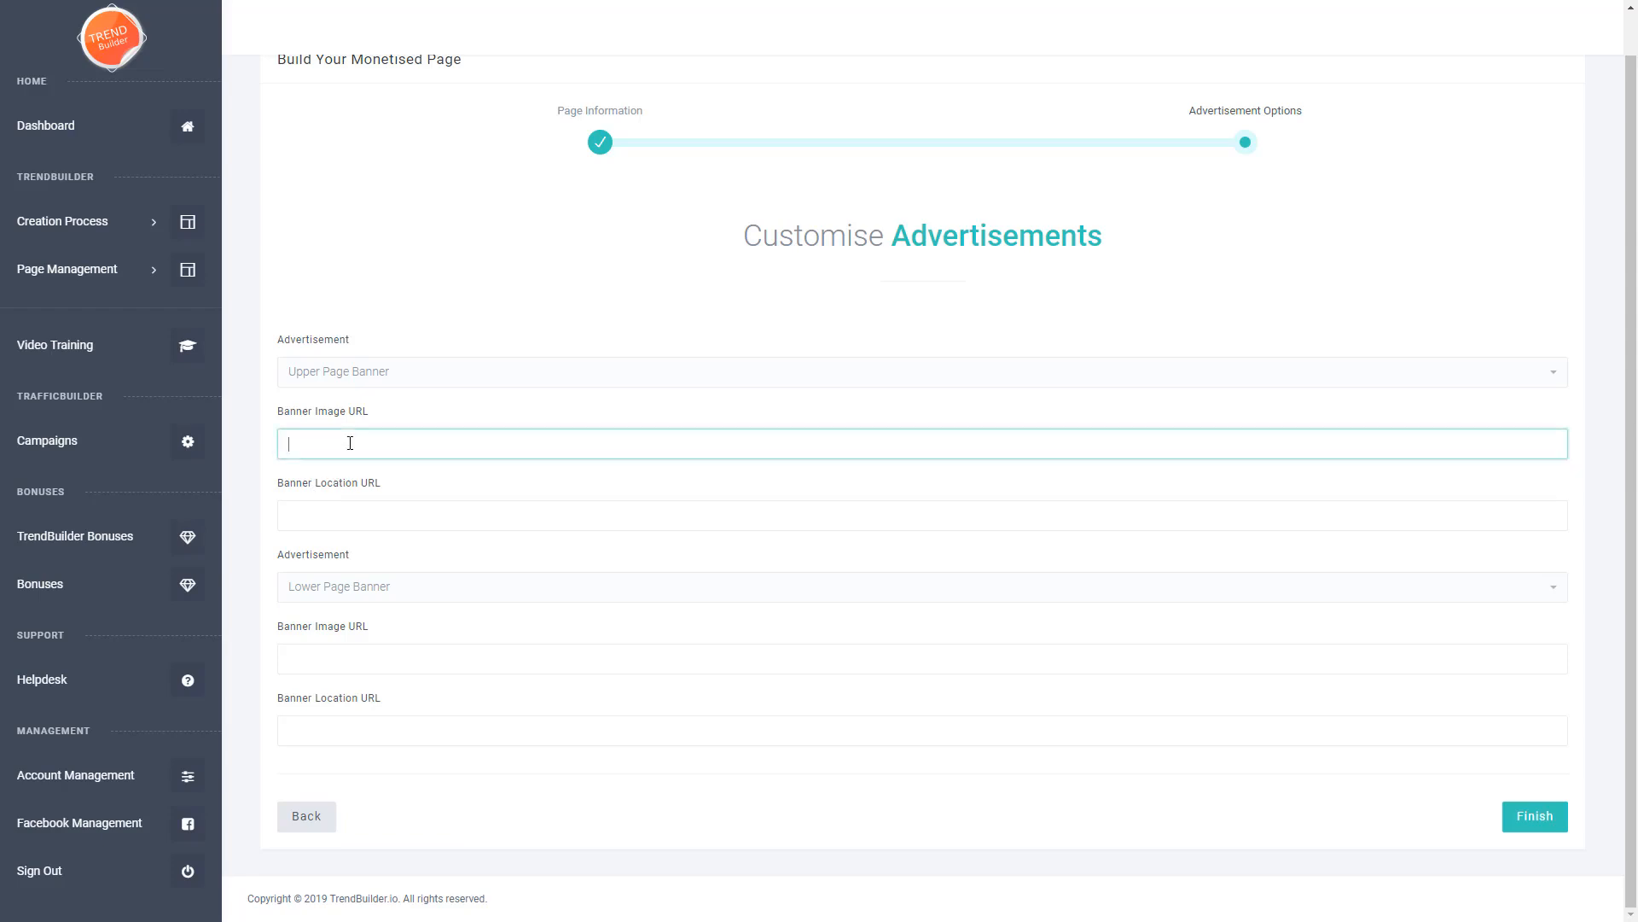
# - Fill the upper and lower banner fields with Amazon pet-supply image URLs and finish
pyautogui.write('https://images-na.ssl-images-amazon.com/images/G/01/img09/pet-supplies/associates/leaderboard/holiday-pet-gifts_728x90.gif')
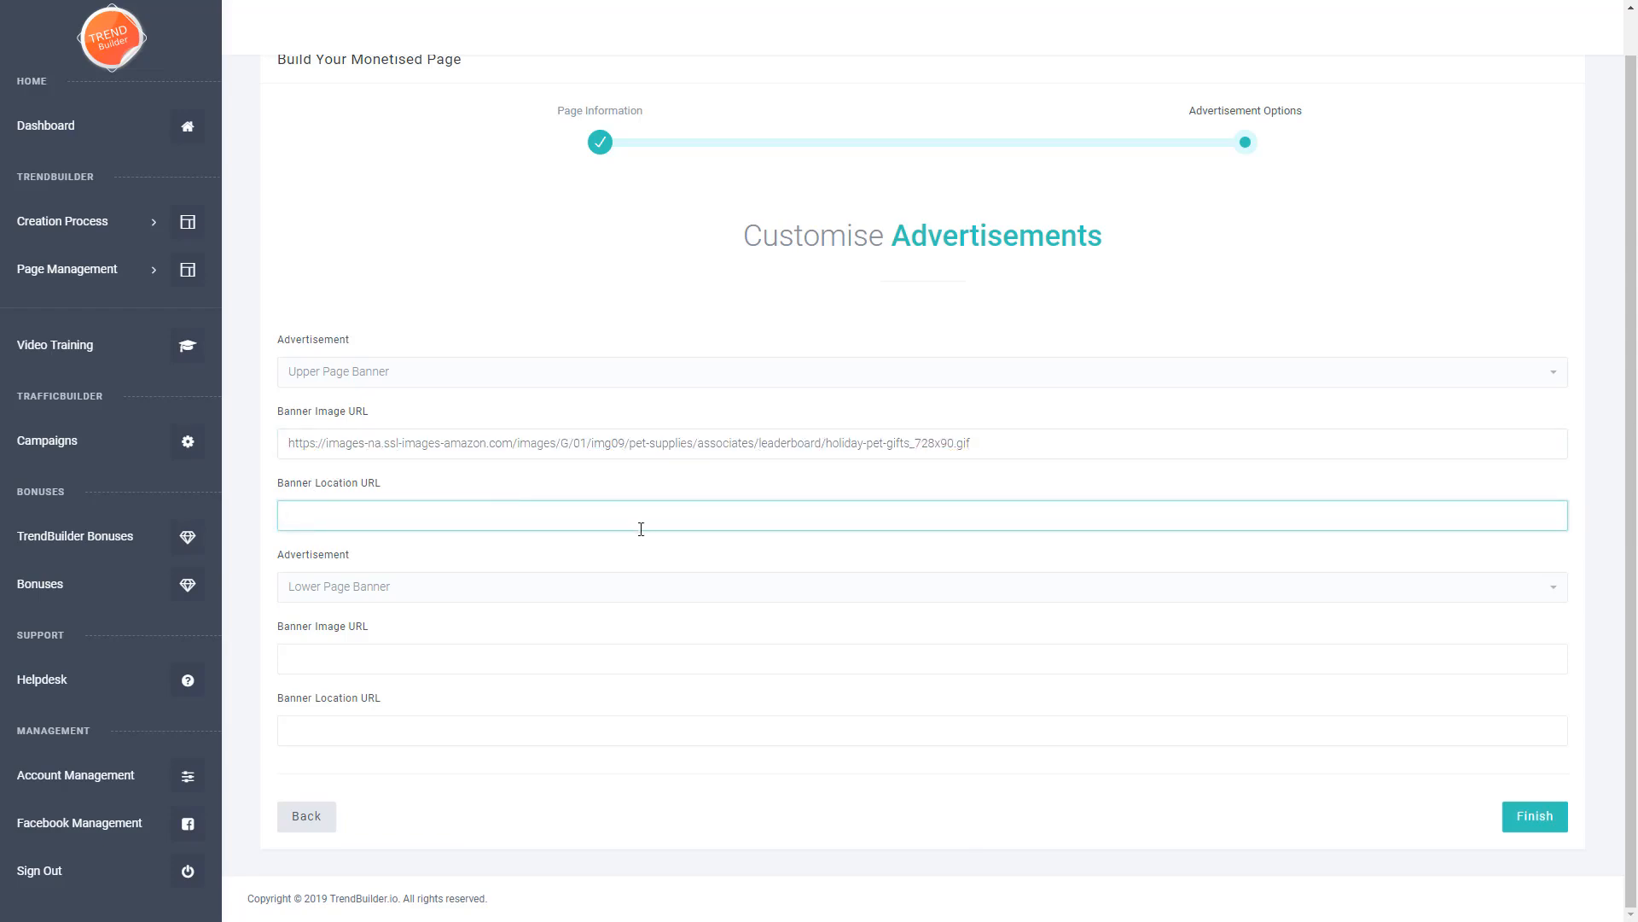
pyautogui.write('https://images-na.ssl-images-amazon.com/images/G/01/img09/pet-supplies/associates/leaderboard/holiday-pet-gifts_728x90.gif')
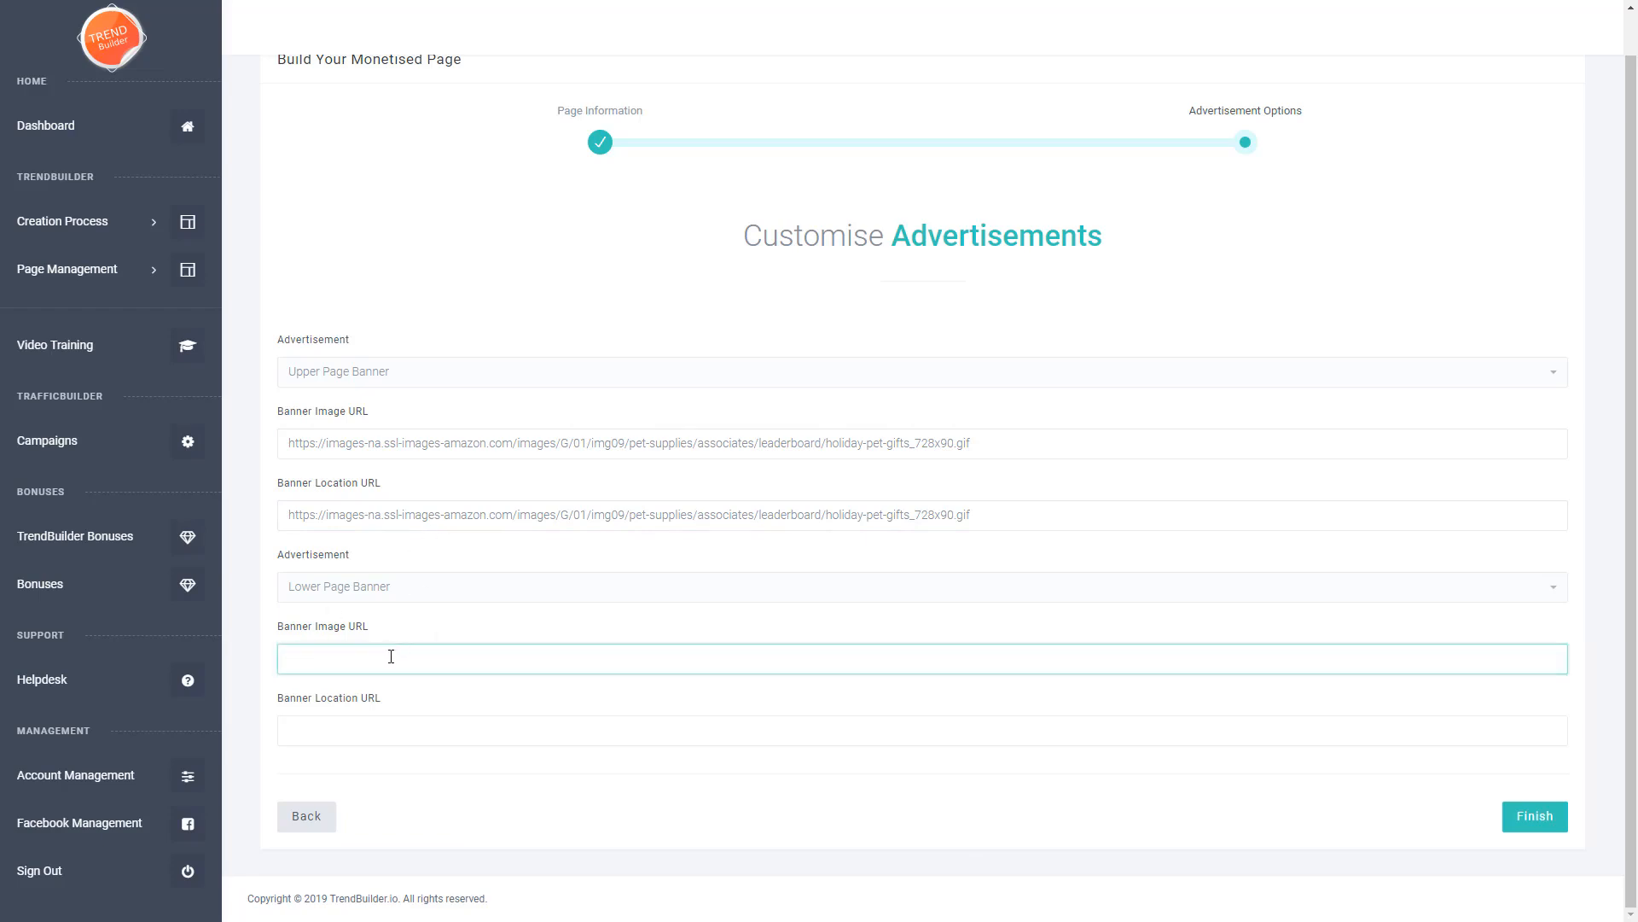
pyautogui.write('https://images-na.ssl-images-amazon.com/images/G/01/img13/home/associate/pets/6-28_associates-graphics-for_Gen2_300x250.jpg')
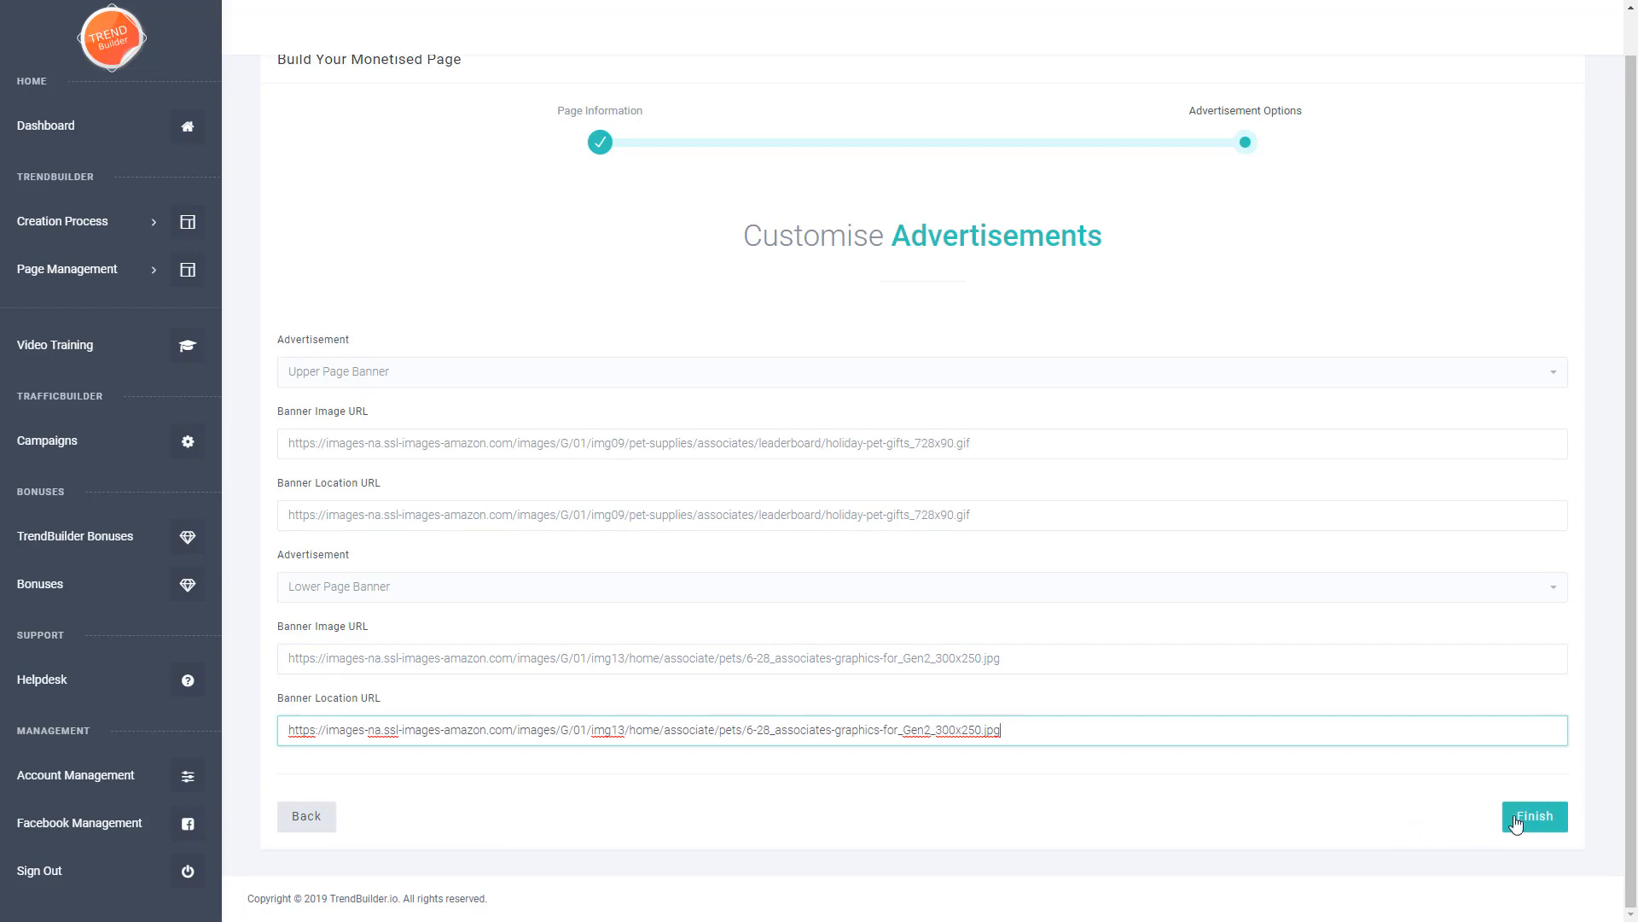
pyautogui.click(1535, 816)
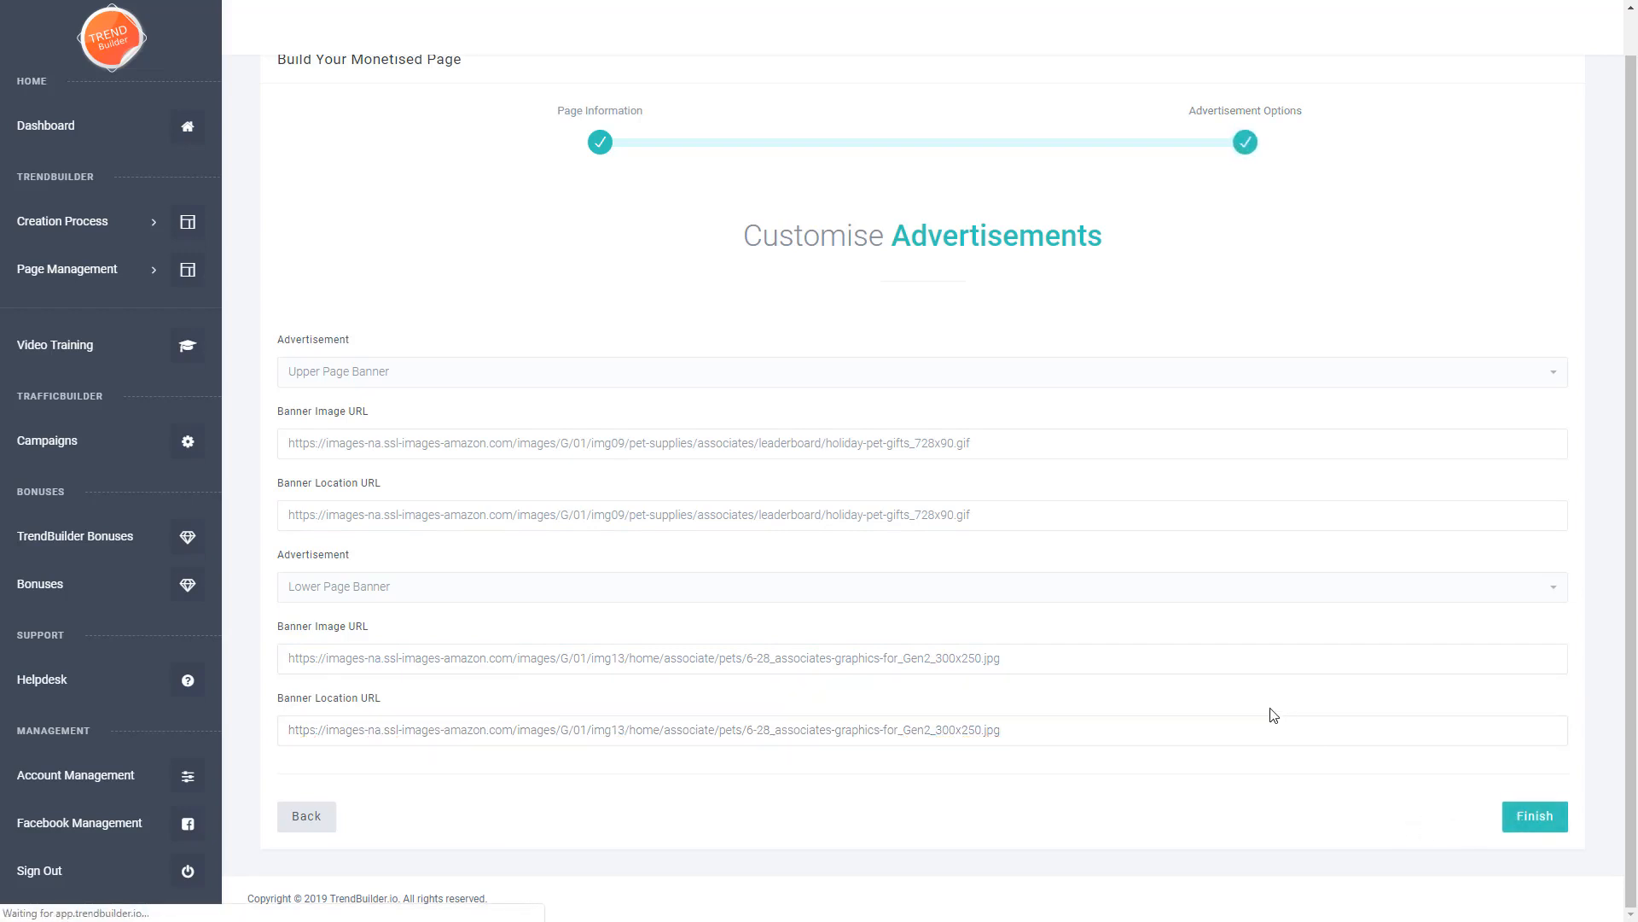
pyautogui.click(1533, 816)
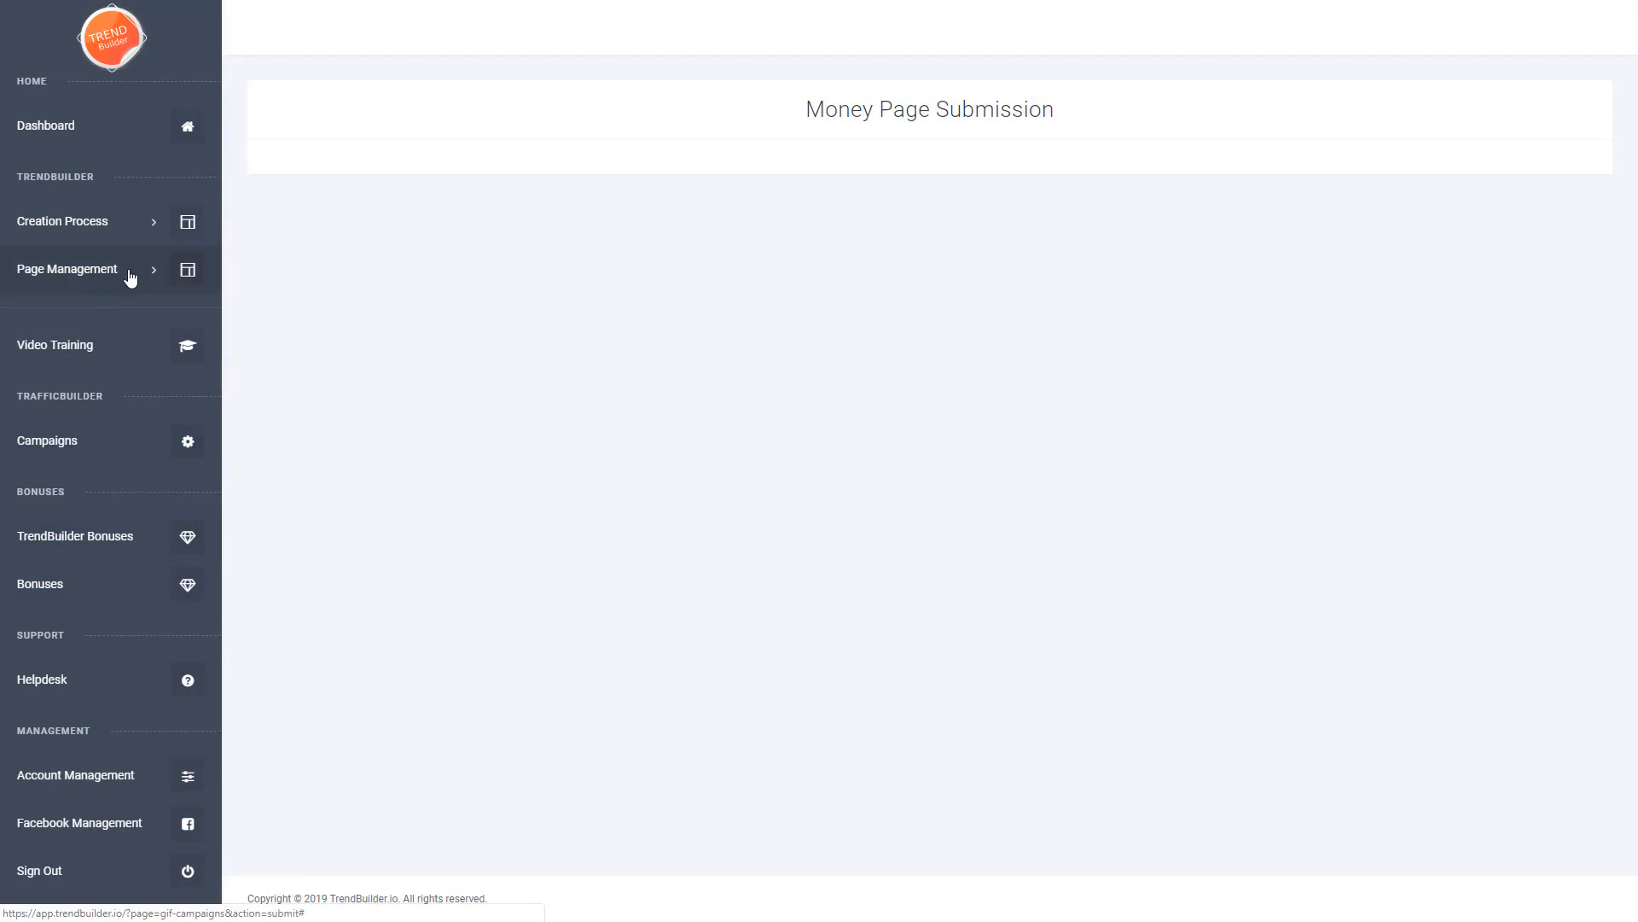
pyautogui.moveTo(23, 272)
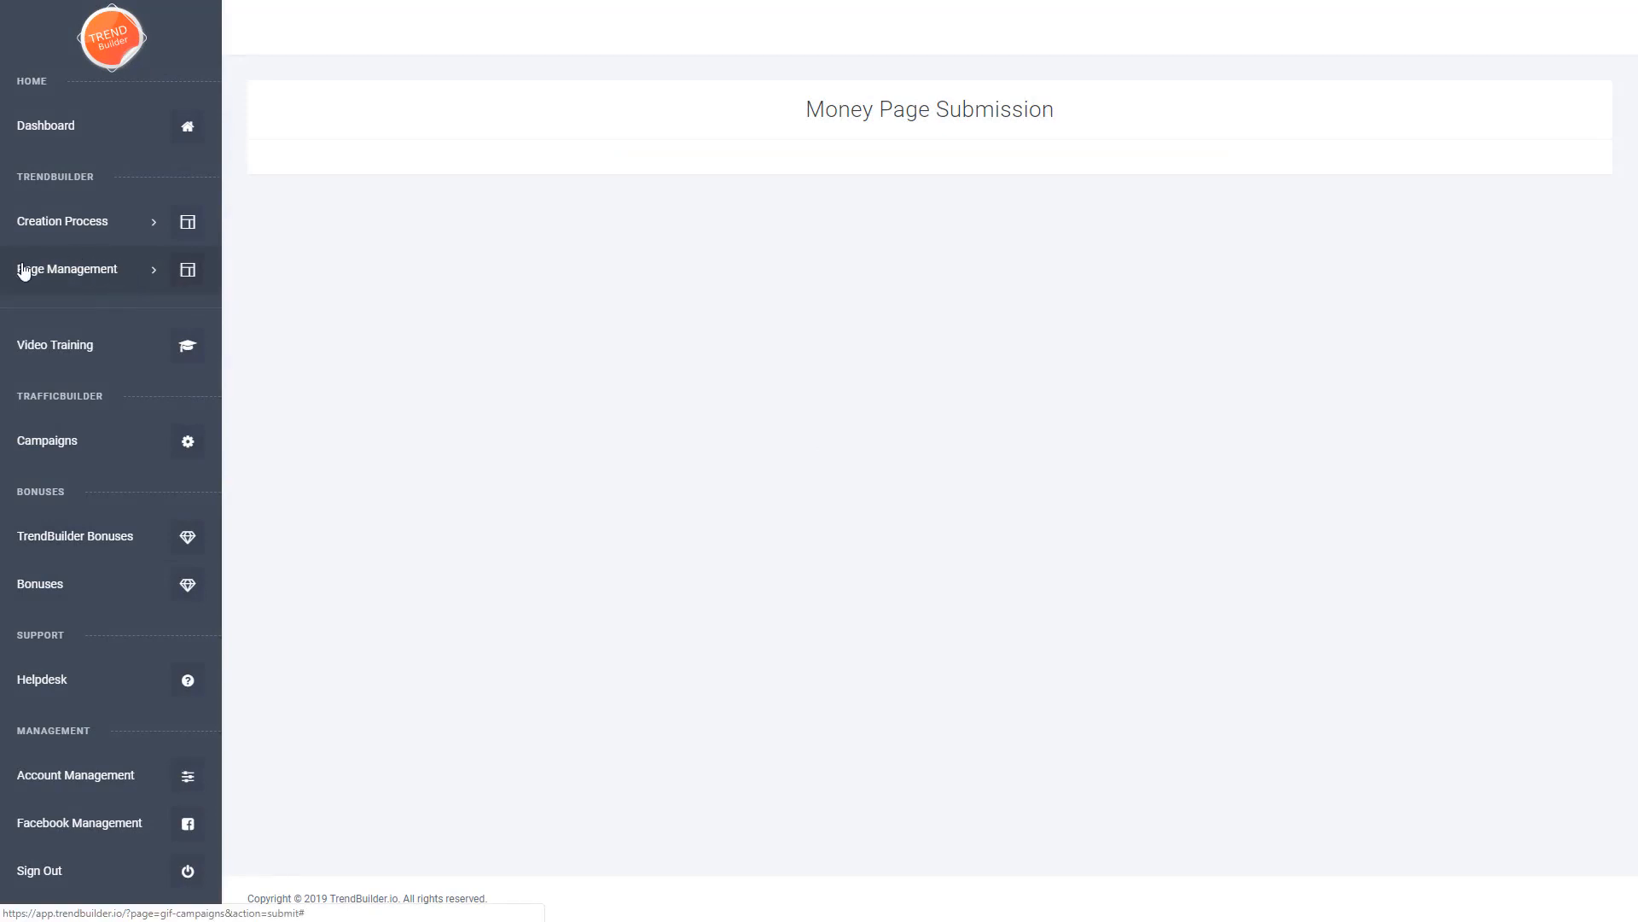
# - Open Page Management > Money Pages showing the 'demo' page with 0 views
pyautogui.click(67, 268)
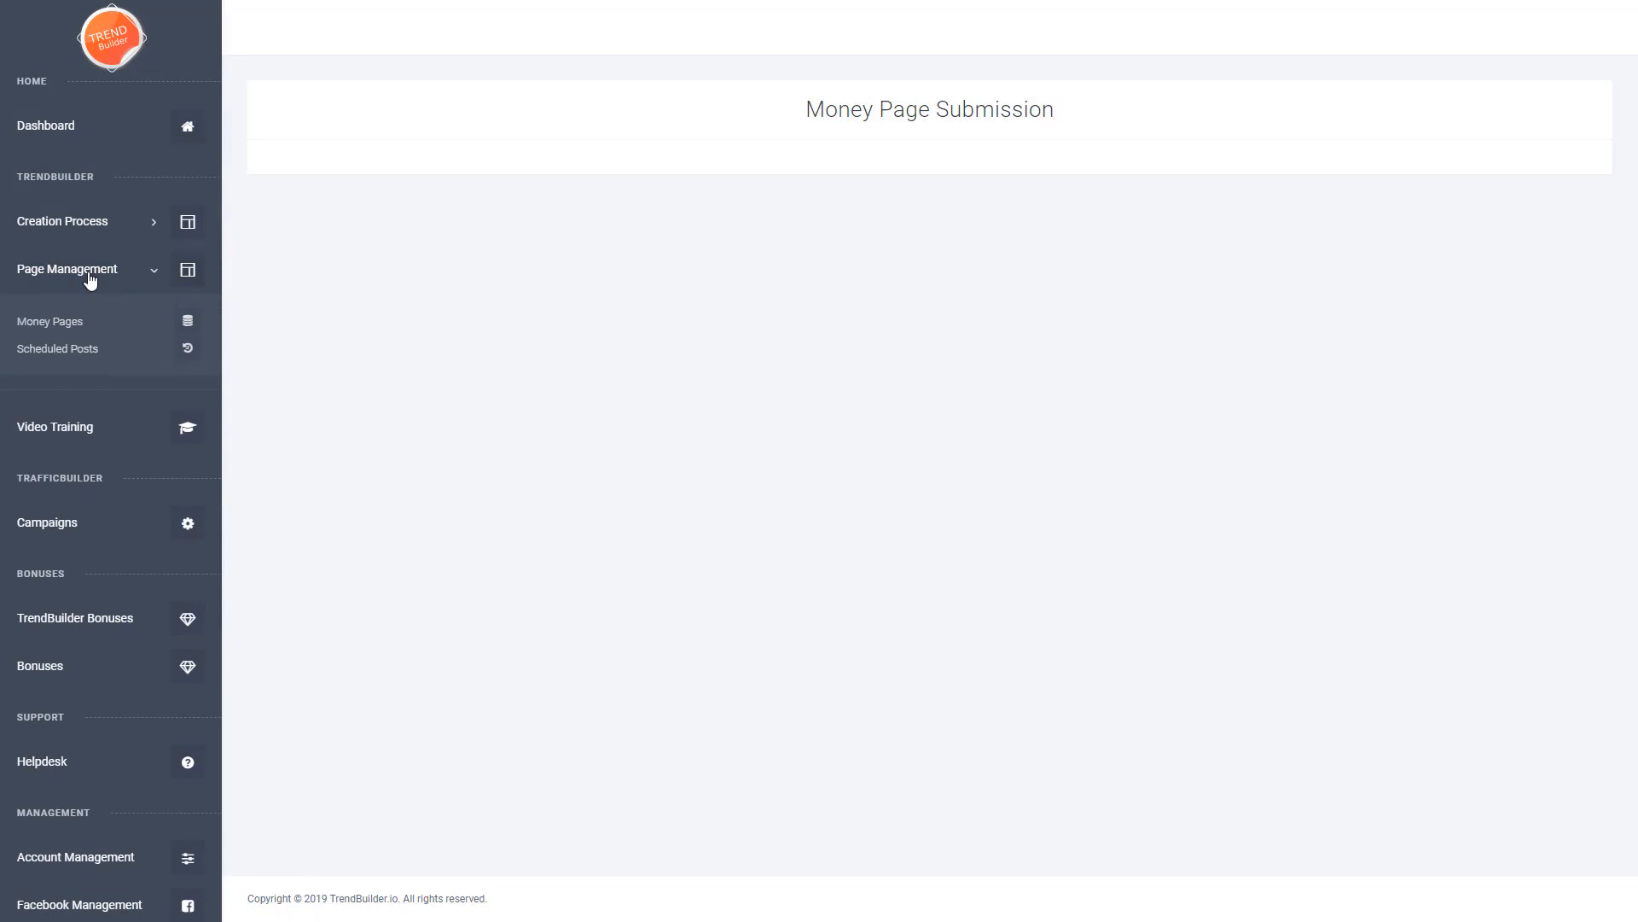
pyautogui.click(49, 321)
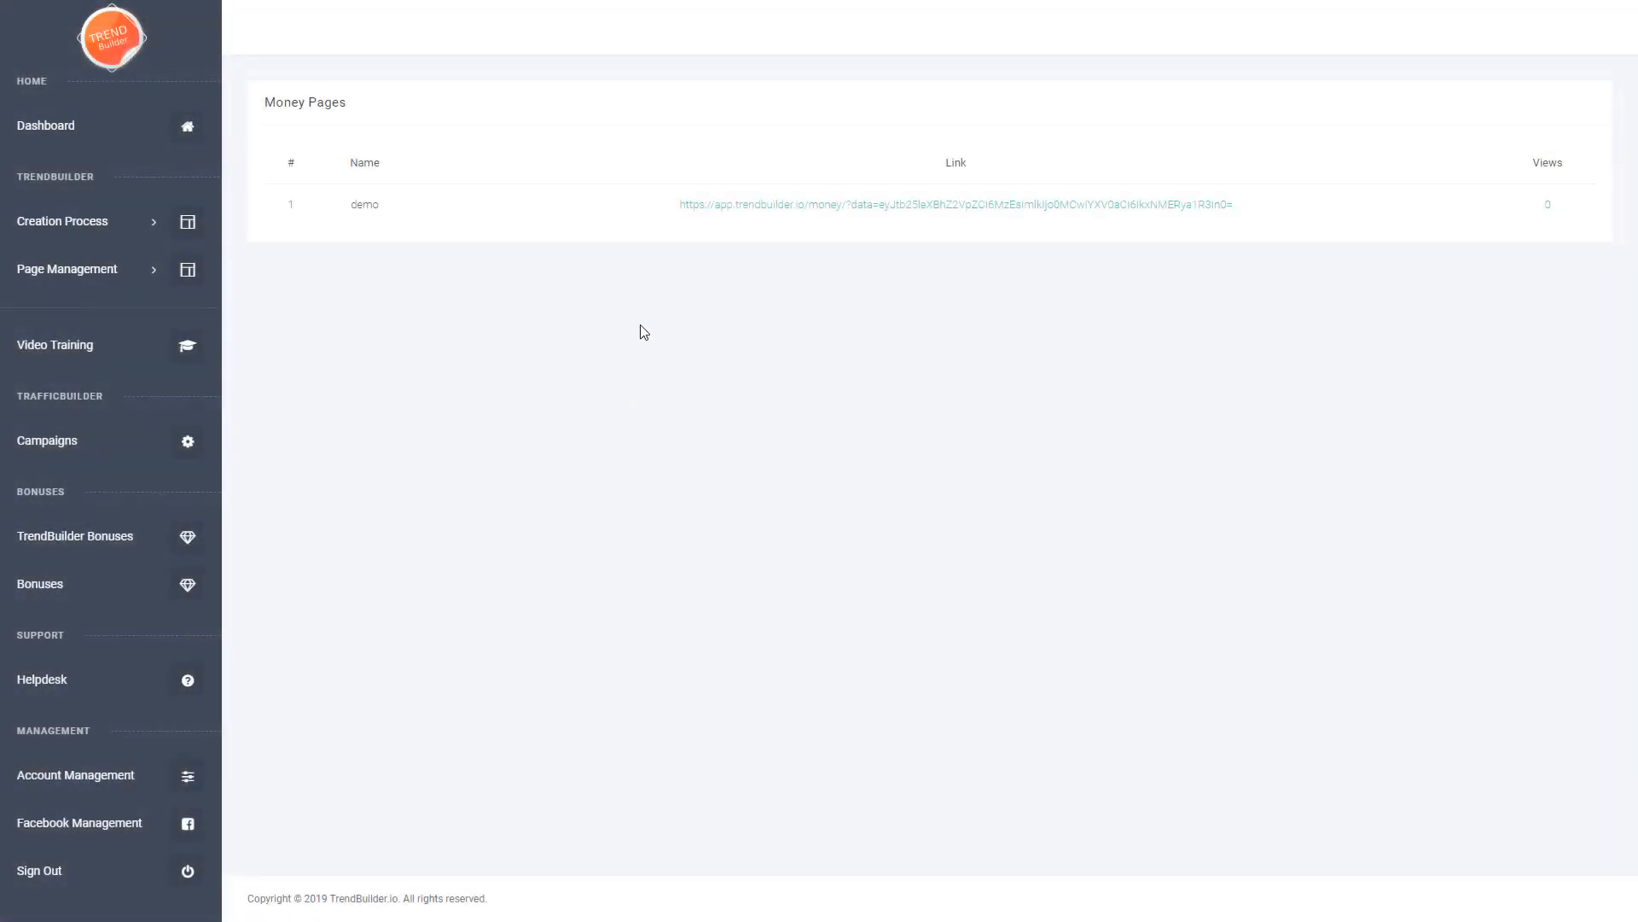
pyautogui.moveTo(1202, 359)
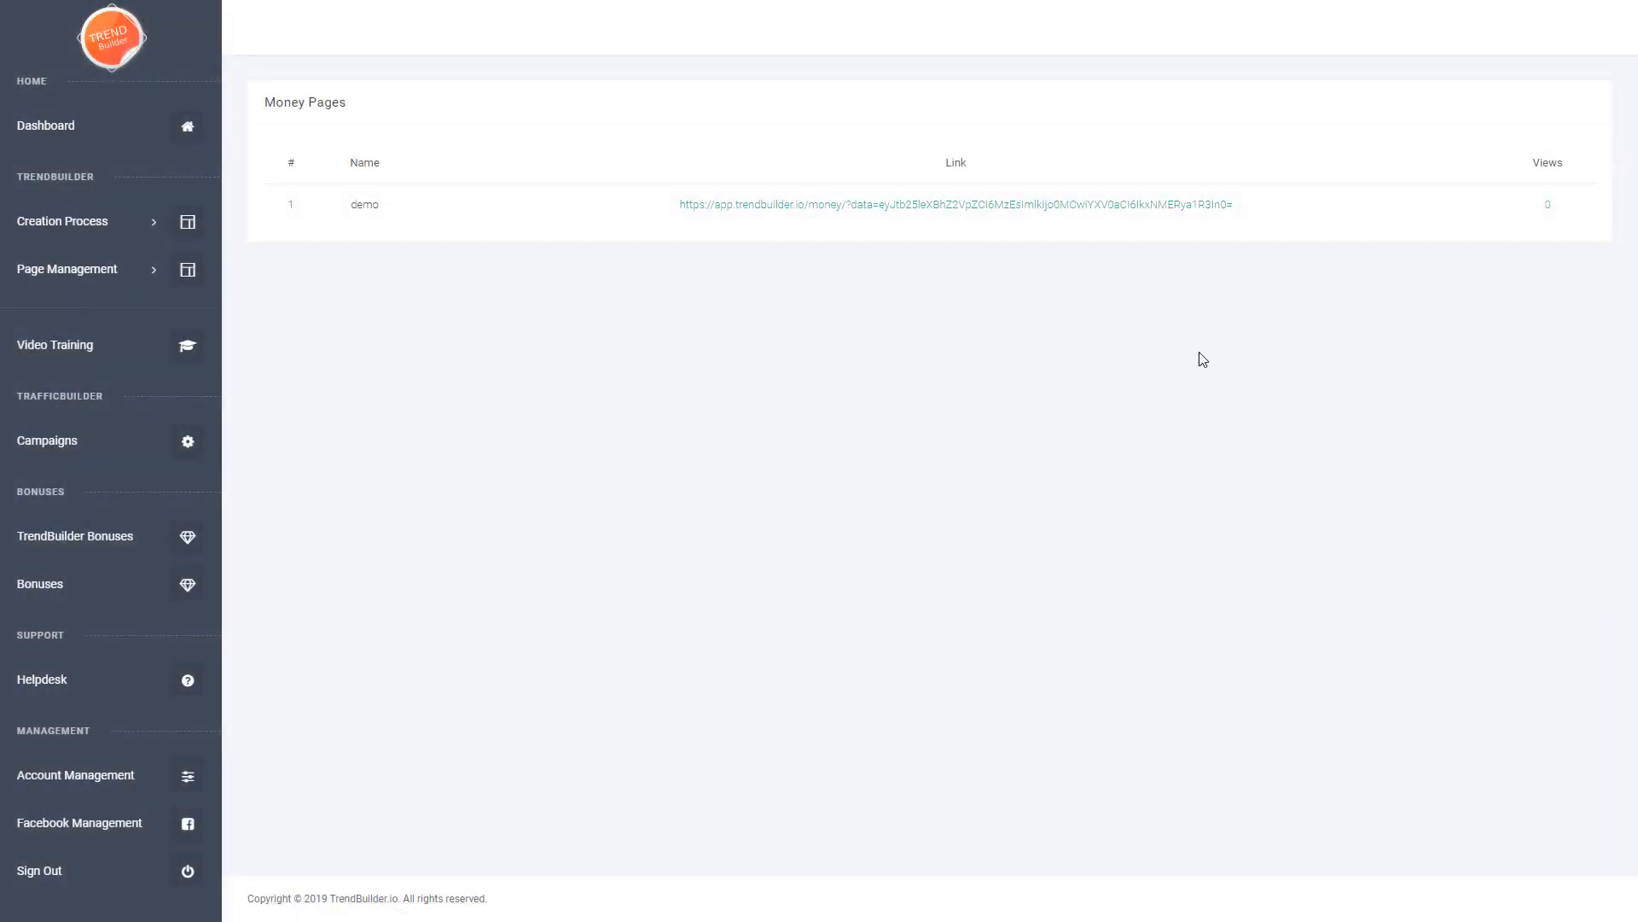
pyautogui.click(953, 204)
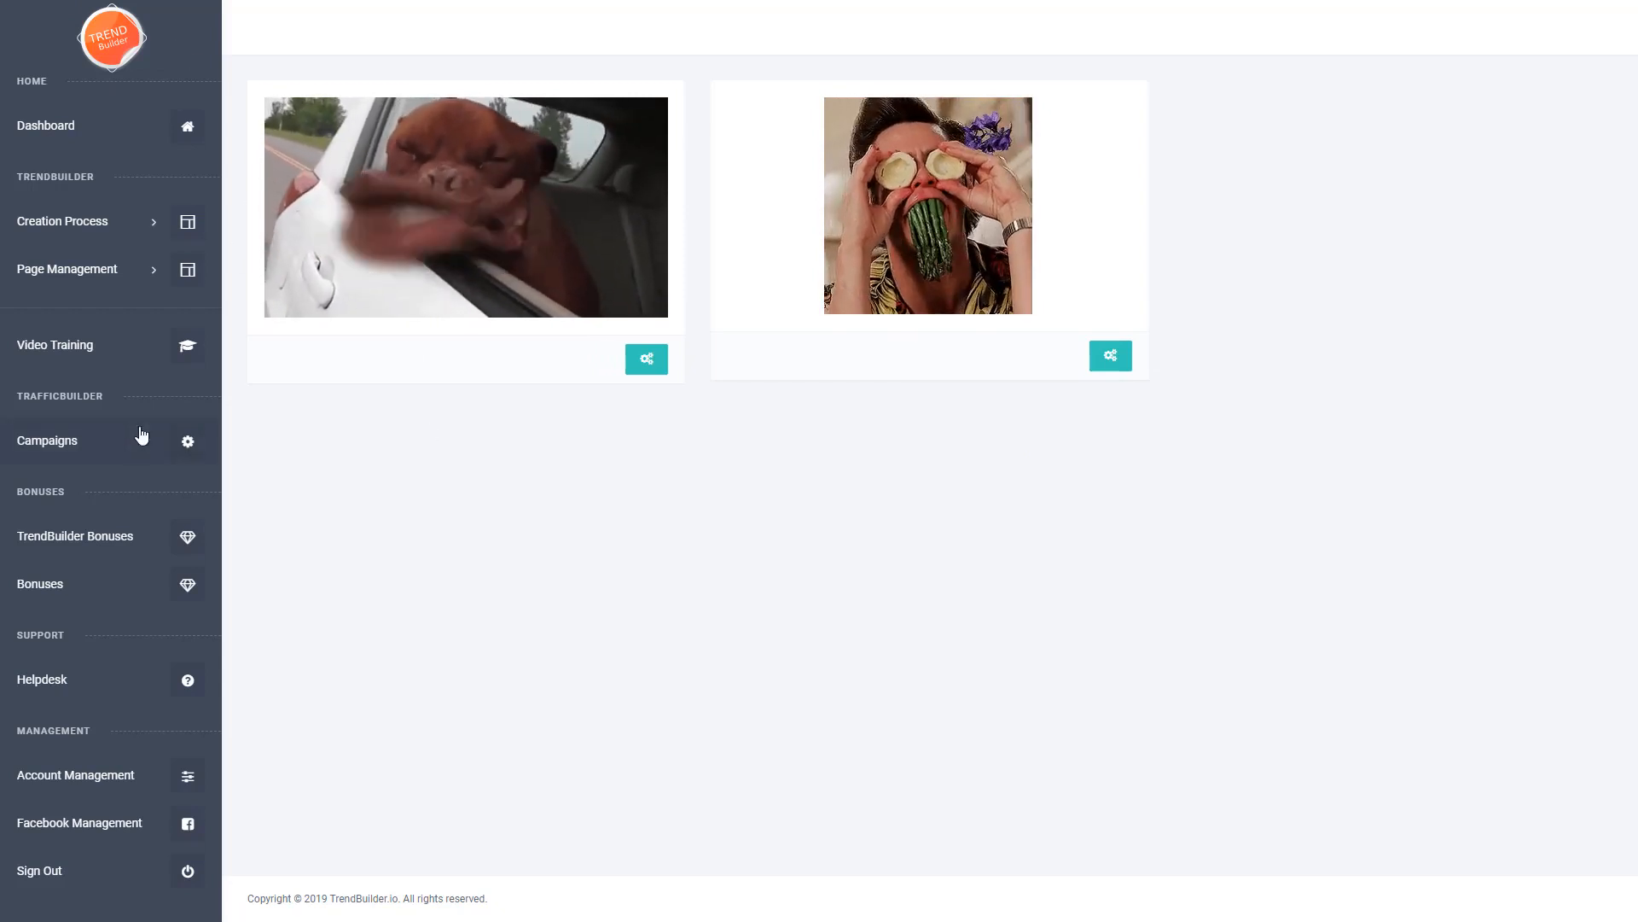
pyautogui.moveTo(199, 488)
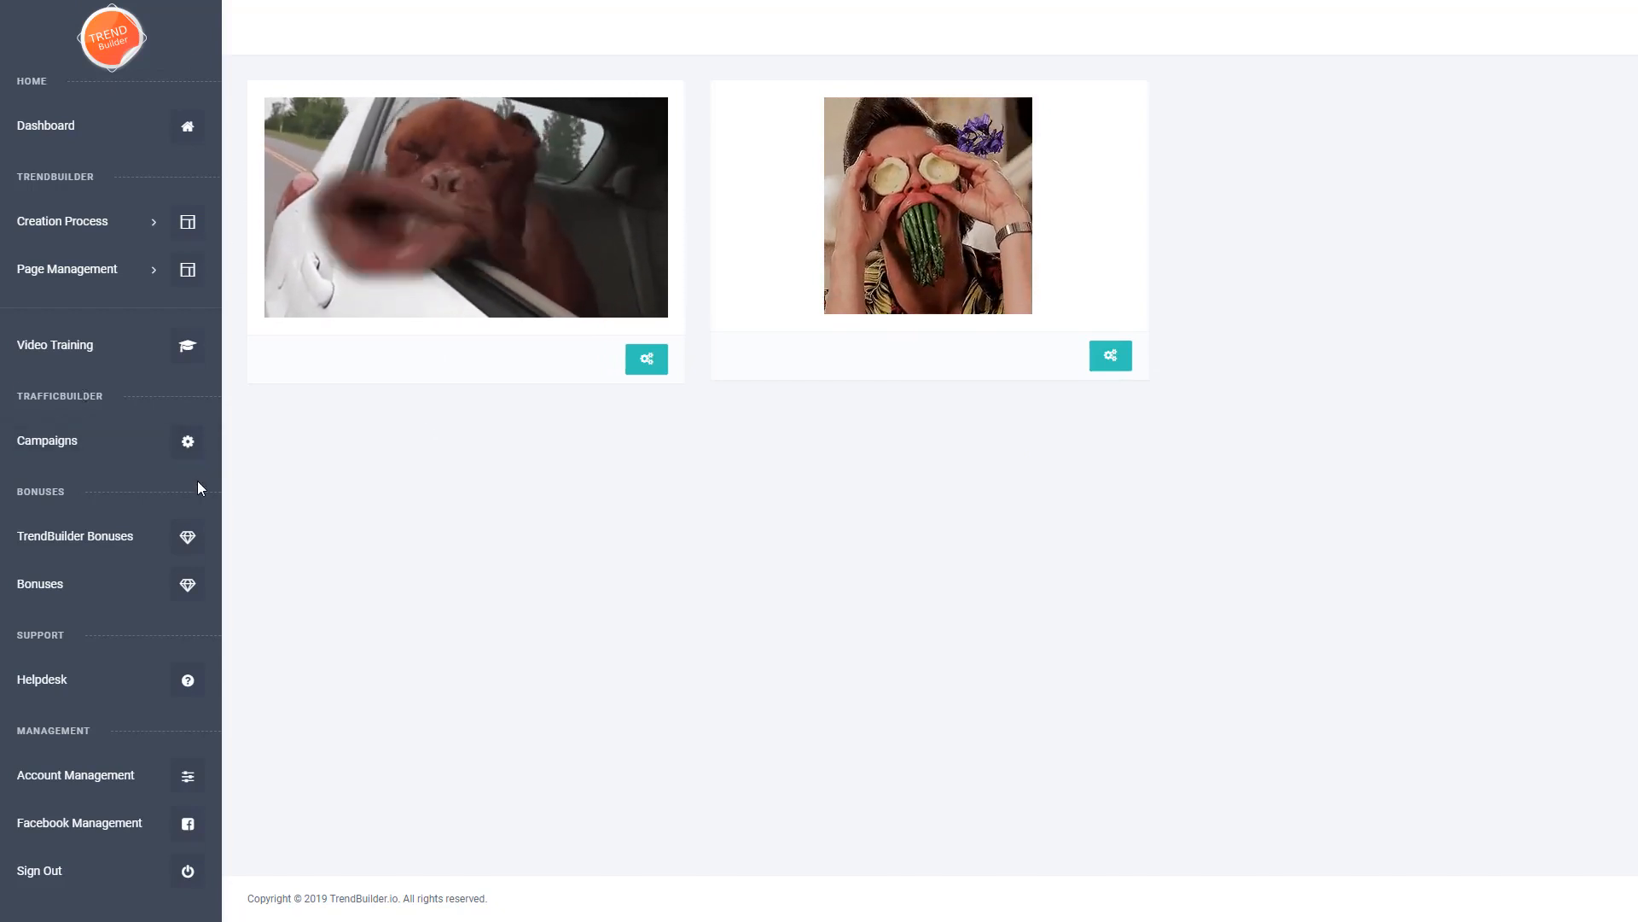
pyautogui.moveTo(197, 434)
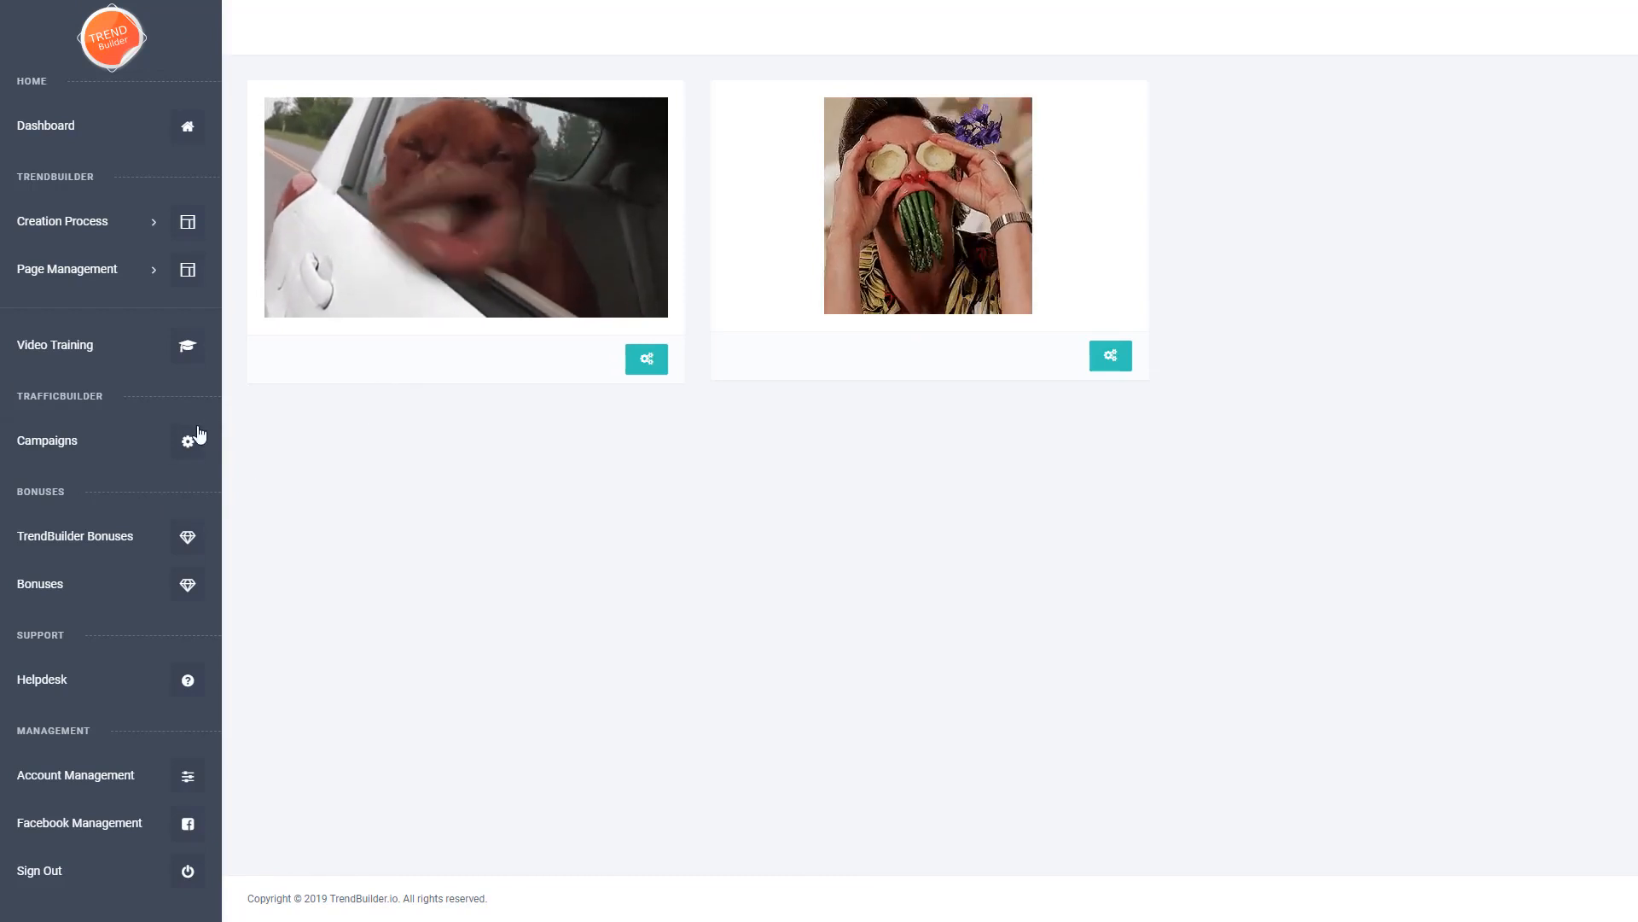
# - Open Campaigns and start a new campaign at the post information step
pyautogui.click(47, 441)
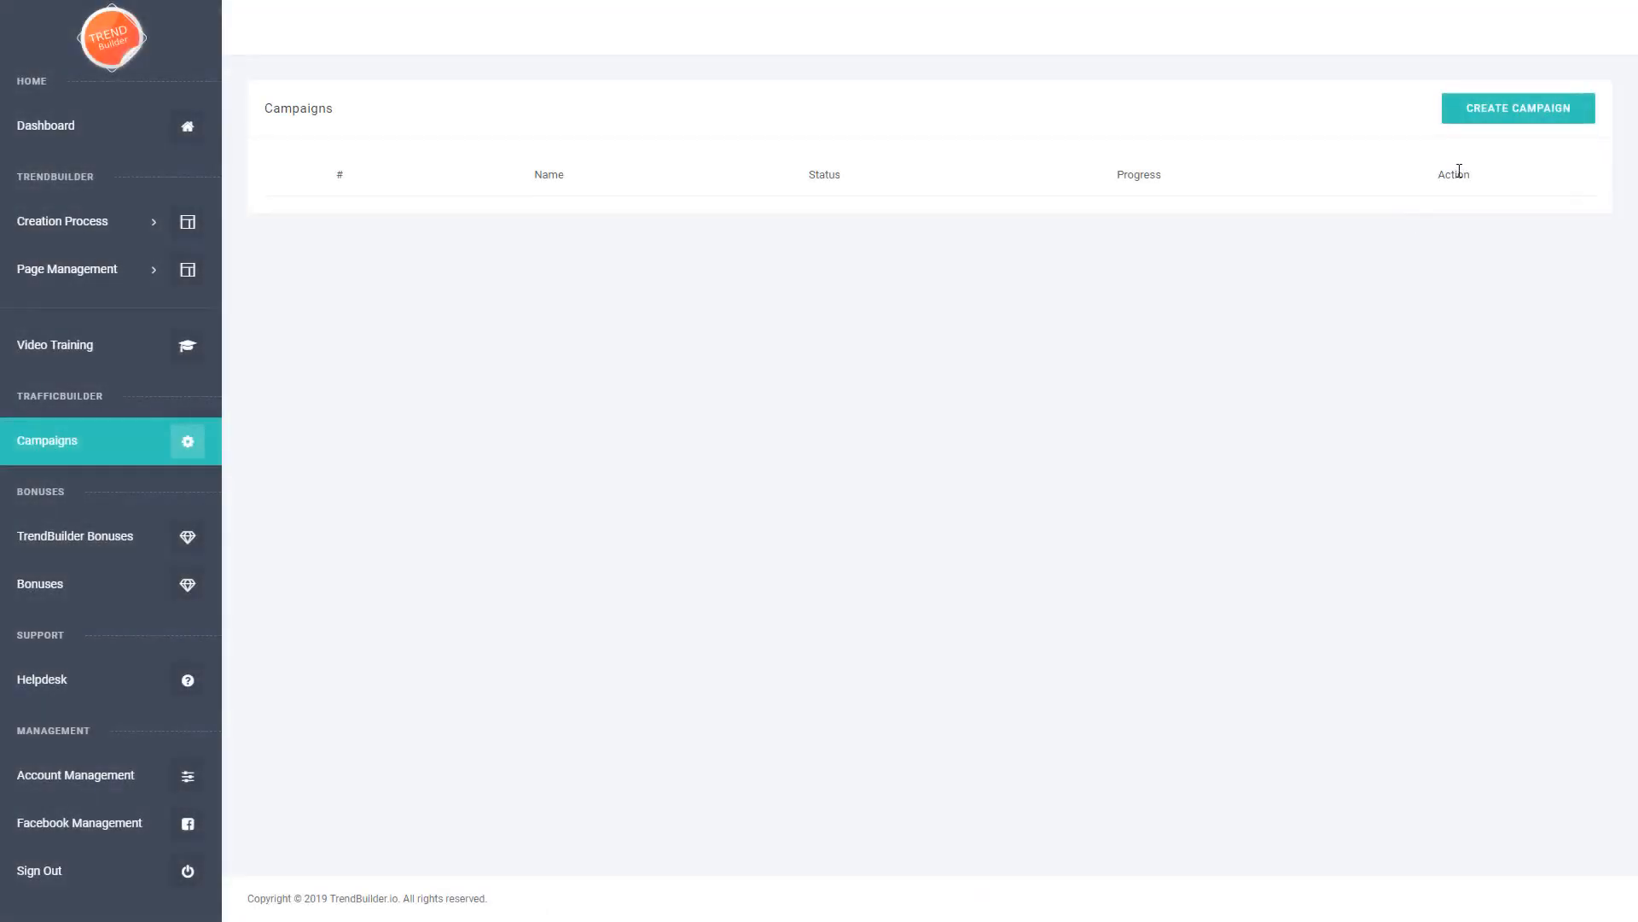
pyautogui.click(1518, 108)
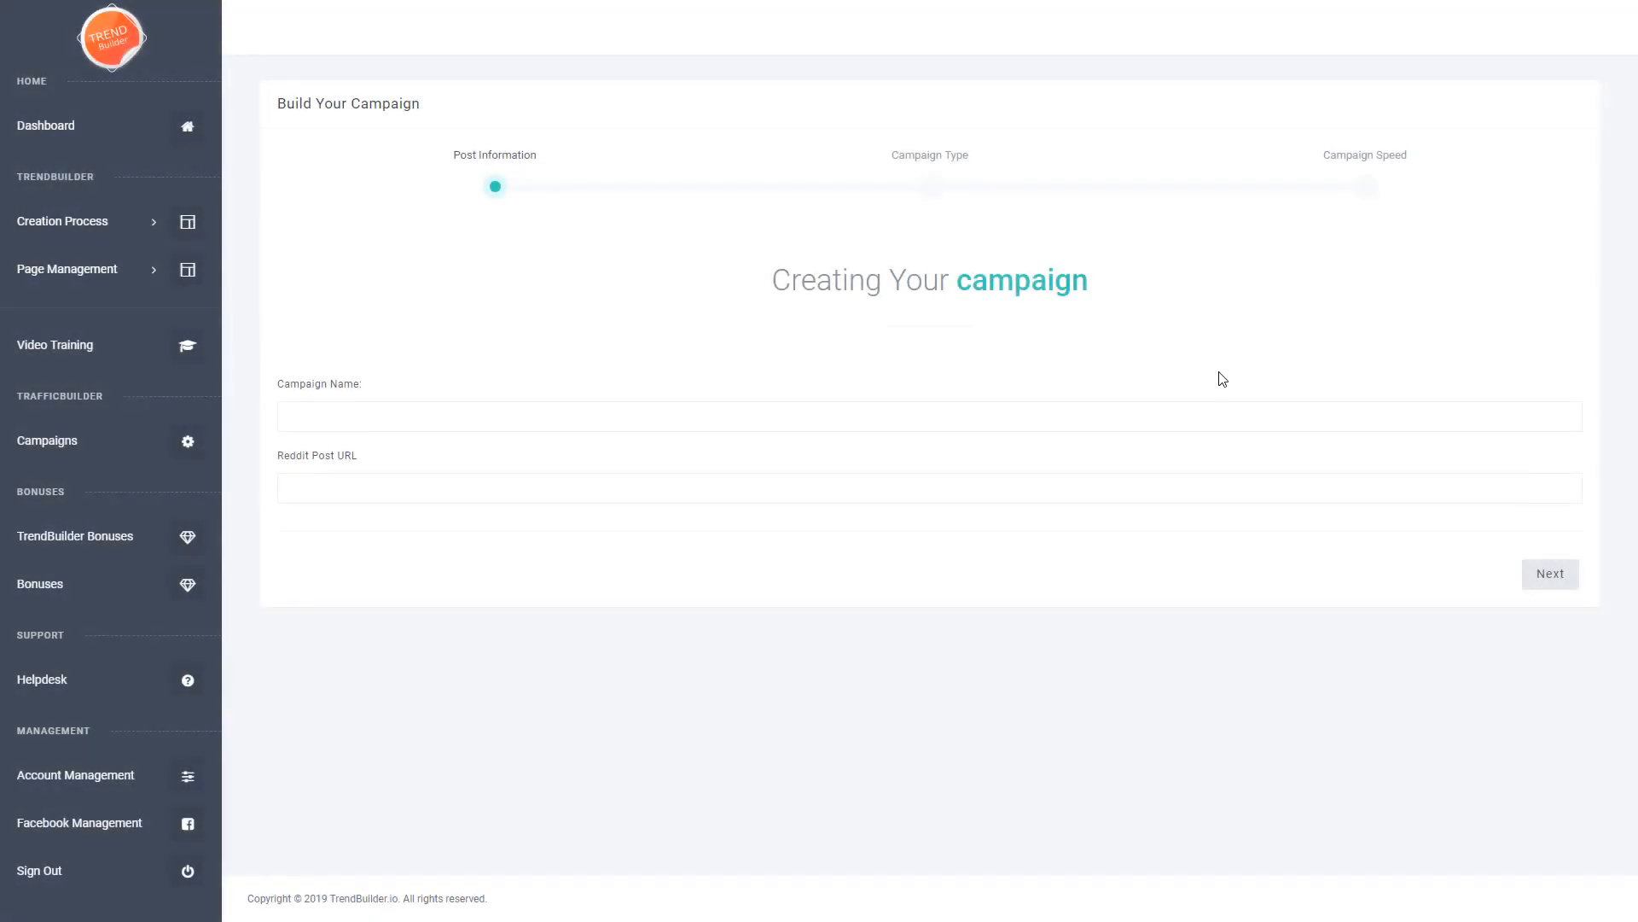